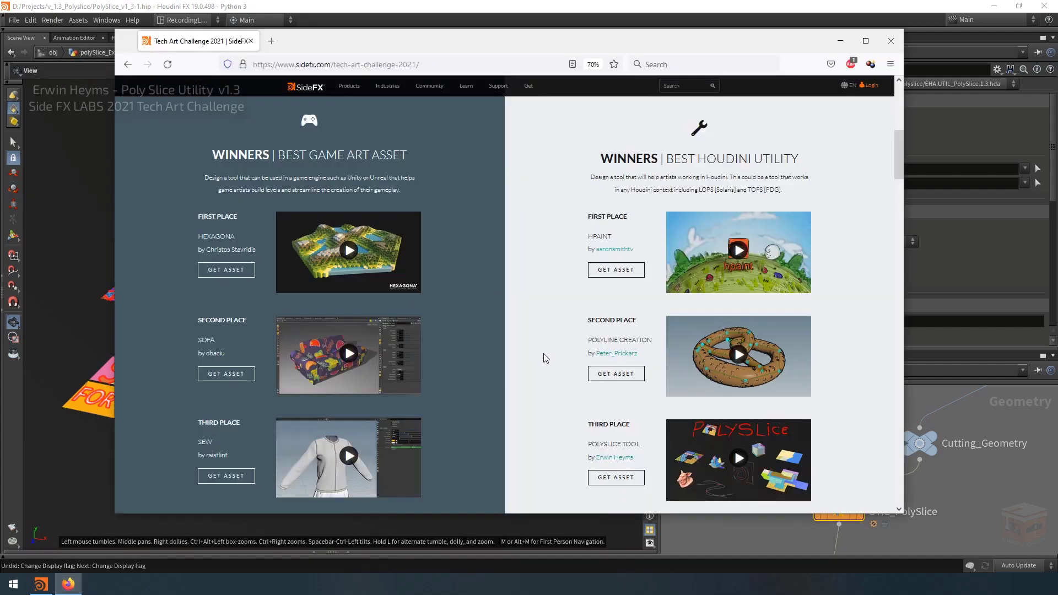
pyautogui.moveTo(535, 337)
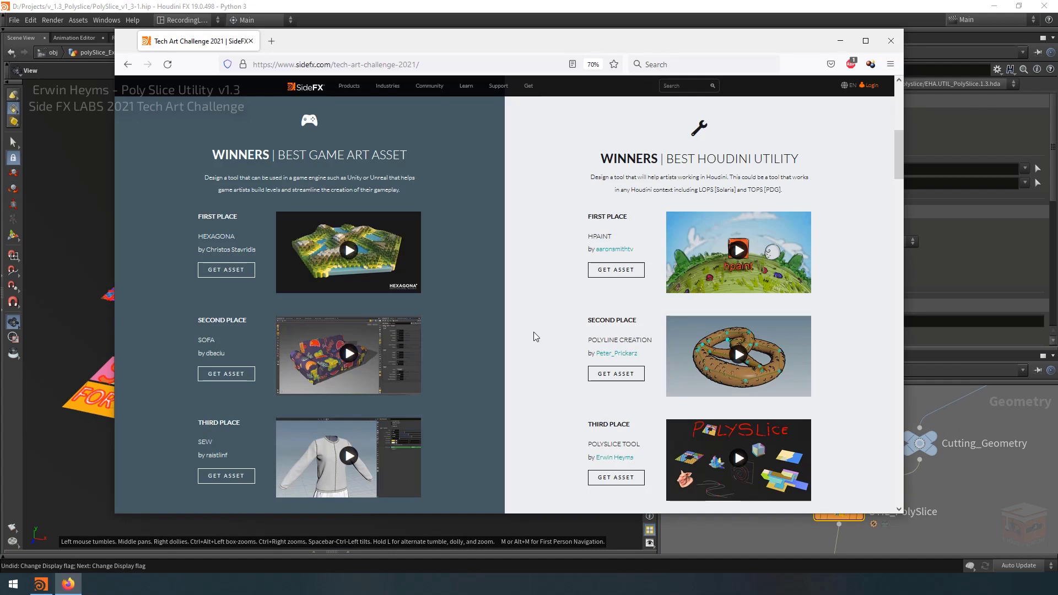
pyautogui.moveTo(533, 360)
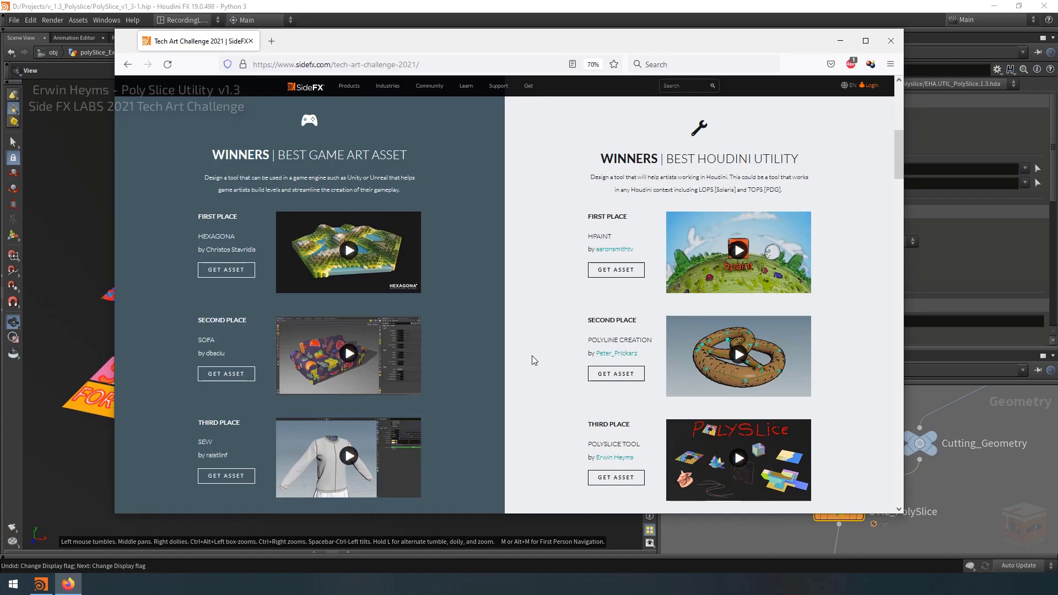
pyautogui.moveTo(577, 196)
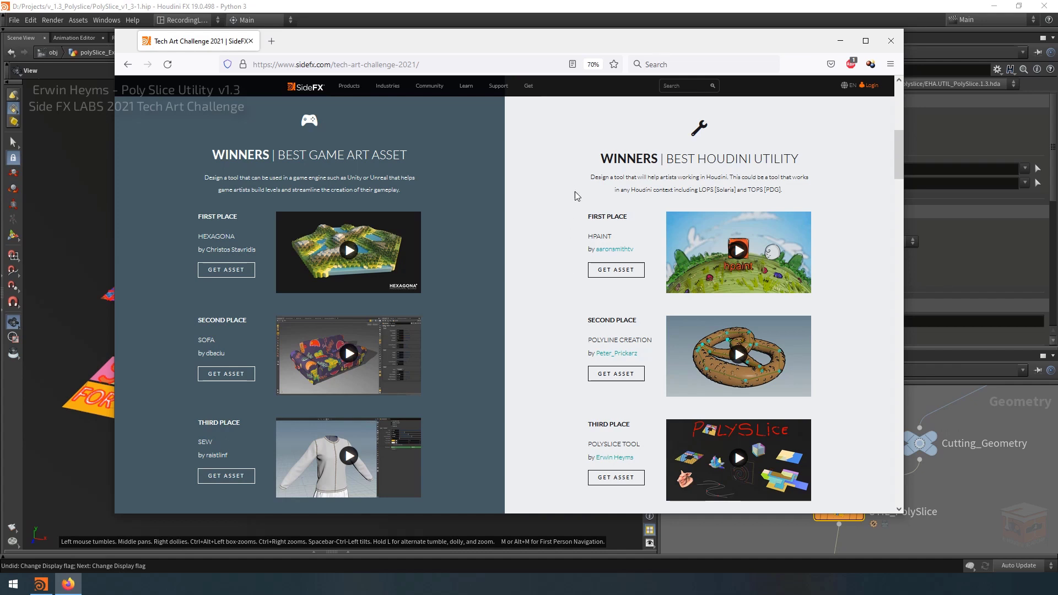
pyautogui.moveTo(609, 156)
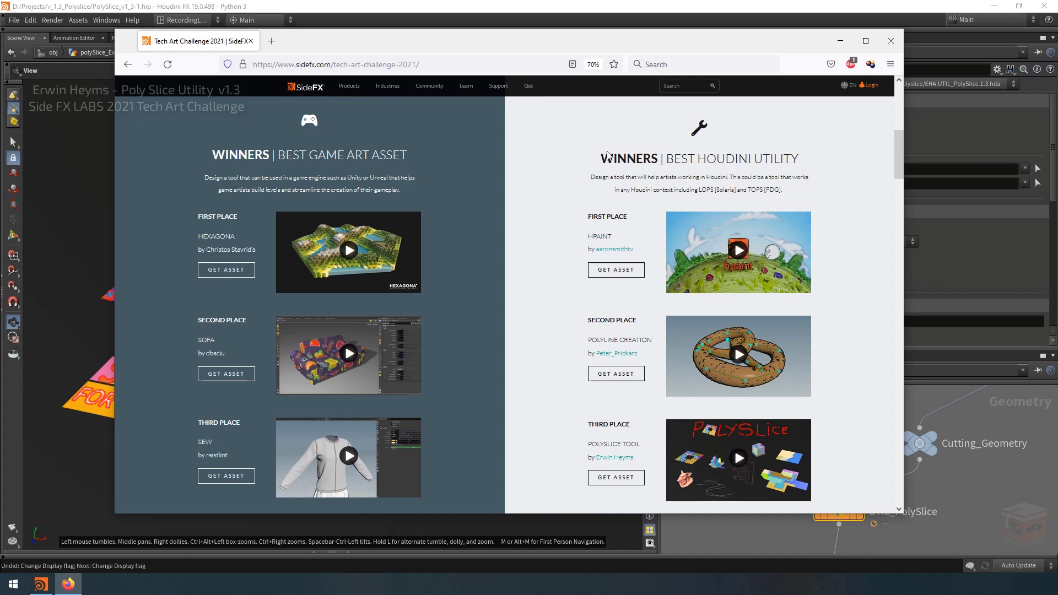
pyautogui.moveTo(540, 467)
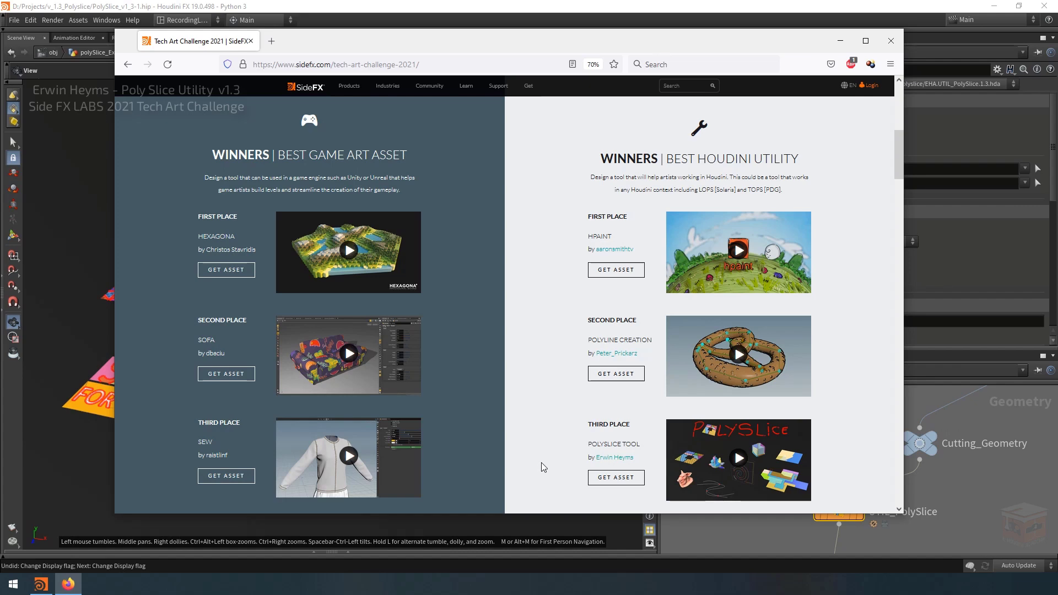
# Switch back to the Houdini window showing the polySlice_Examples viewport
pyautogui.click(890, 41)
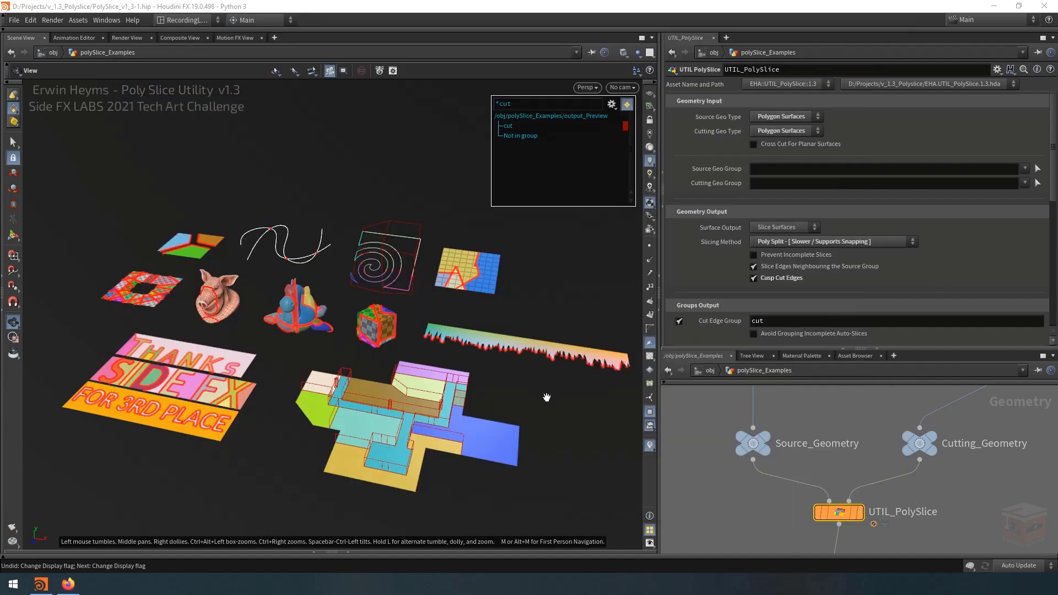
pyautogui.moveTo(529, 398)
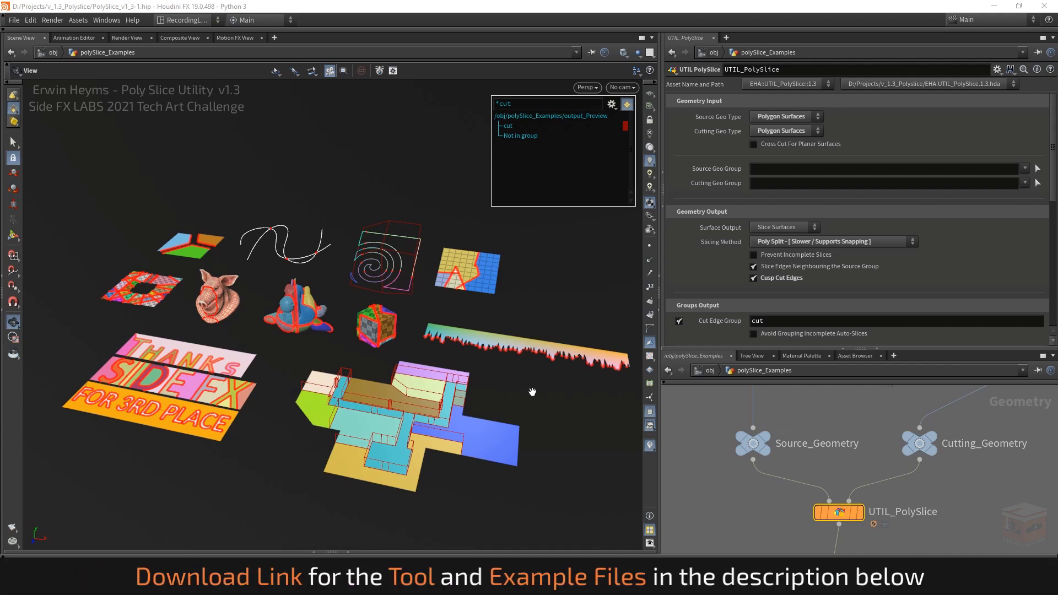
pyautogui.moveTo(545, 399)
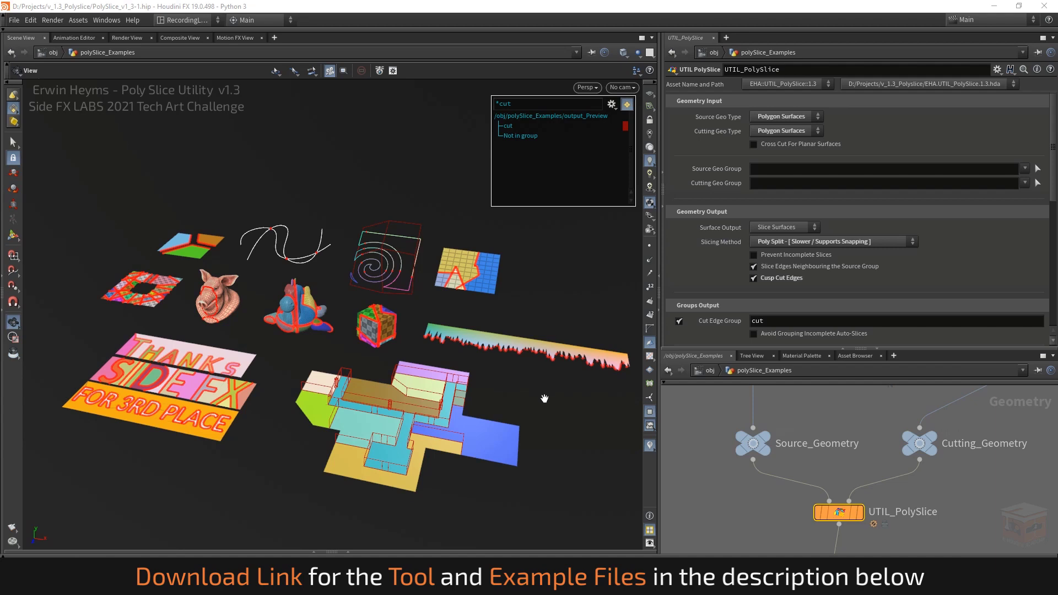
pyautogui.moveTo(540, 408)
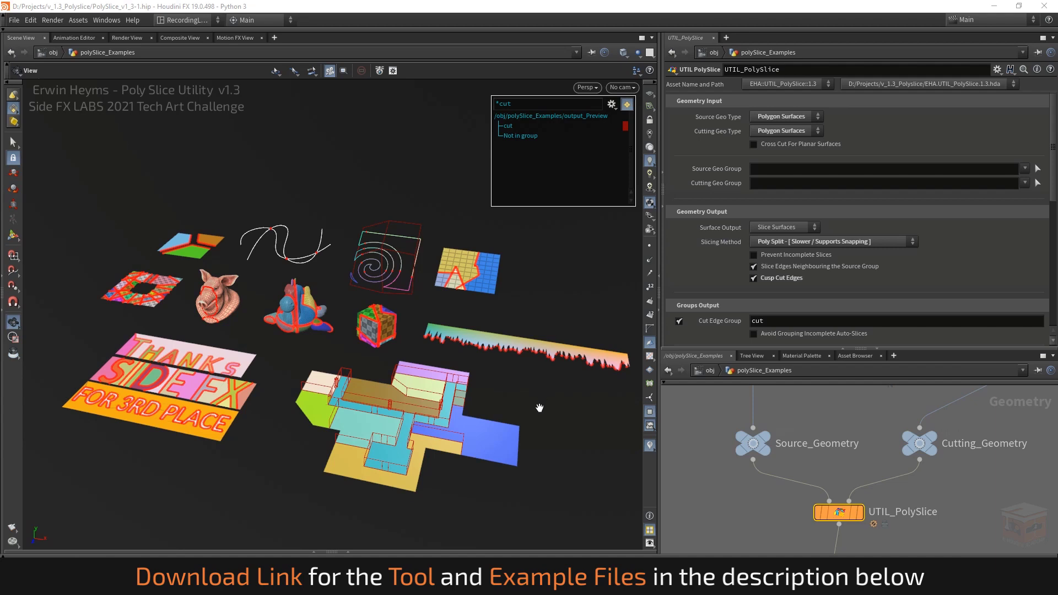
pyautogui.moveTo(566, 403)
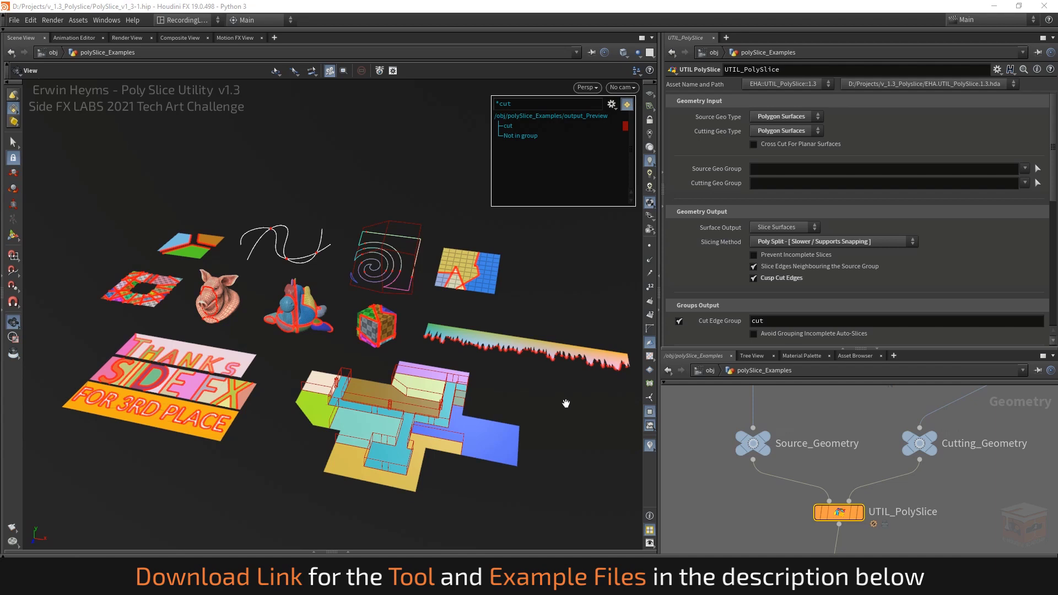
pyautogui.moveTo(542, 401)
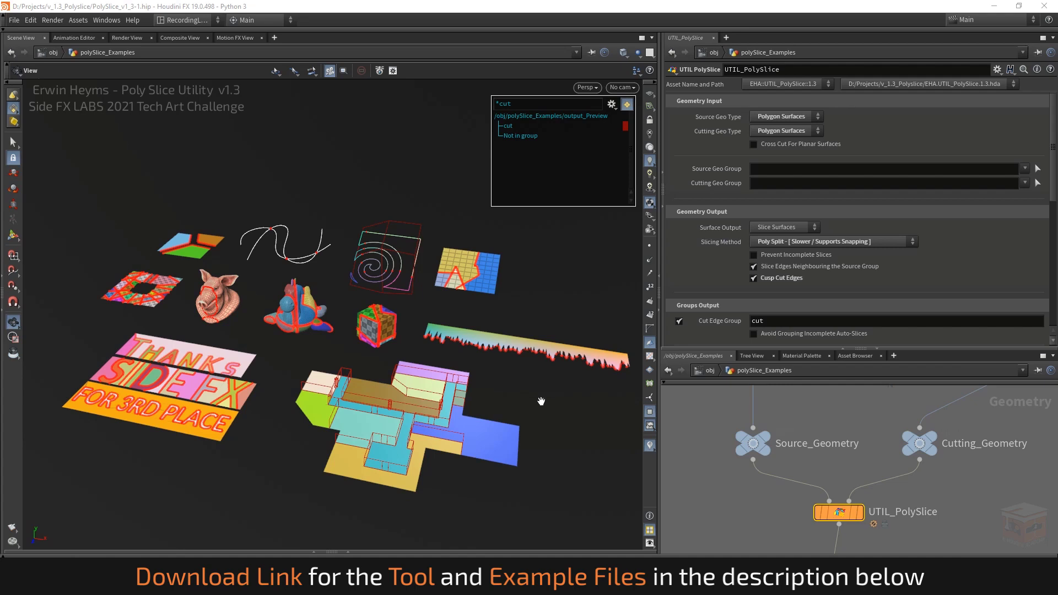
pyautogui.moveTo(540, 404)
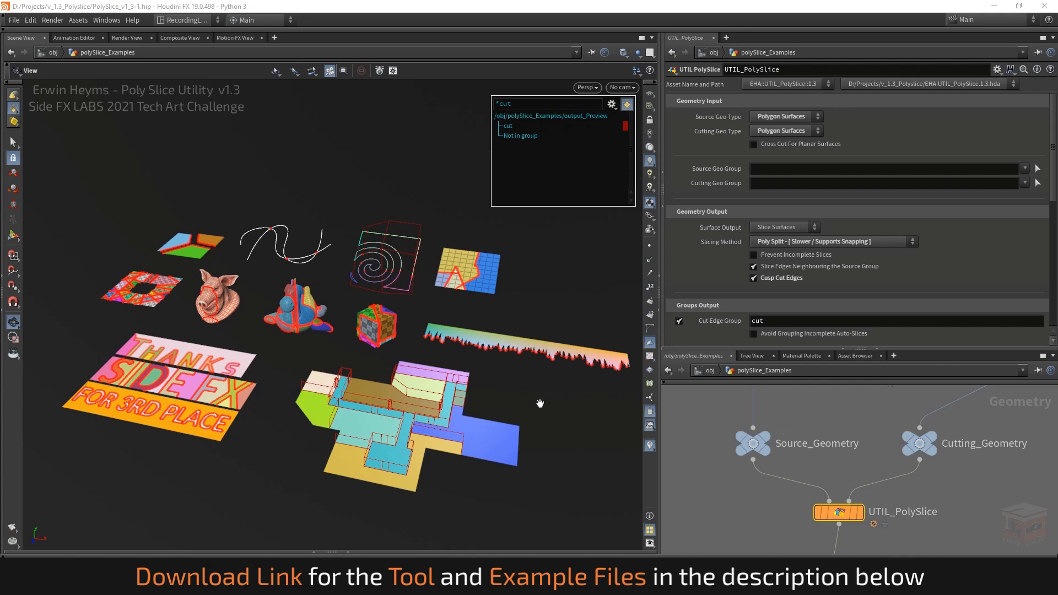
pyautogui.moveTo(542, 406)
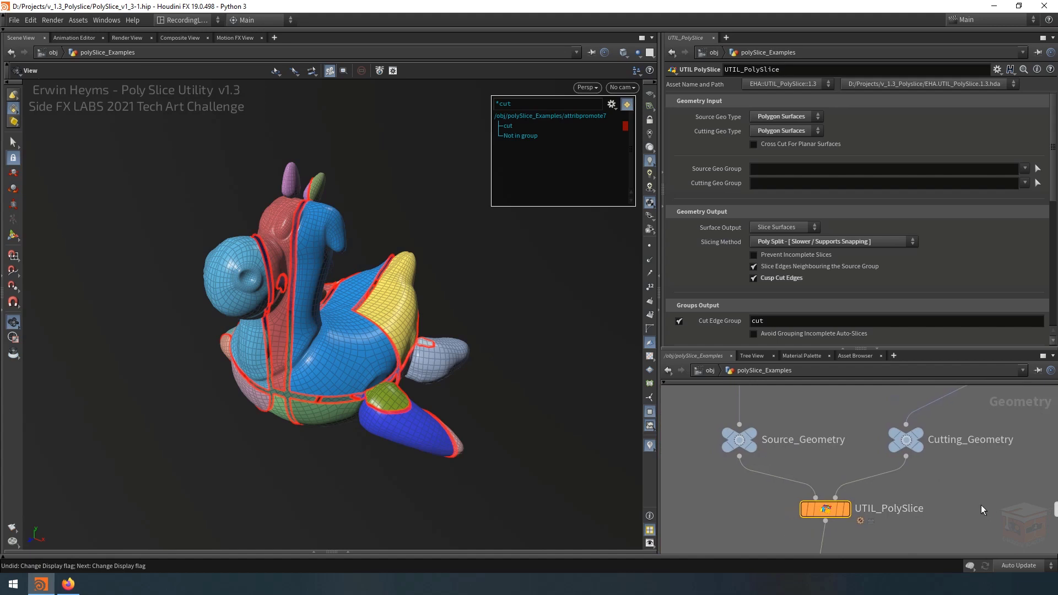
pyautogui.moveTo(976, 509)
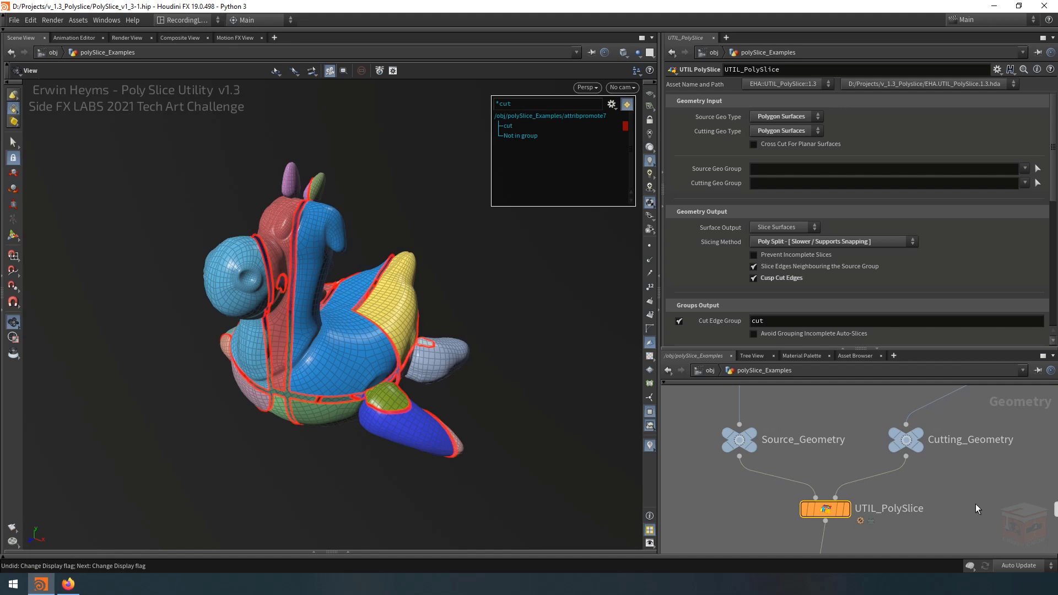
pyautogui.moveTo(992, 485)
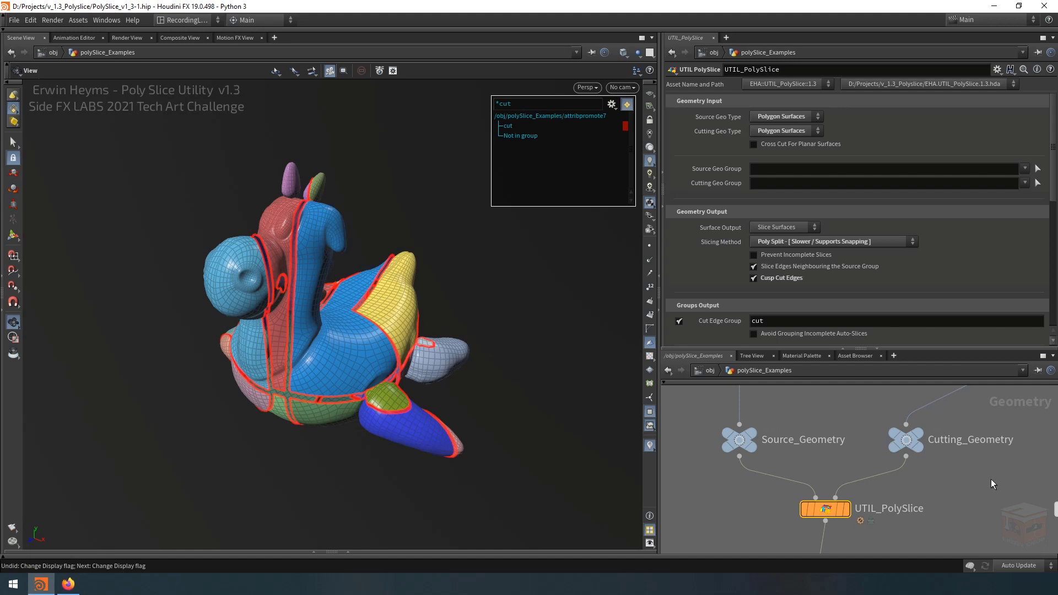
# Select the Cutting_Geometry null node to view its parameters beside the dragon example
pyautogui.click(906, 438)
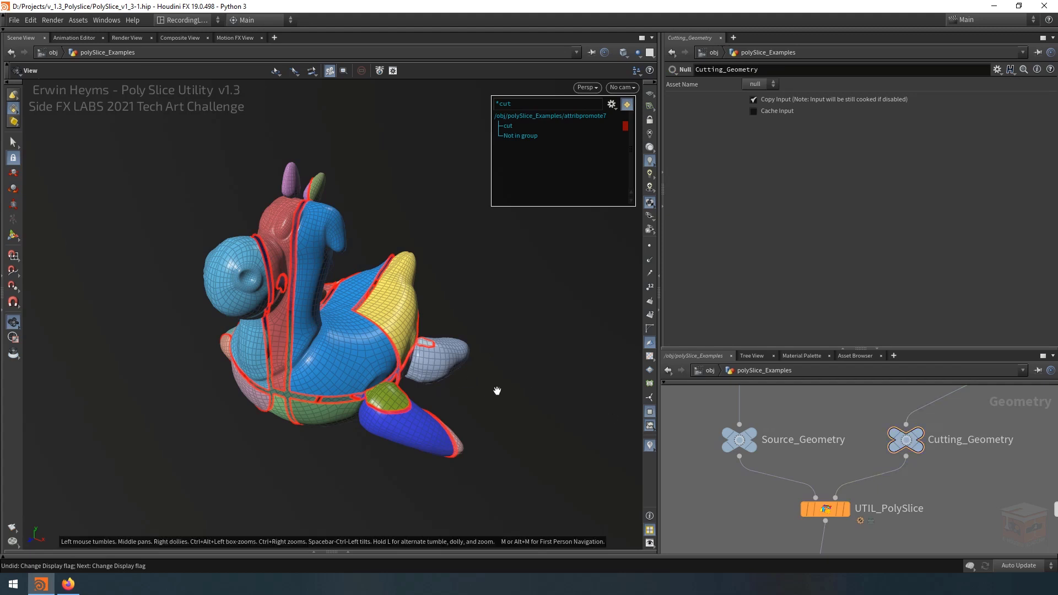
pyautogui.moveTo(507, 396)
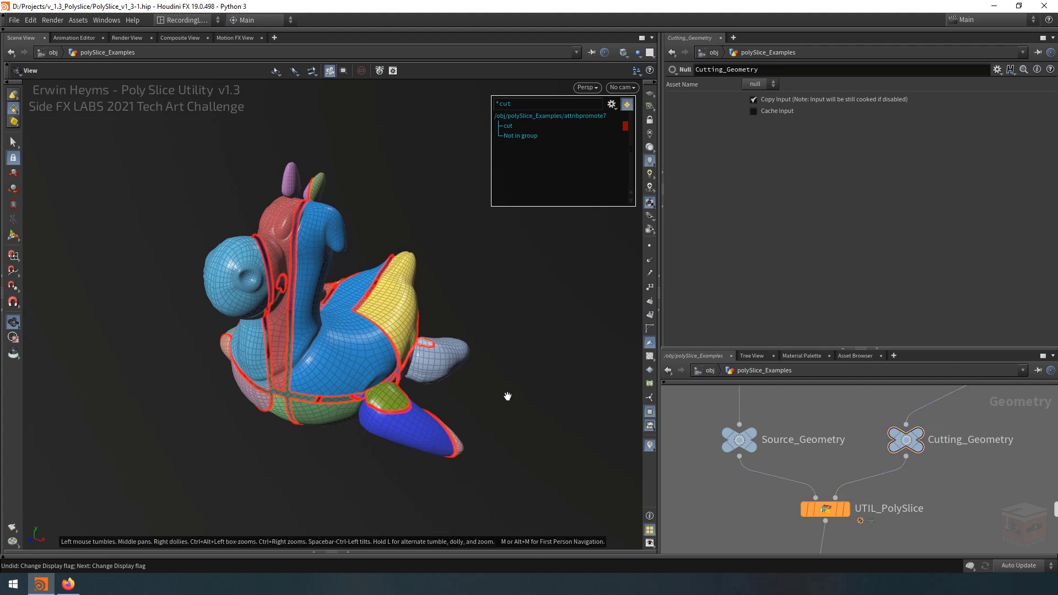
pyautogui.moveTo(821, 474)
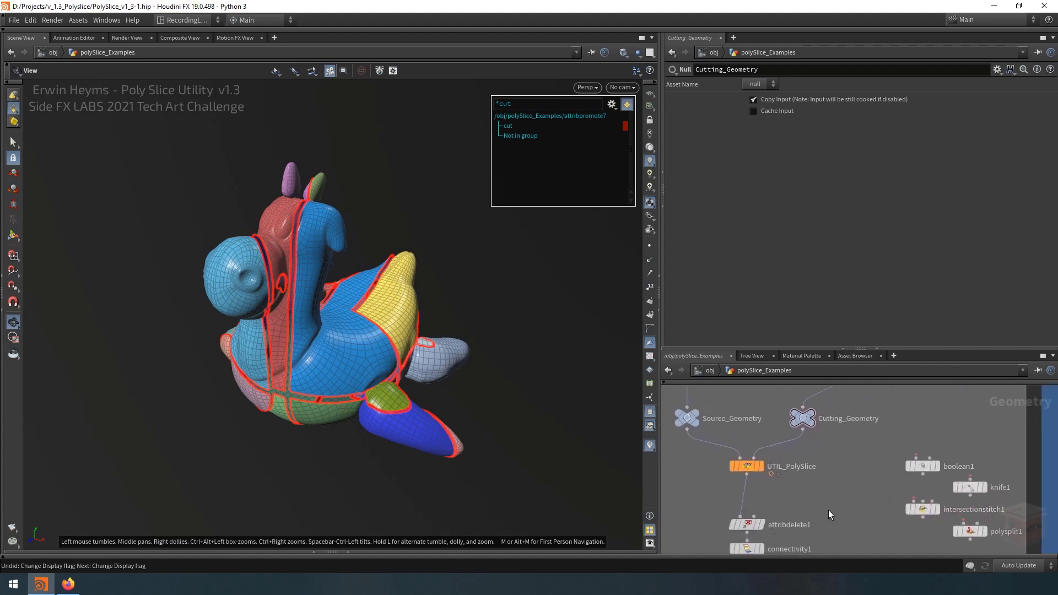
# Select the intersectionstitch1 node to review its parameters as a cutting alternative
pyautogui.click(923, 504)
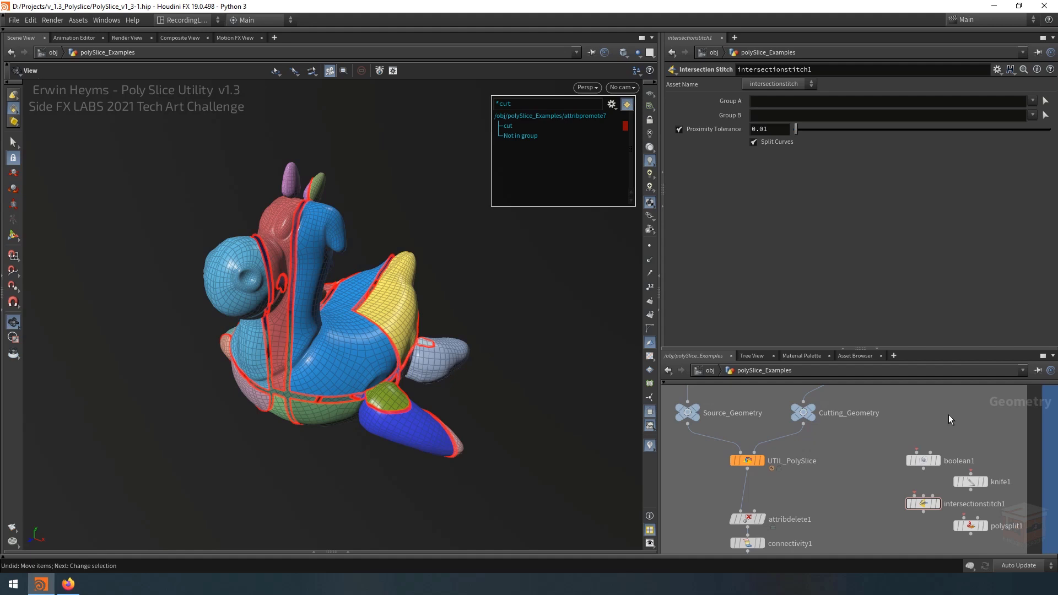
pyautogui.moveTo(994, 426)
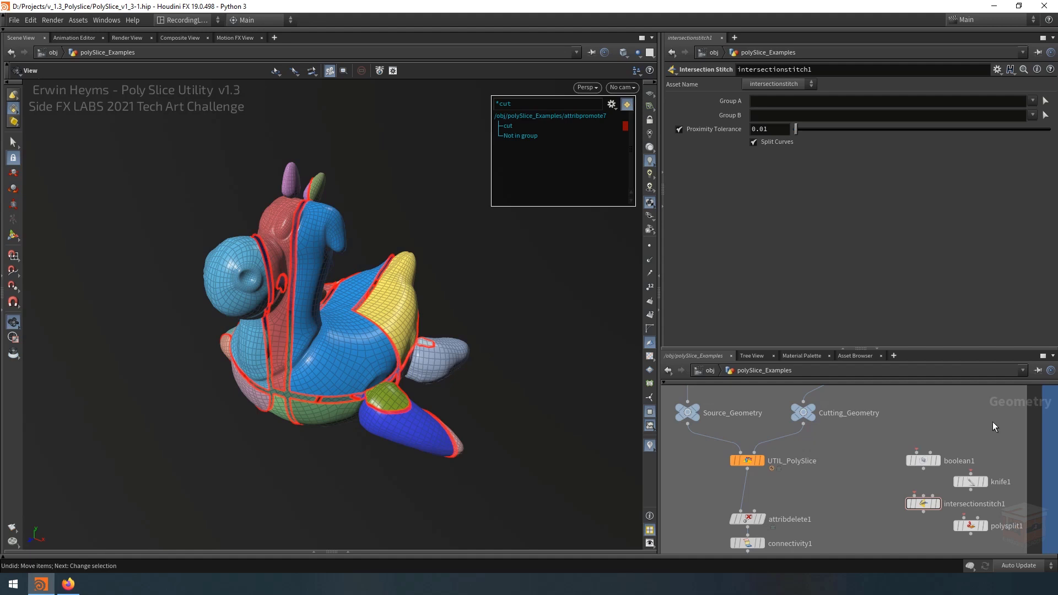
pyautogui.moveTo(982, 430)
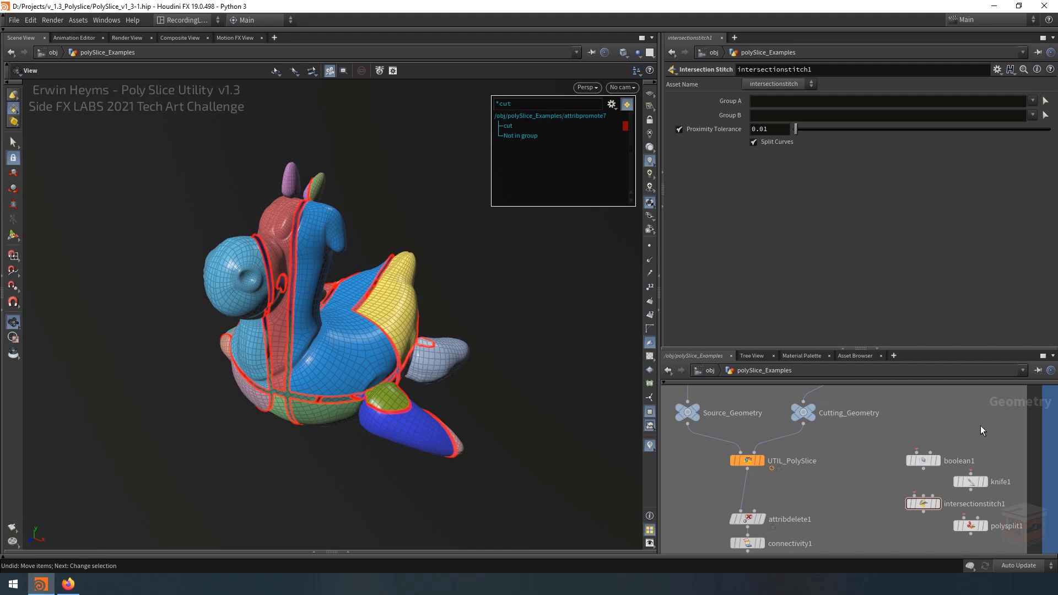
pyautogui.moveTo(979, 436)
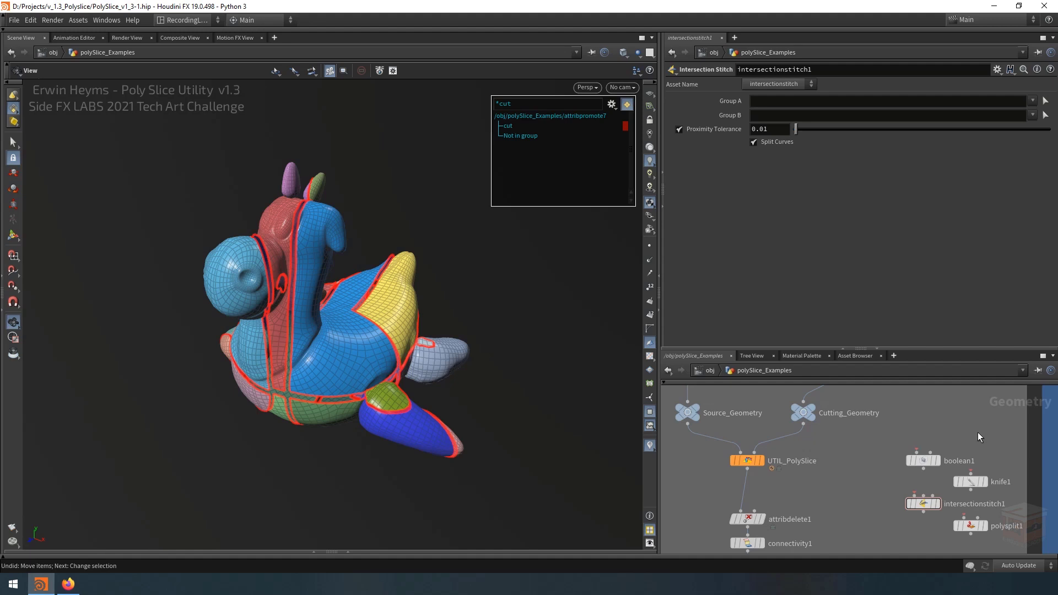
pyautogui.moveTo(970, 434)
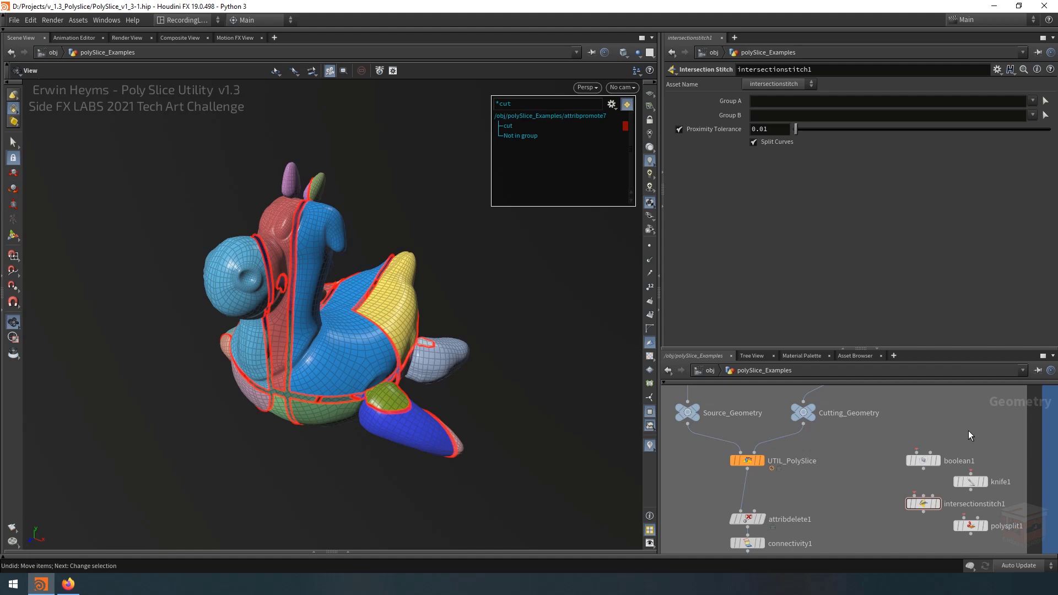
pyautogui.moveTo(967, 434)
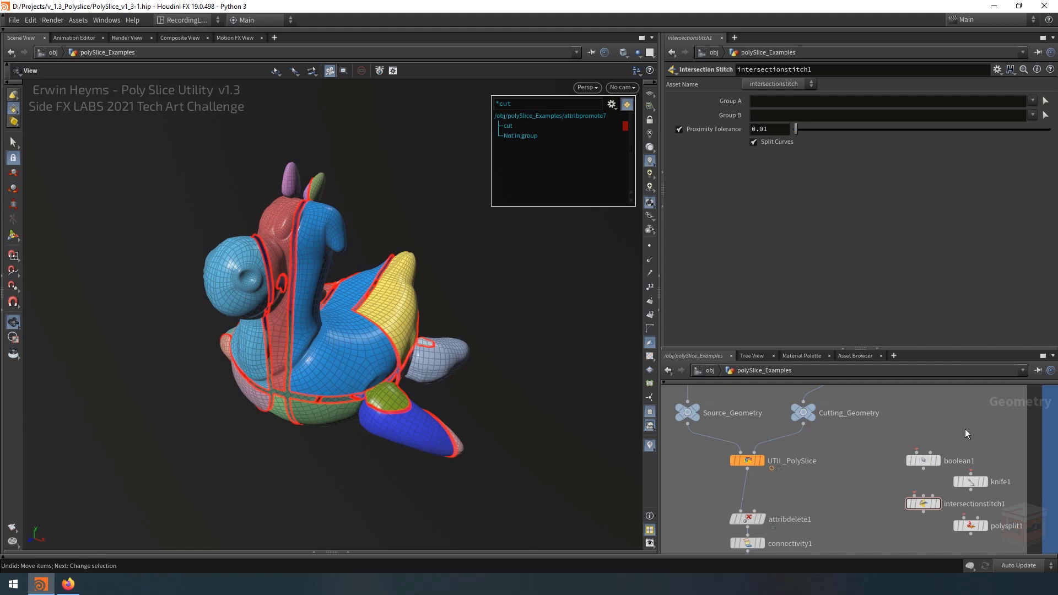
pyautogui.moveTo(965, 435)
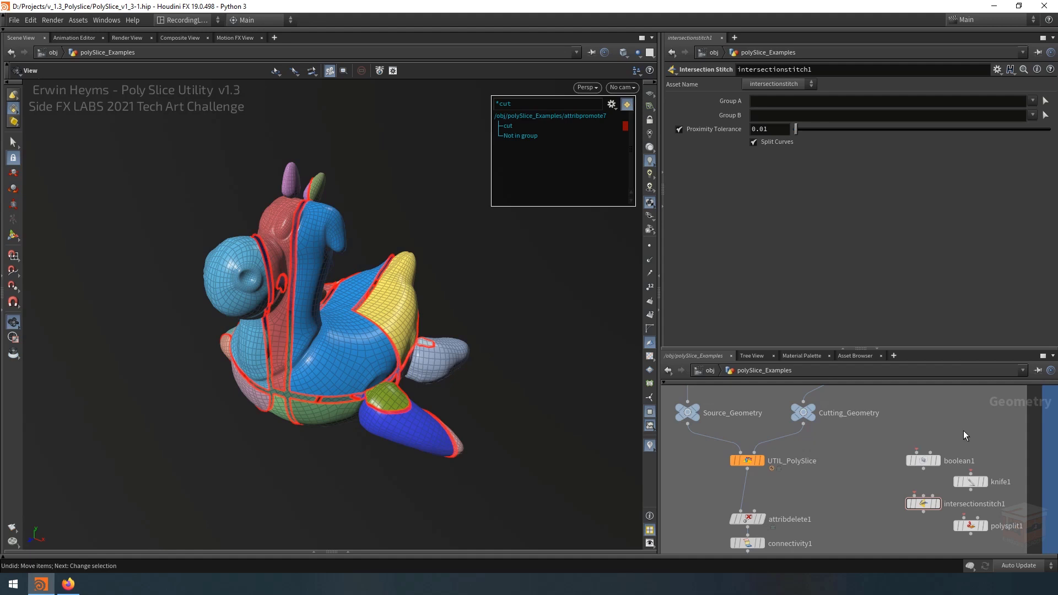
pyautogui.moveTo(919, 432)
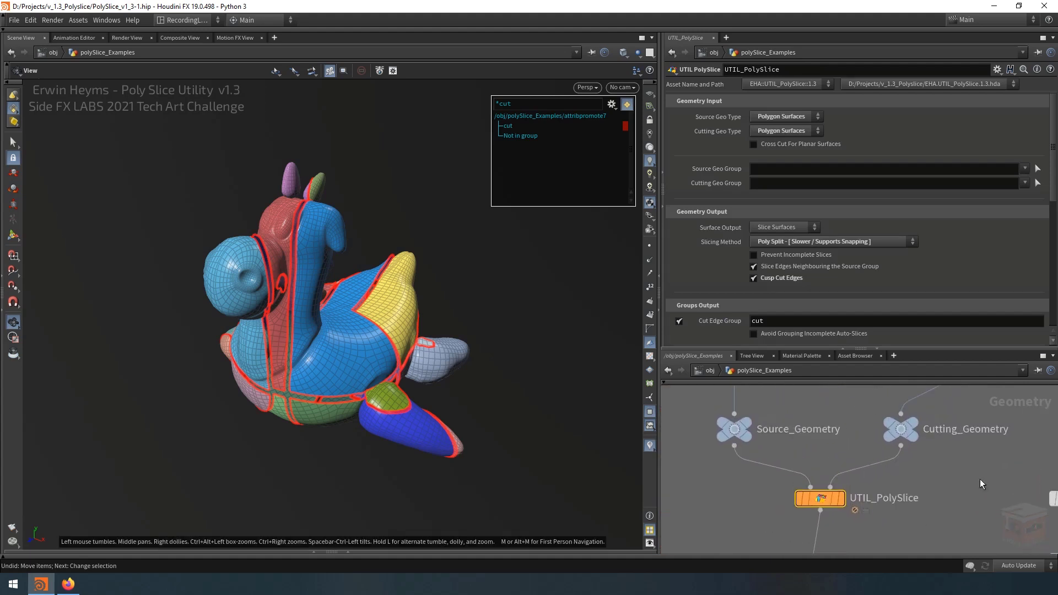
pyautogui.moveTo(992, 474)
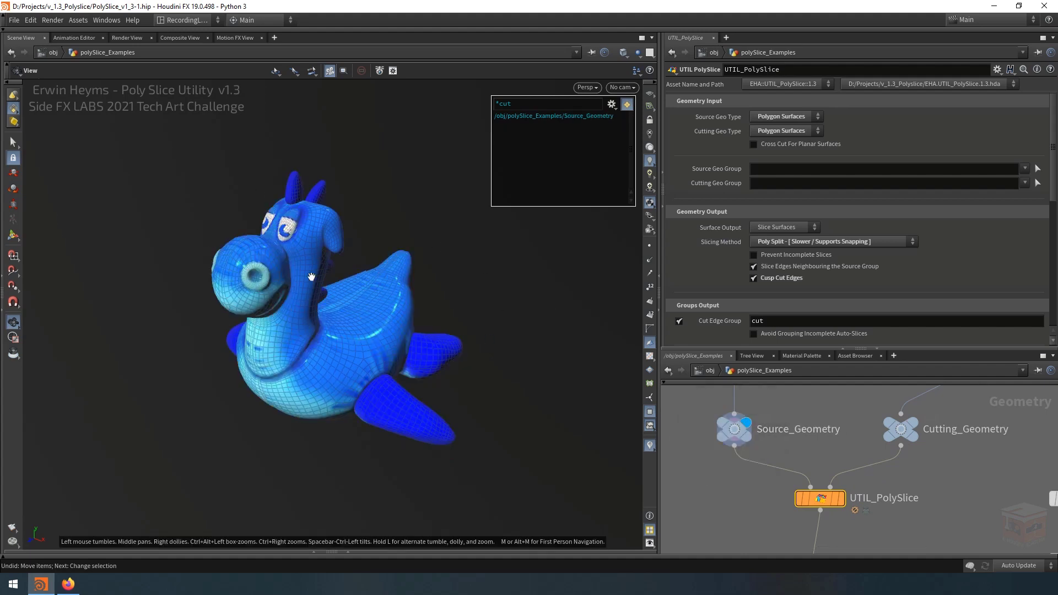
pyautogui.moveTo(496, 325)
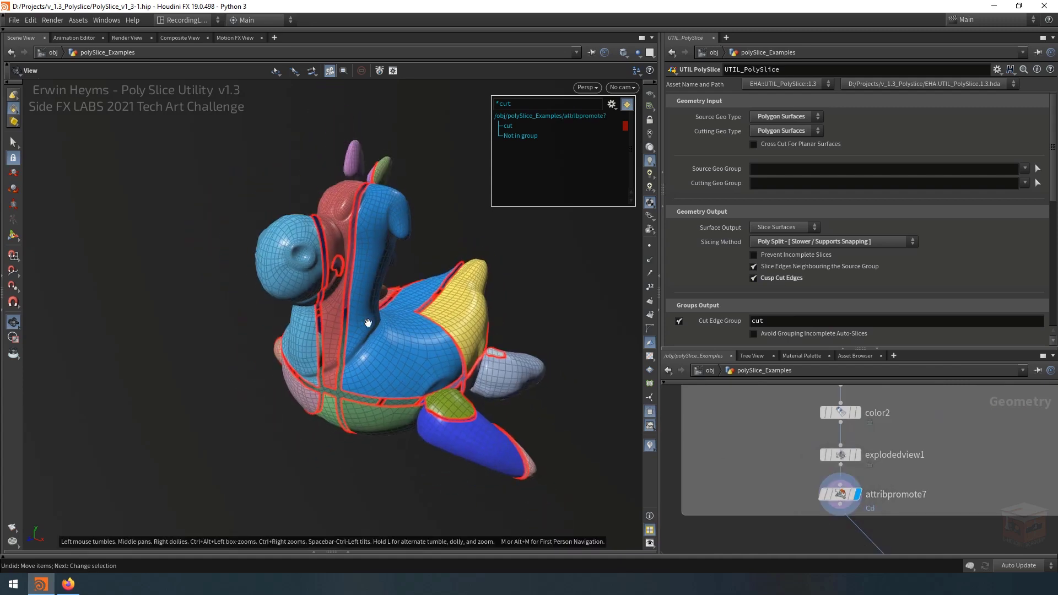
# Change UTIL_PolySlice's Slicing Method to Boolean Shatter, keeping Cutting Geo Type as Polygon Surfaces
pyautogui.moveTo(369, 323); pyautogui.dragTo(470, 361)
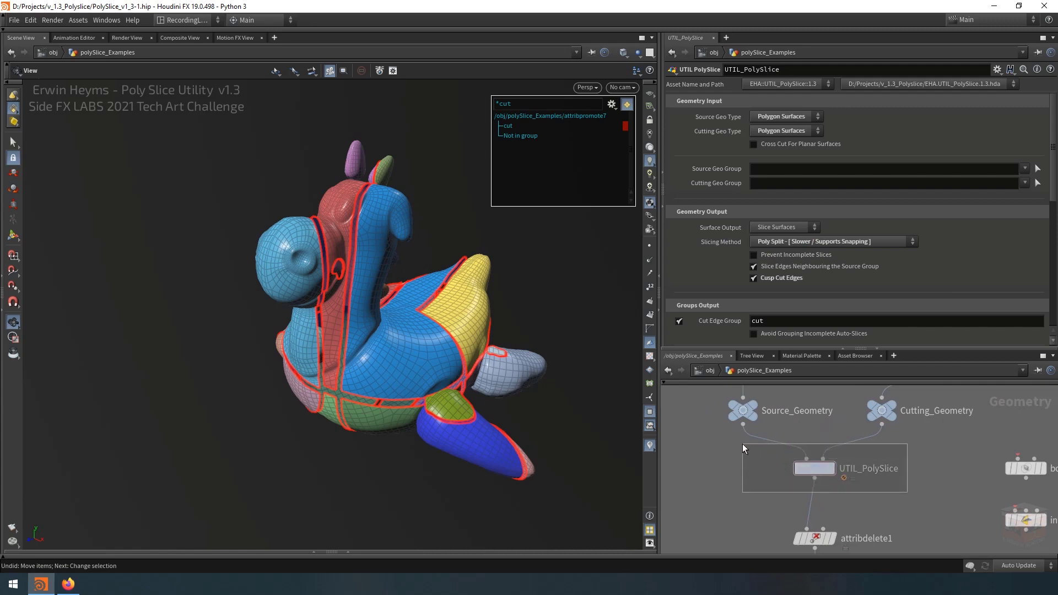
pyautogui.click(833, 241)
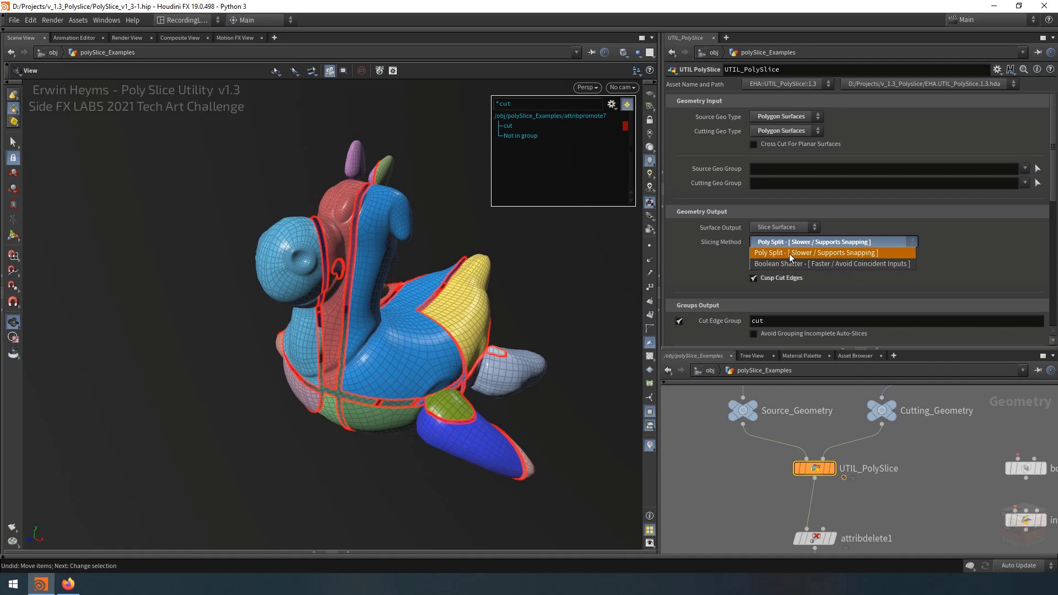
pyautogui.click(815, 252)
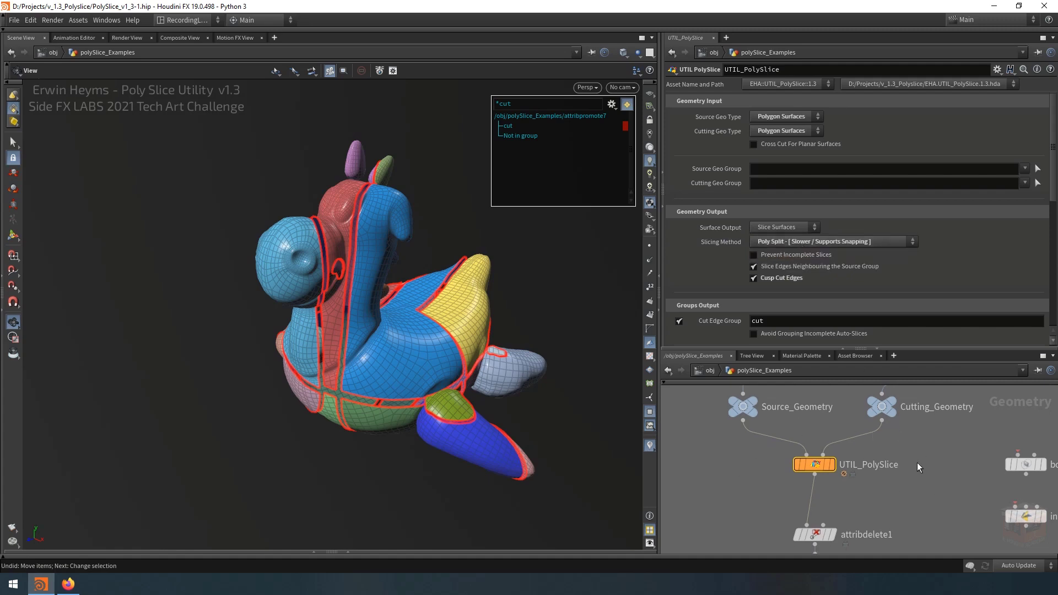
pyautogui.moveTo(299, 322)
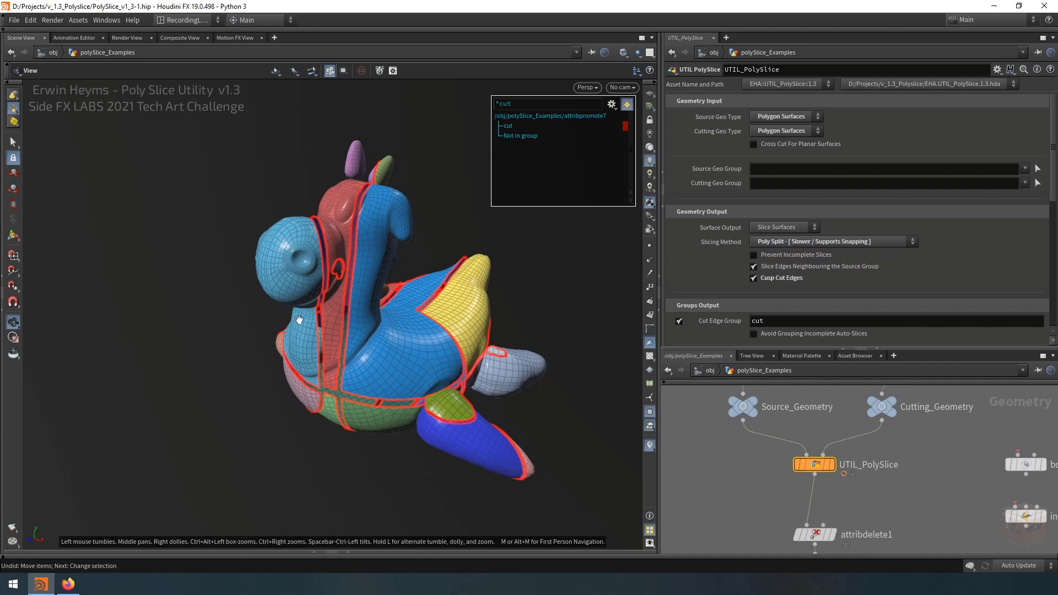
pyautogui.moveTo(449, 342)
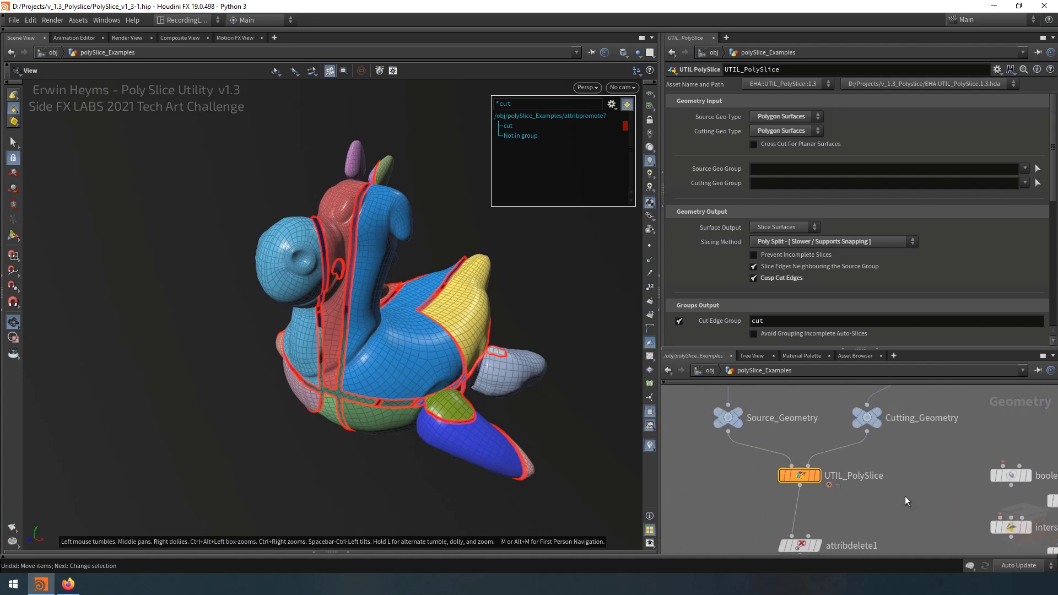
pyautogui.moveTo(847, 496)
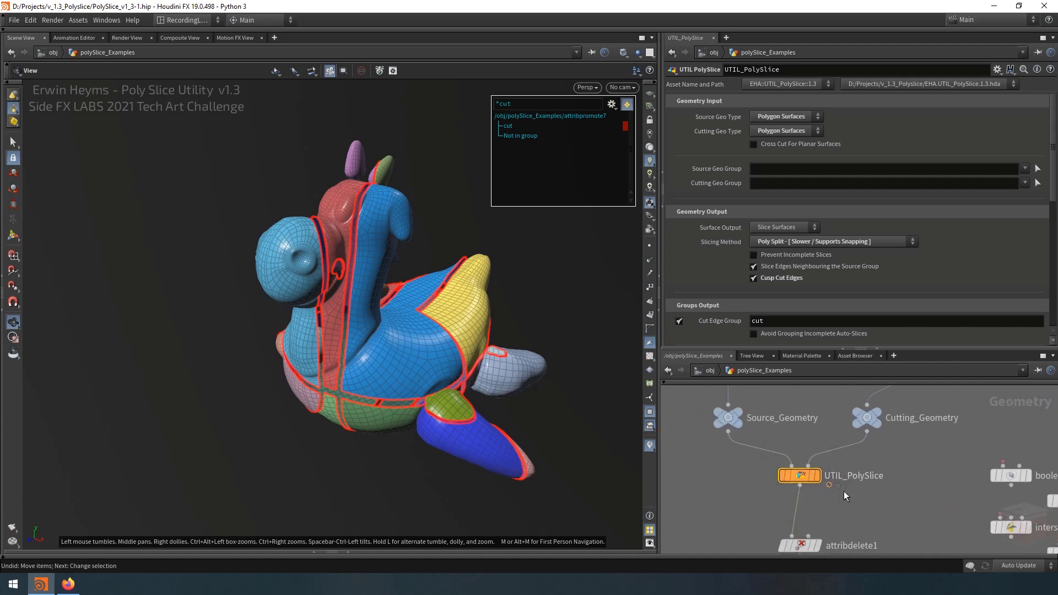
pyautogui.click(833, 242)
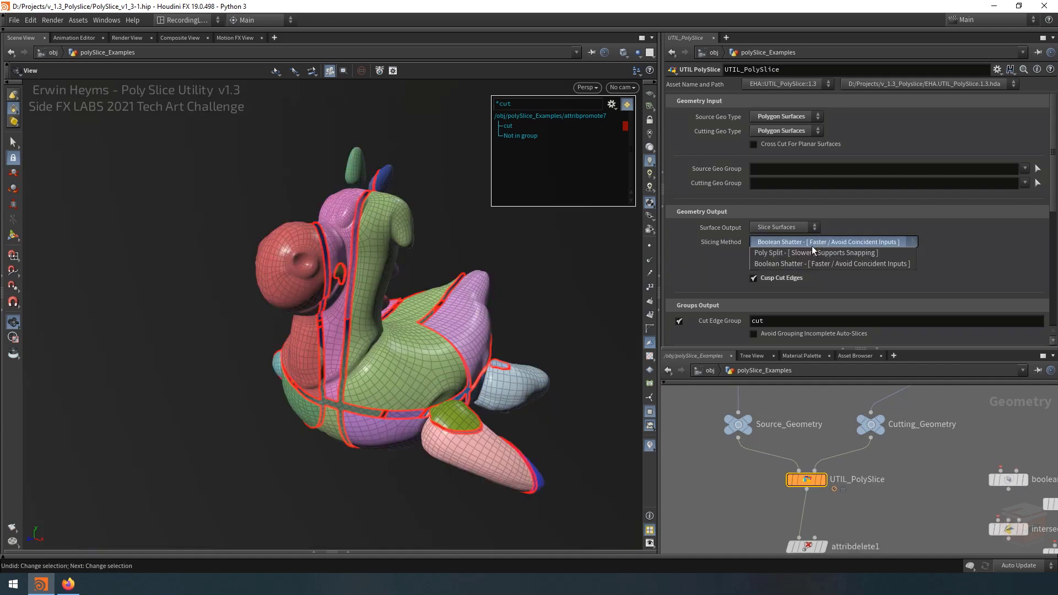
pyautogui.moveTo(831, 263)
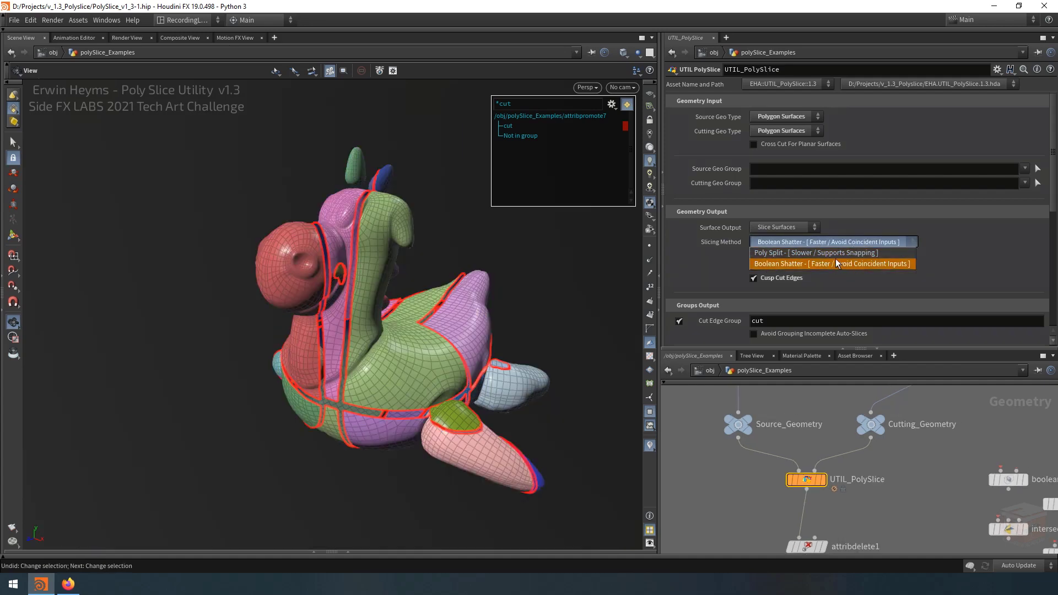
pyautogui.click(831, 263)
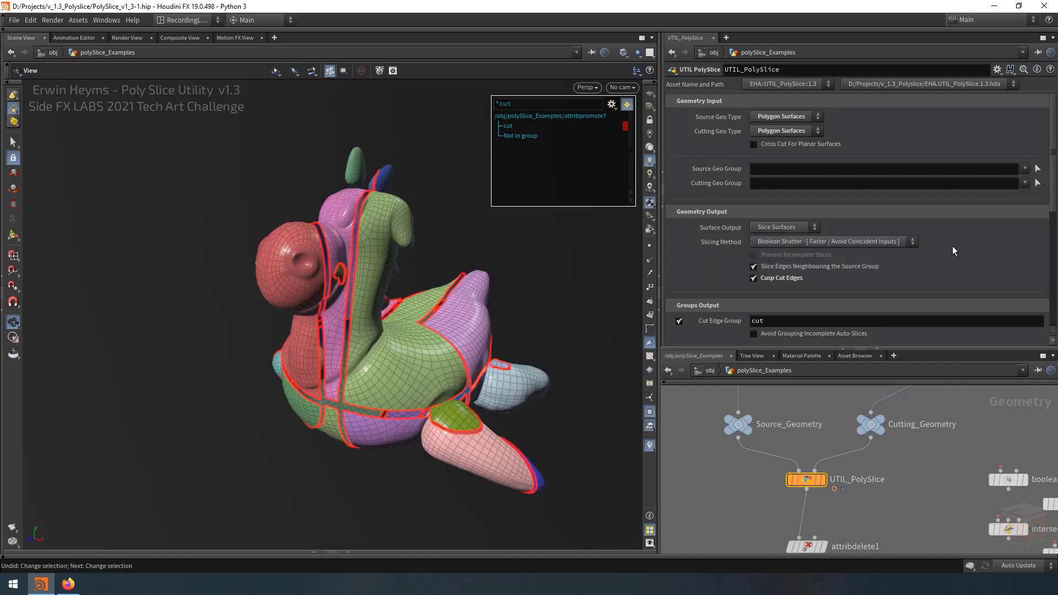
pyautogui.moveTo(930, 260)
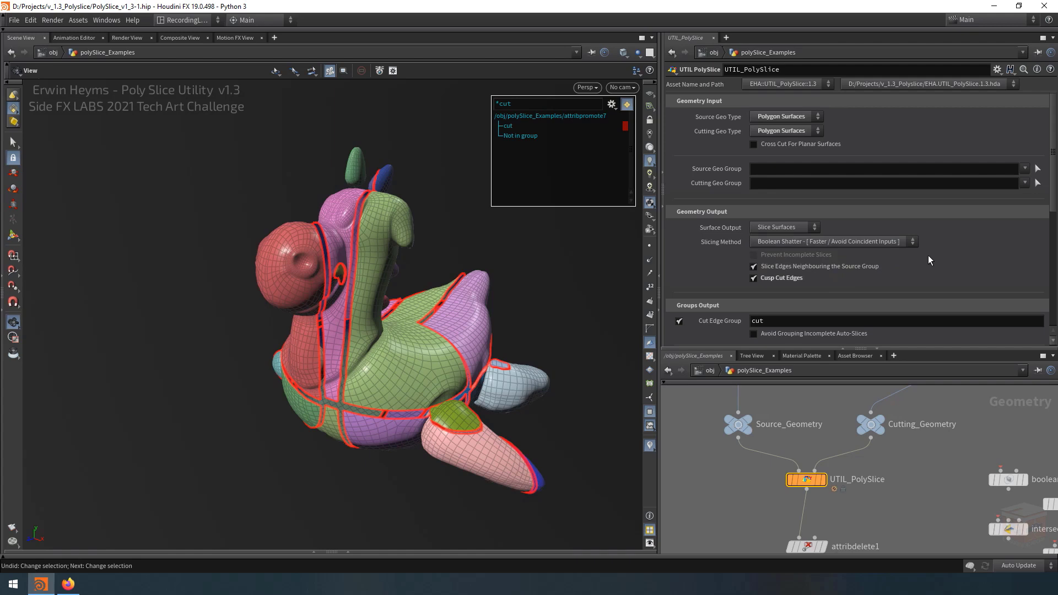
pyautogui.moveTo(943, 252)
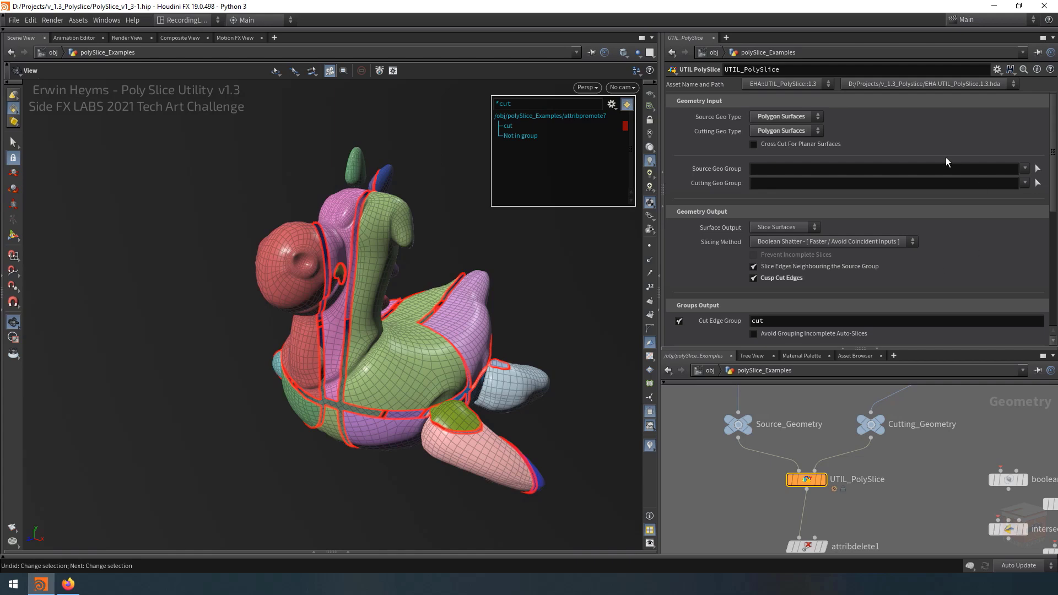
pyautogui.click(785, 117)
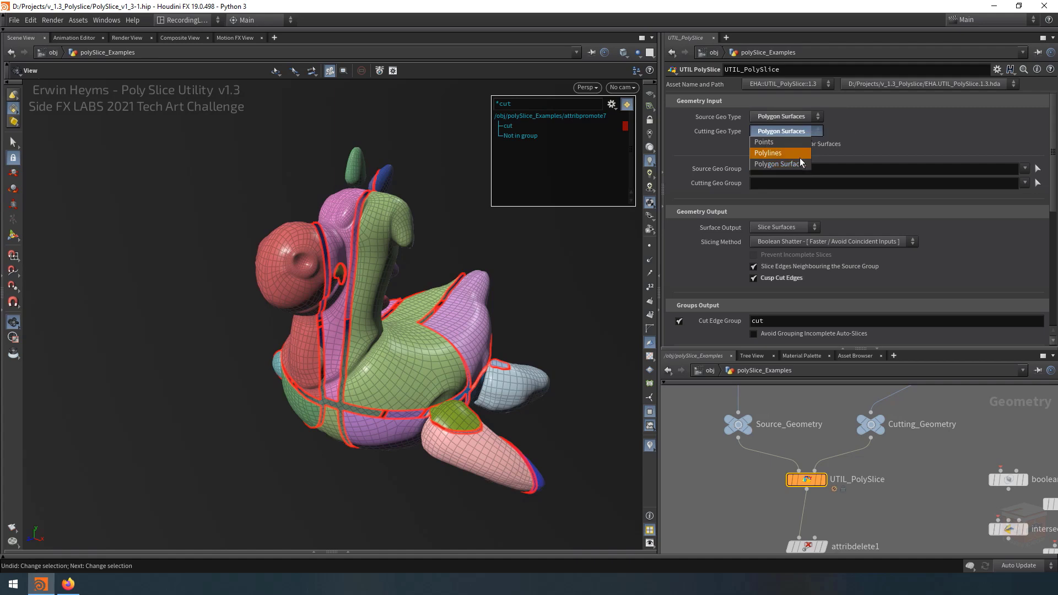
pyautogui.moveTo(792, 146)
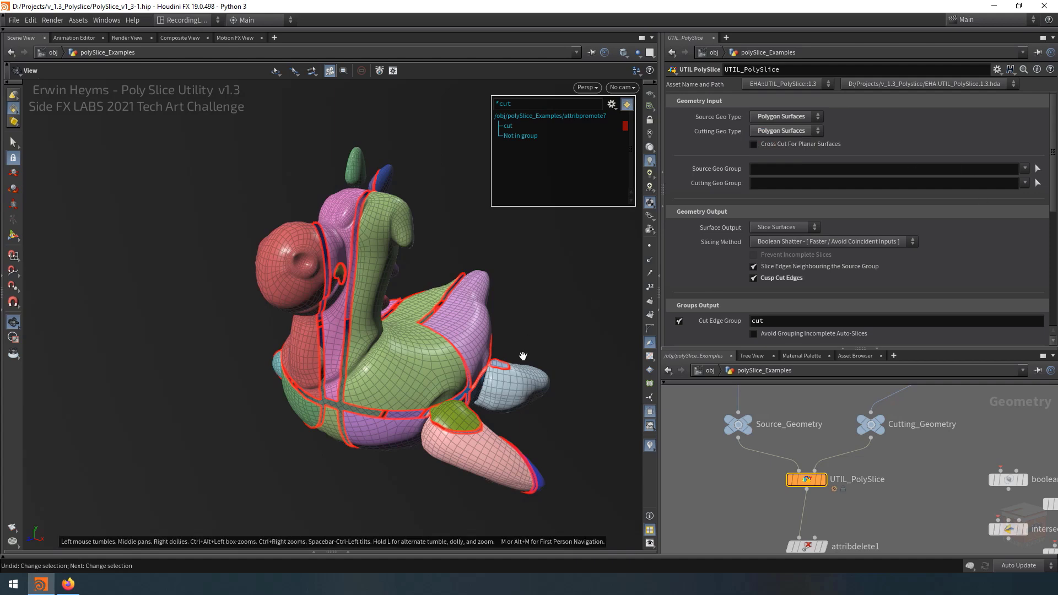
pyautogui.moveTo(470, 368)
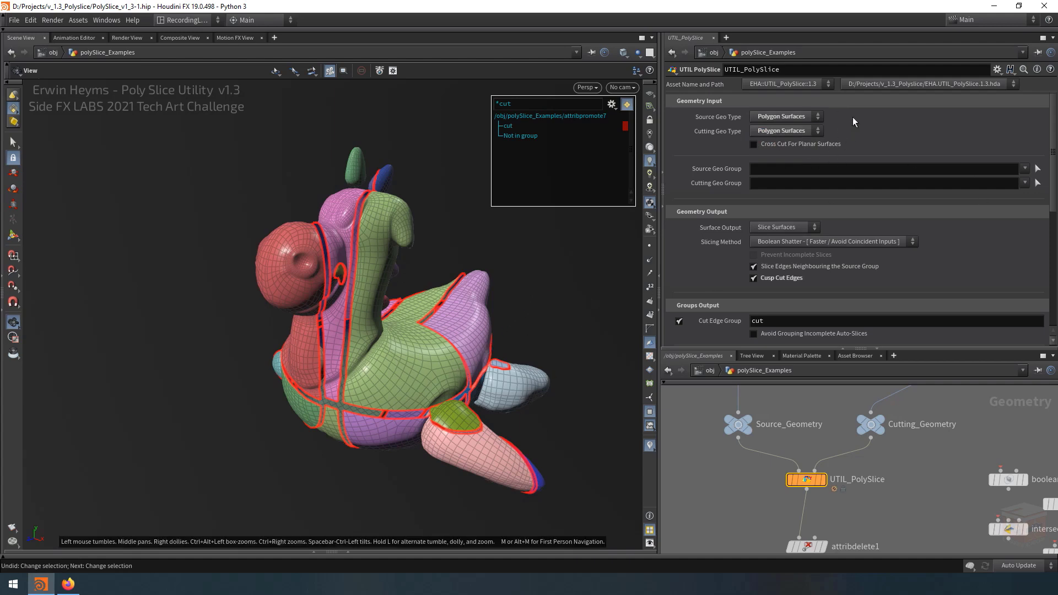
pyautogui.moveTo(870, 137)
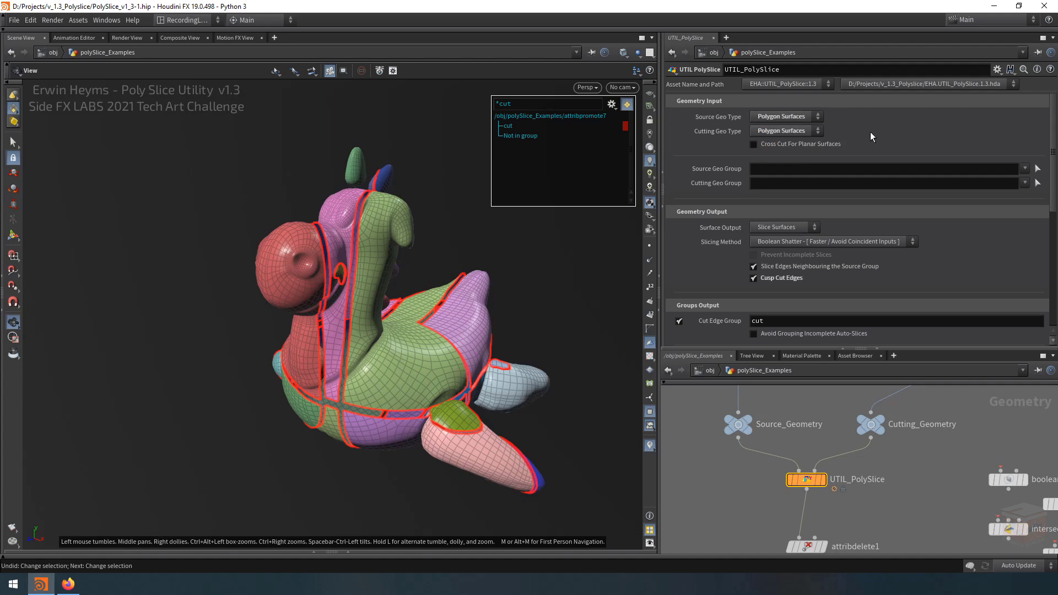
pyautogui.moveTo(348, 400)
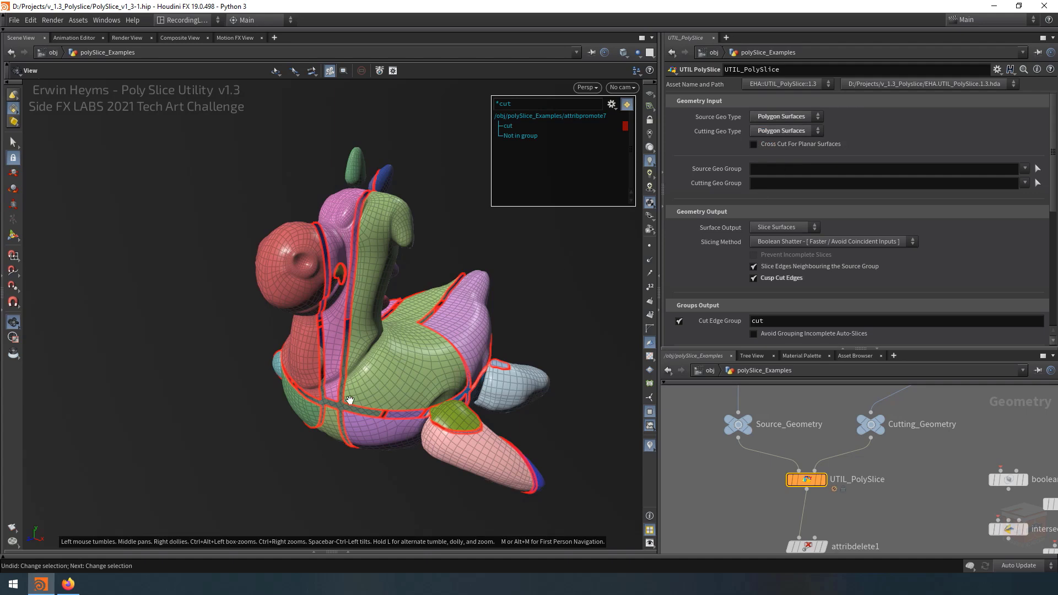
pyautogui.moveTo(845, 227)
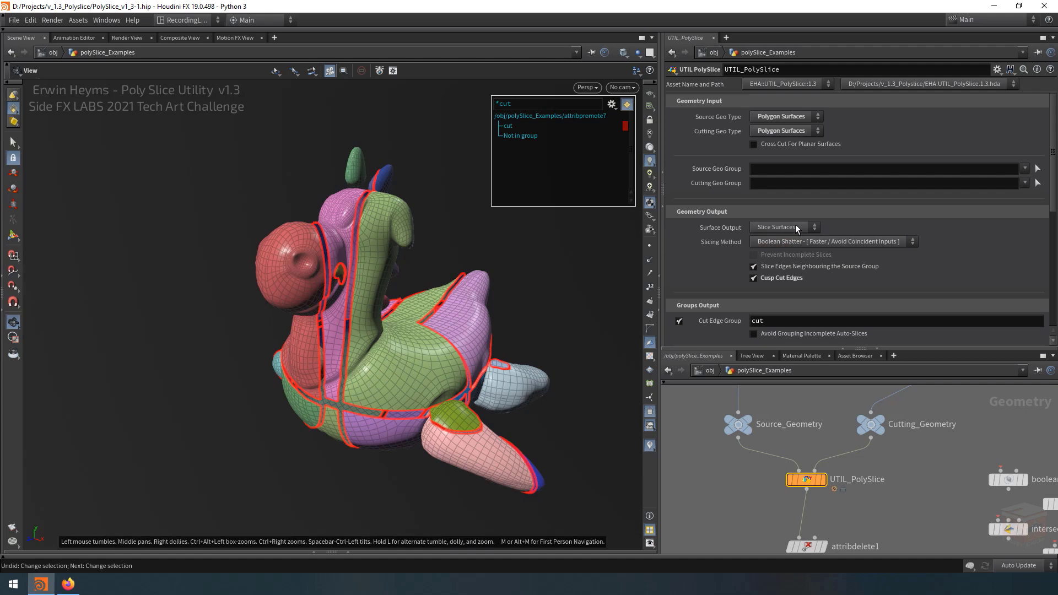
# Set UTIL_PolySlice's Surface Output to Points On Edges
pyautogui.click(782, 227)
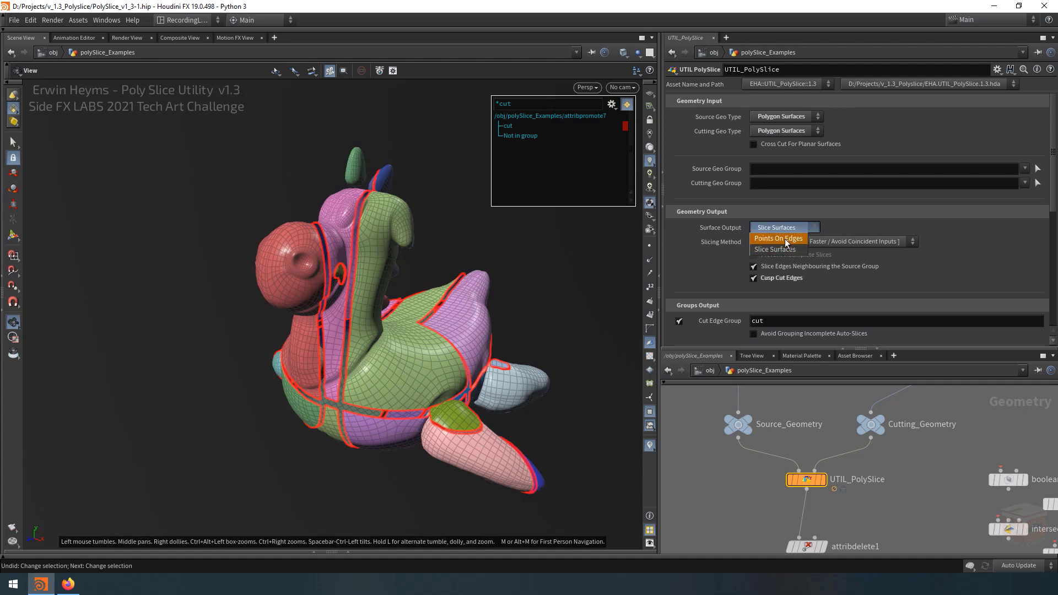
pyautogui.click(778, 238)
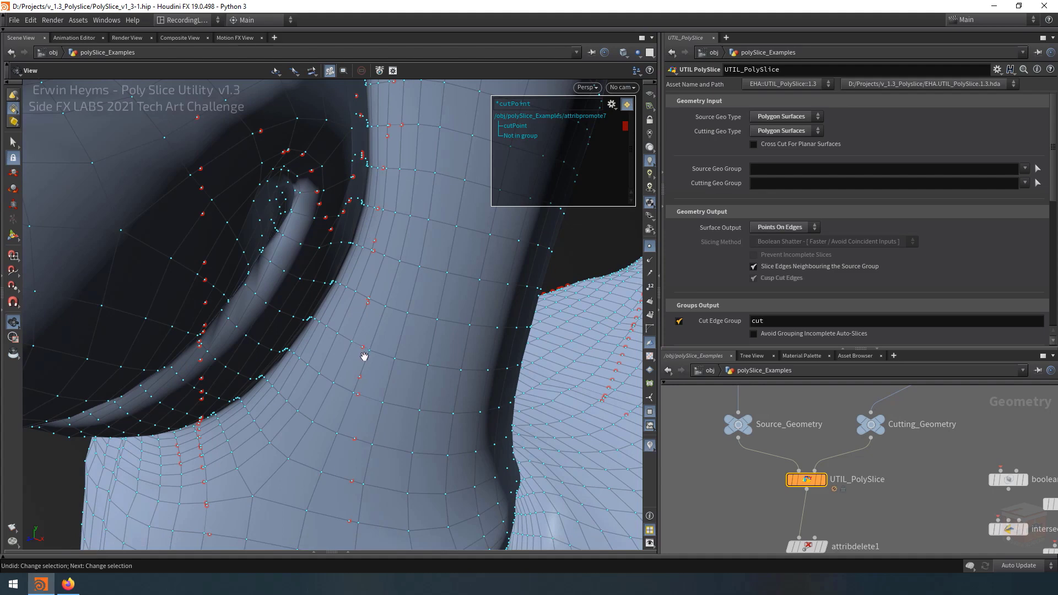
pyautogui.moveTo(910, 529)
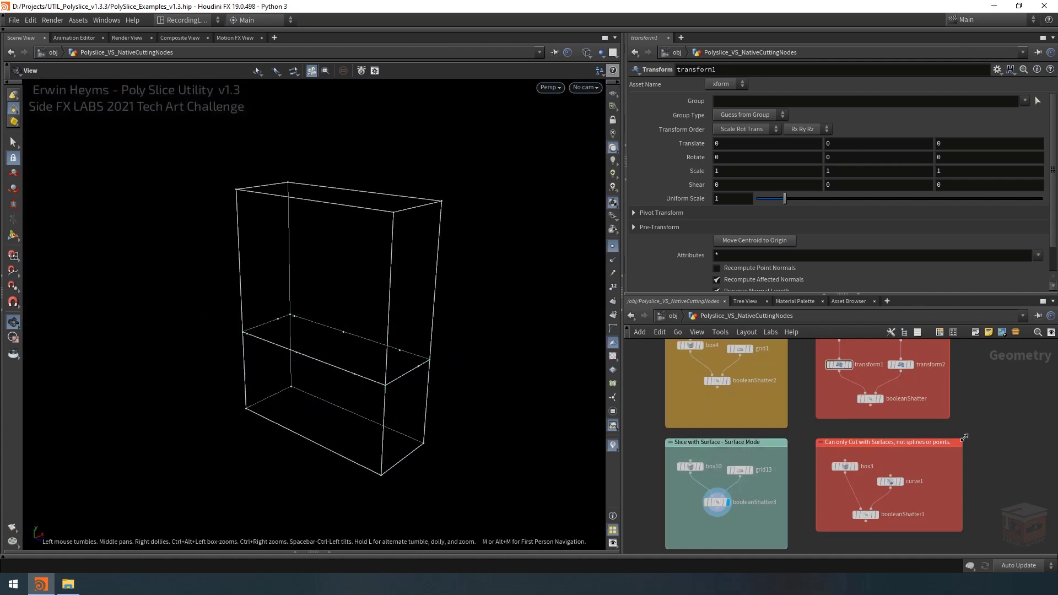
# Set transform1's Rotate Y to 5.2, then select curve1 to view the box cut by the curve
pyautogui.click(715, 503)
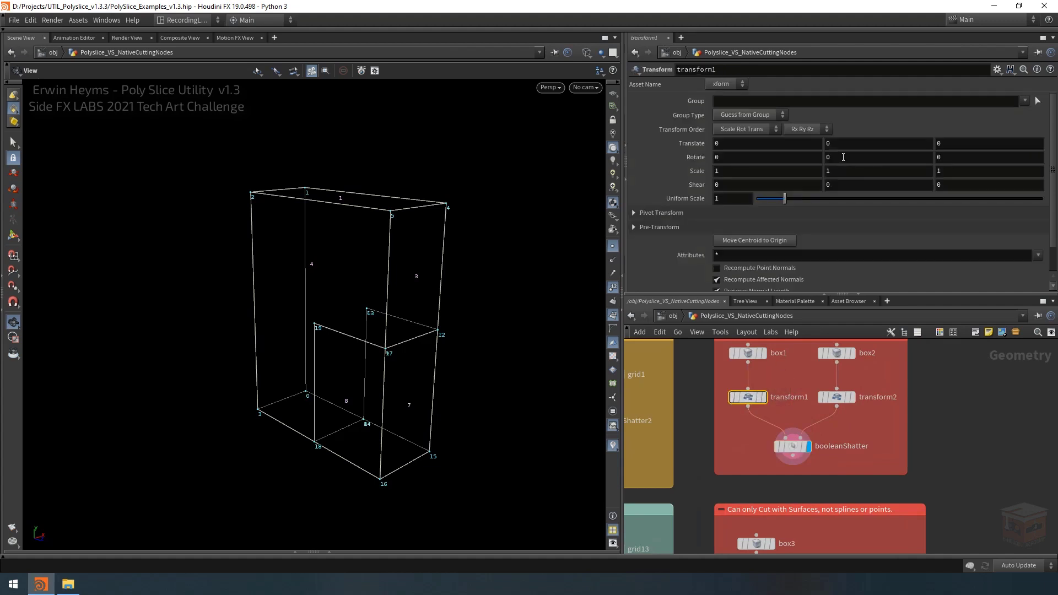
pyautogui.write('5.2')
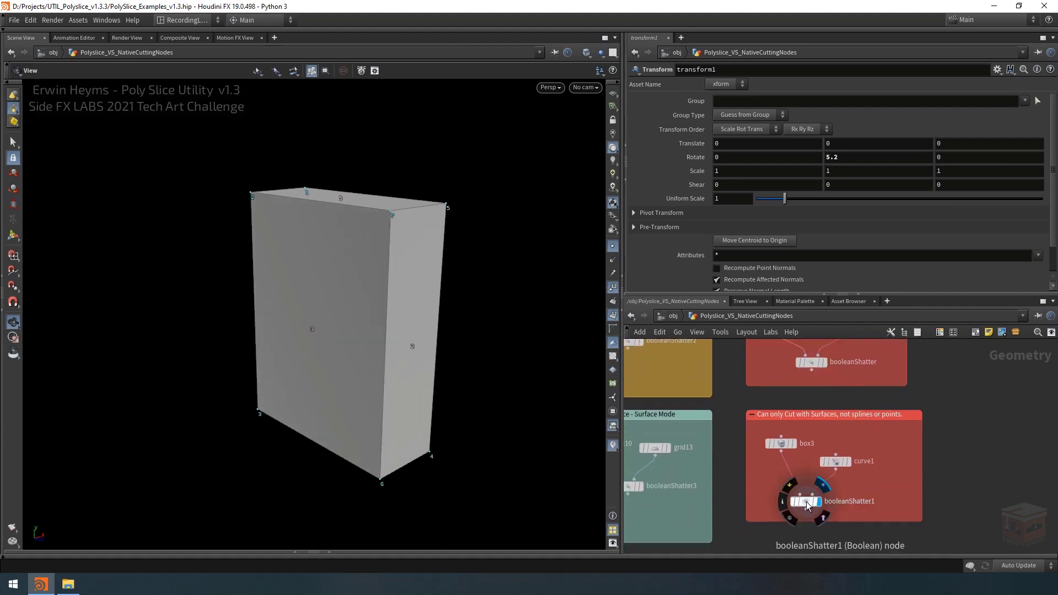
pyautogui.click(836, 461)
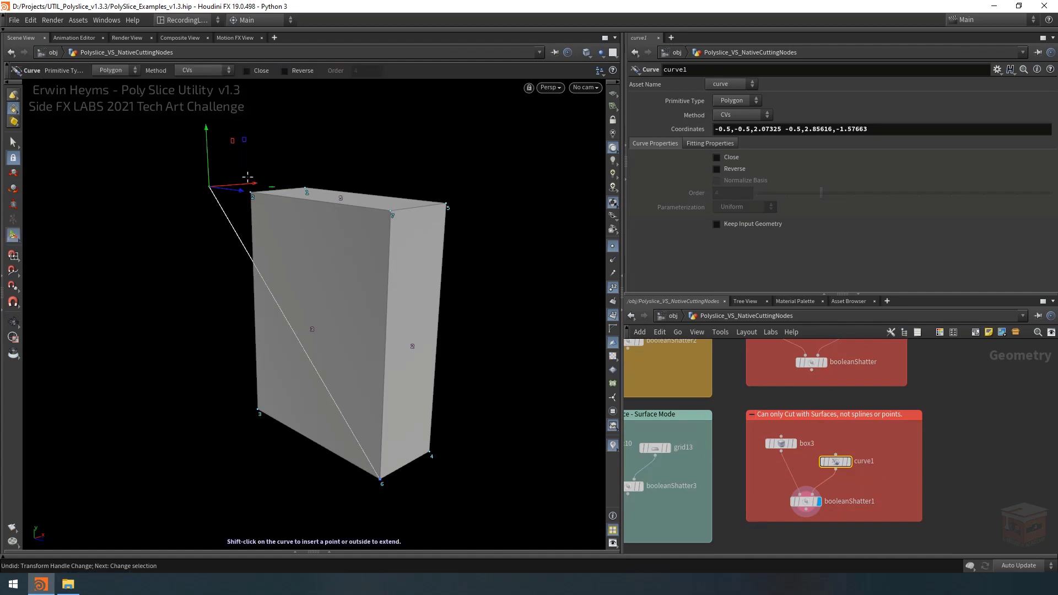
pyautogui.moveTo(325, 359)
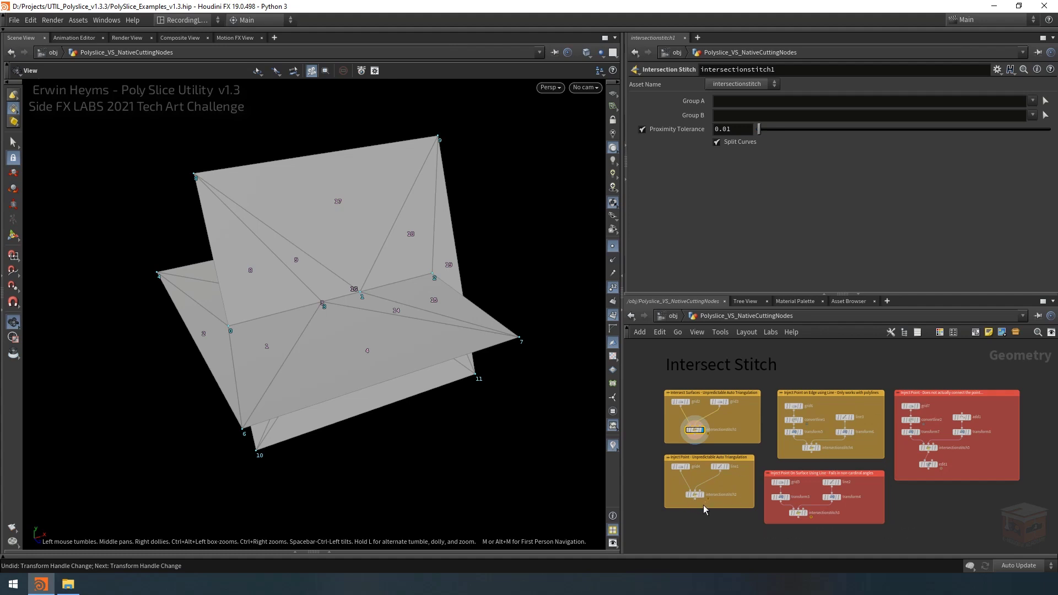
pyautogui.moveTo(701, 509)
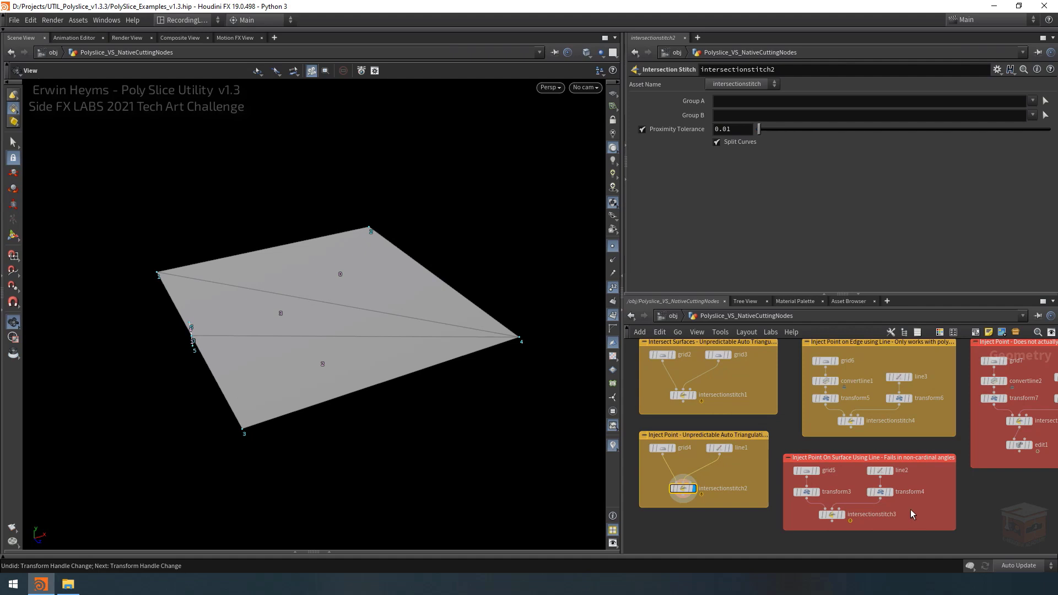
pyautogui.moveTo(846, 521)
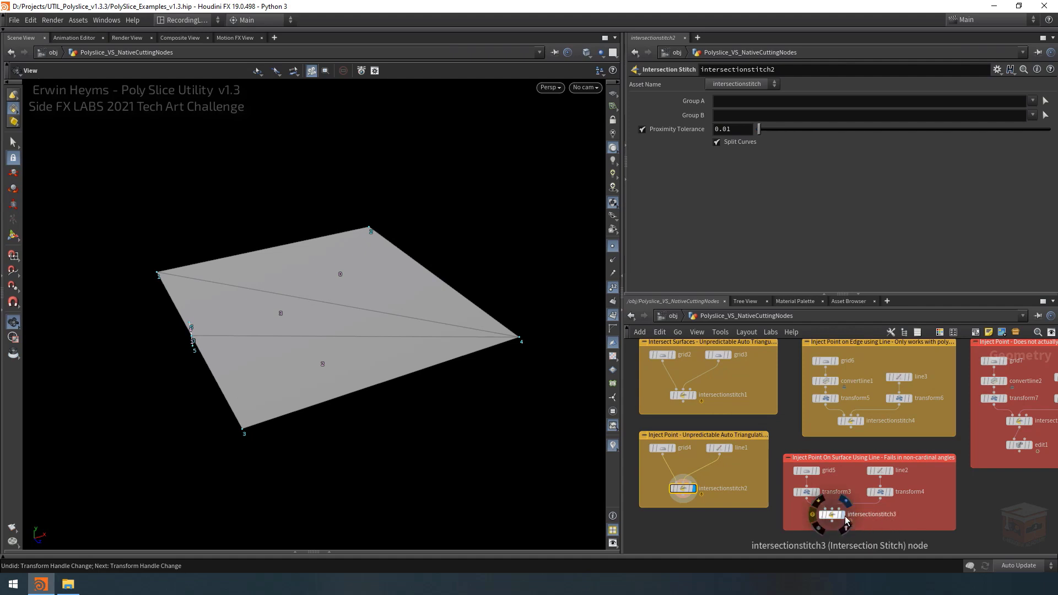
pyautogui.moveTo(847, 520)
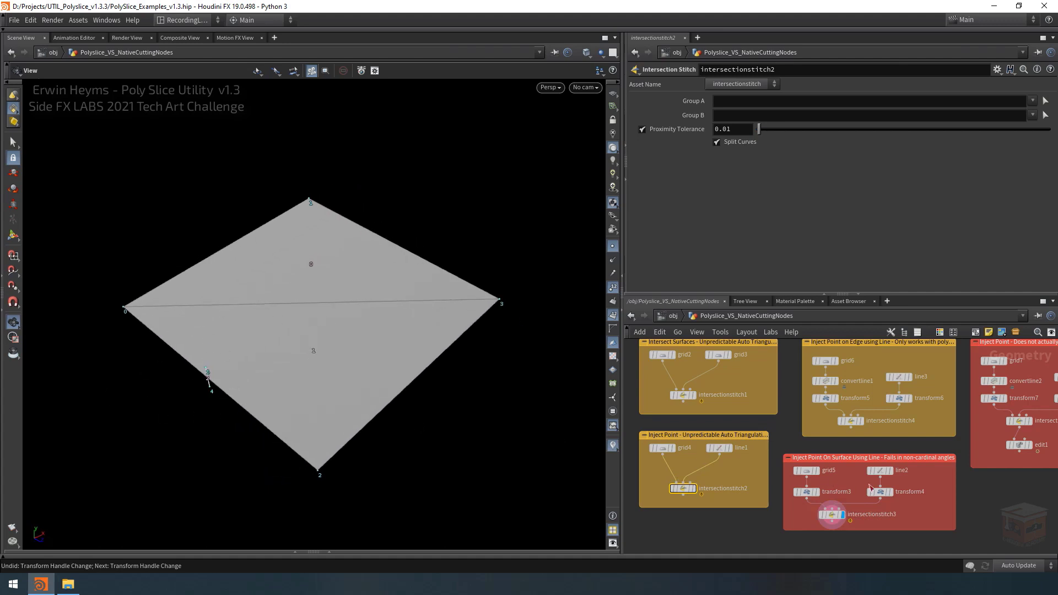
pyautogui.moveTo(927, 516)
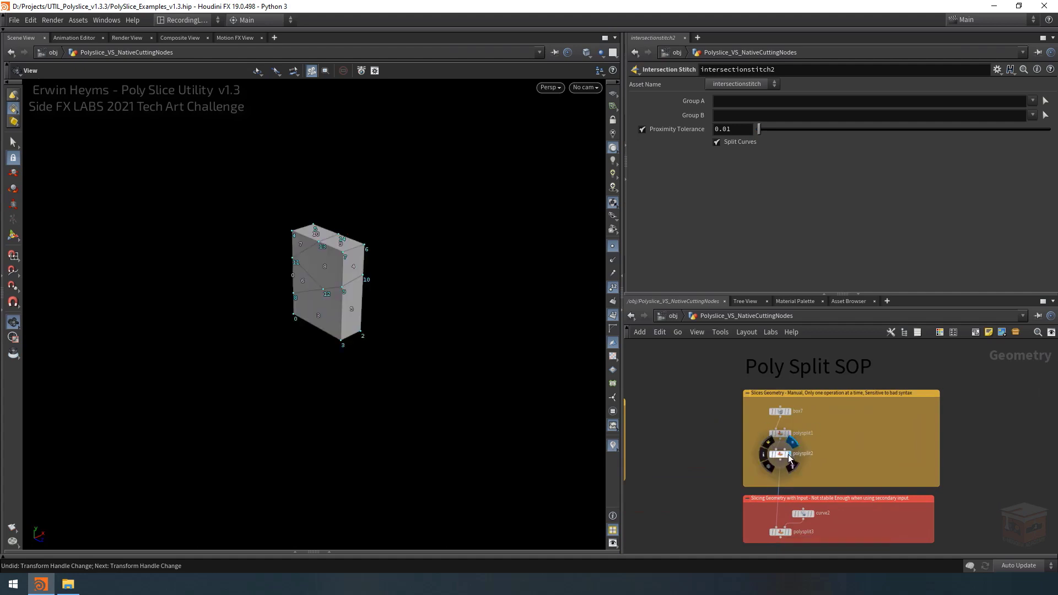
# Display the manual polysplit2 box result, then move to the curve-driven polysplit3 example
pyautogui.click(780, 454)
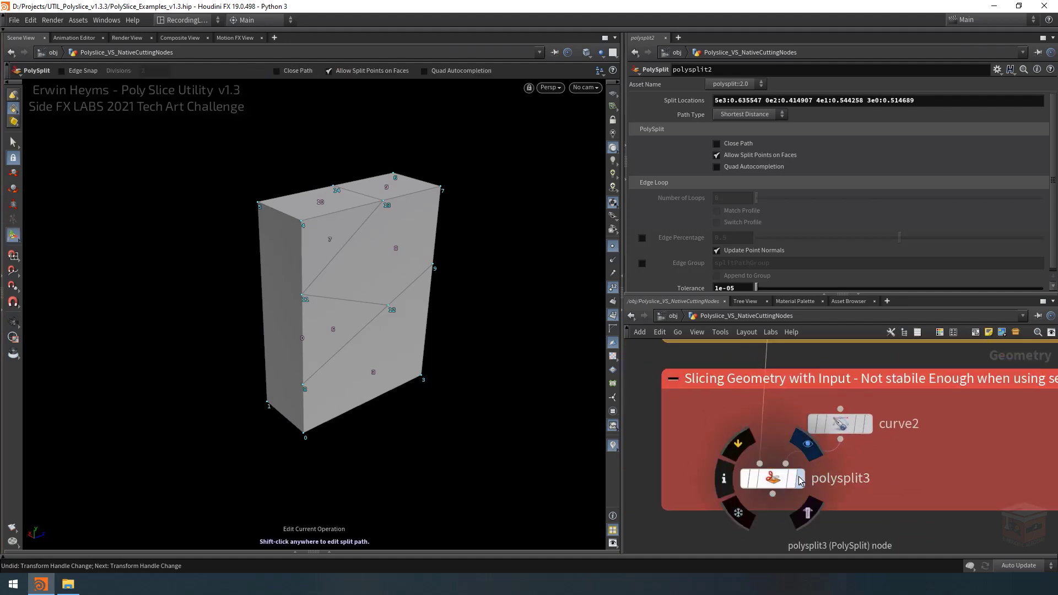
pyautogui.click(772, 477)
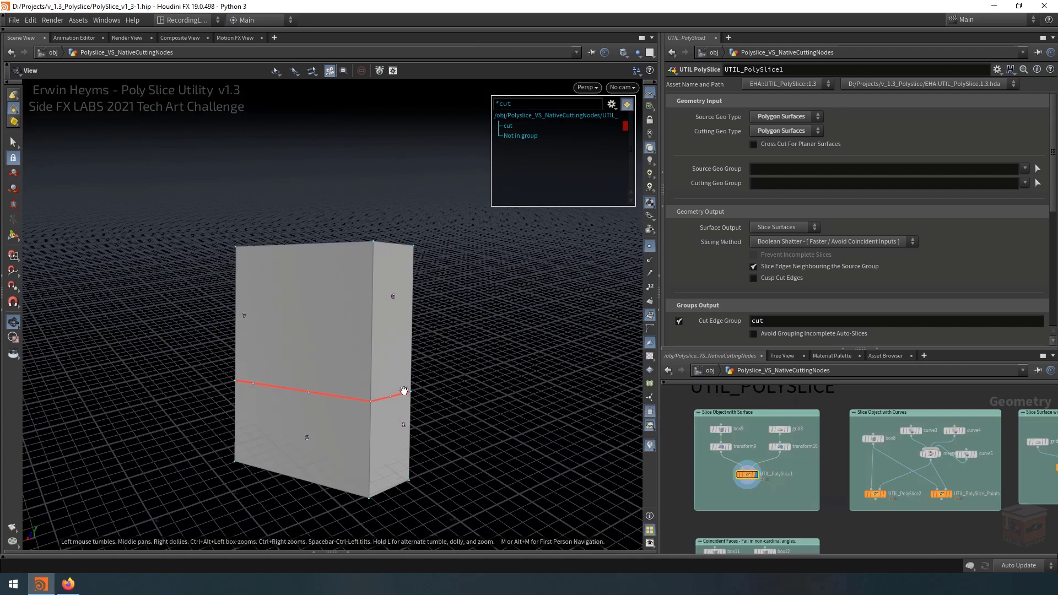
pyautogui.moveTo(388, 350)
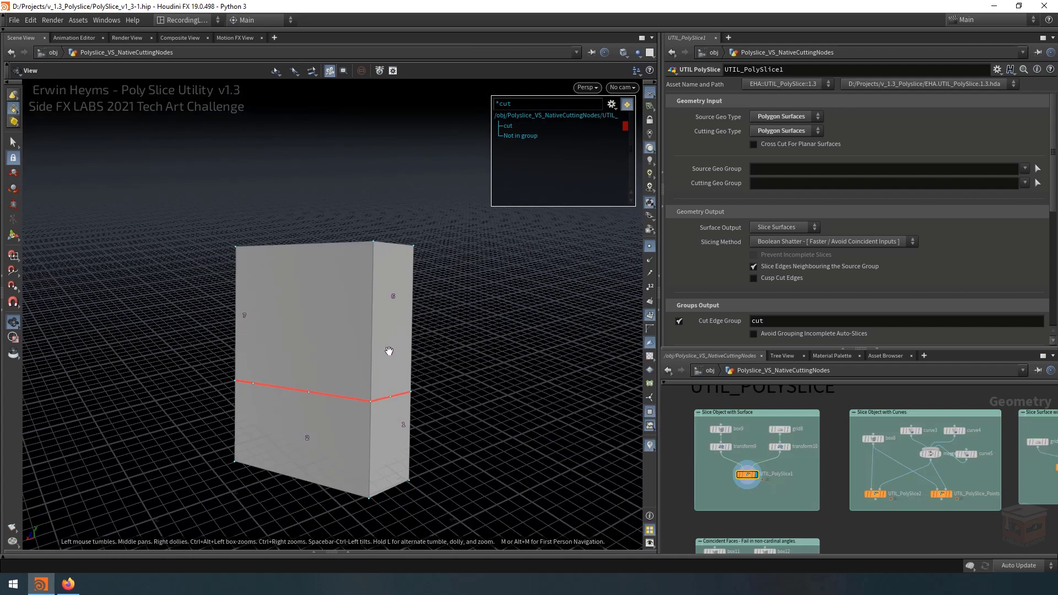
pyautogui.moveTo(388, 355)
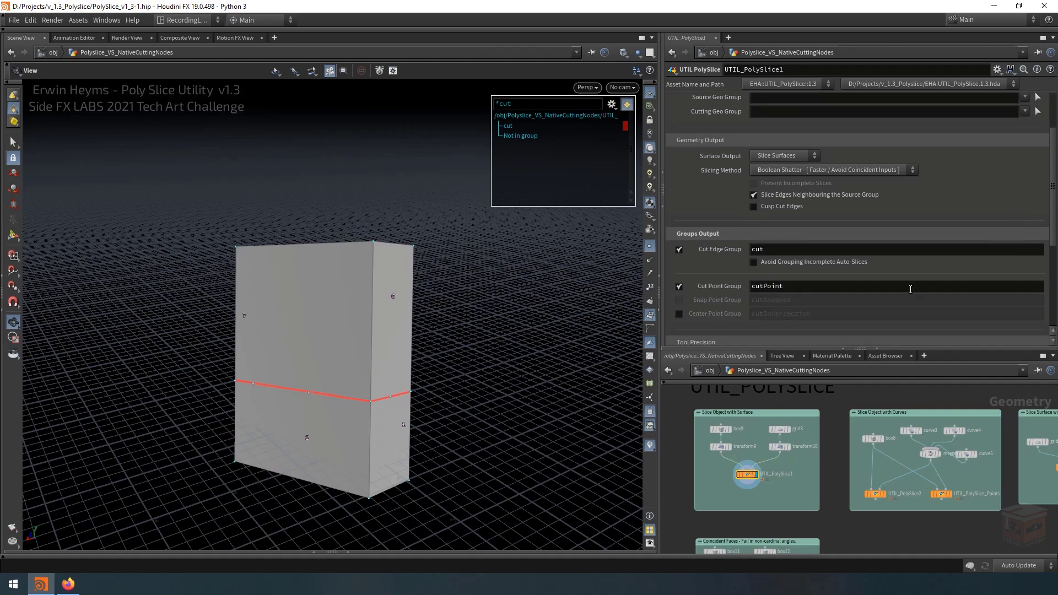
pyautogui.moveTo(901, 282)
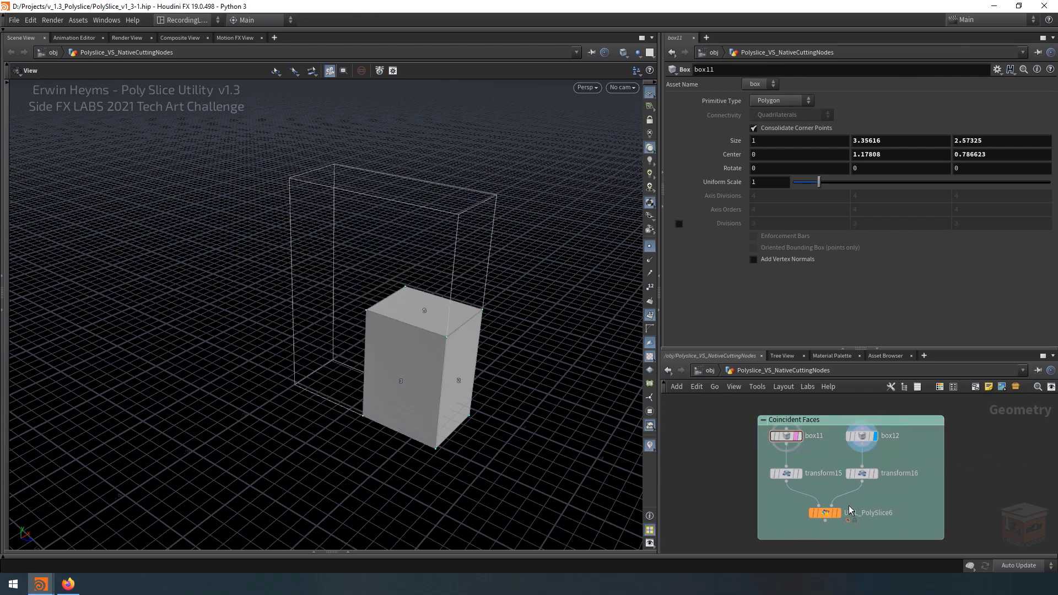
# View the two-box slice result and tilt the lower box via transform15's handle (Rotate X ≈ -8.82)
pyautogui.click(825, 512)
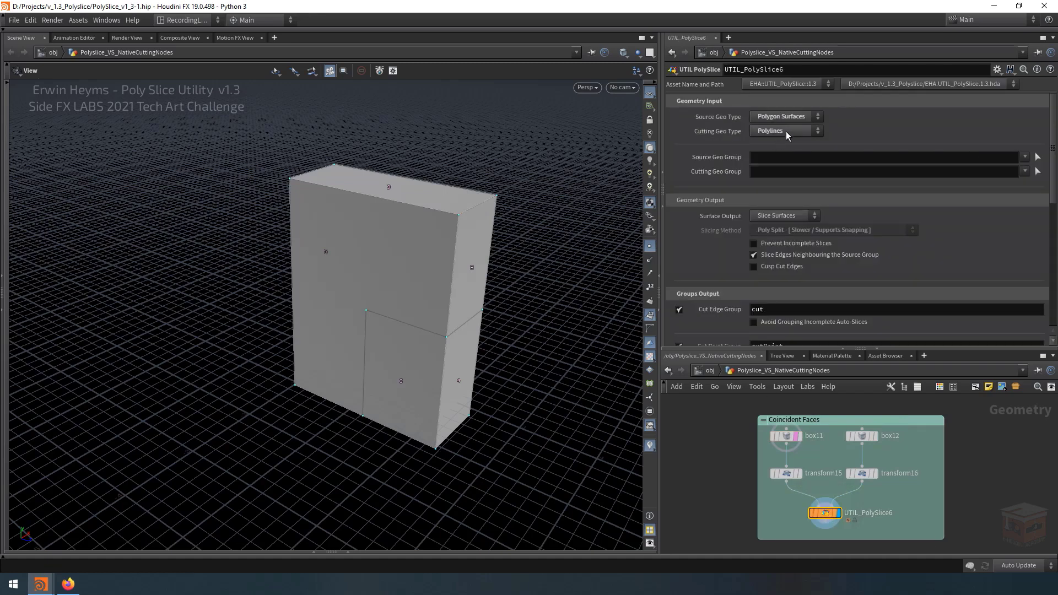
pyautogui.moveTo(873, 448)
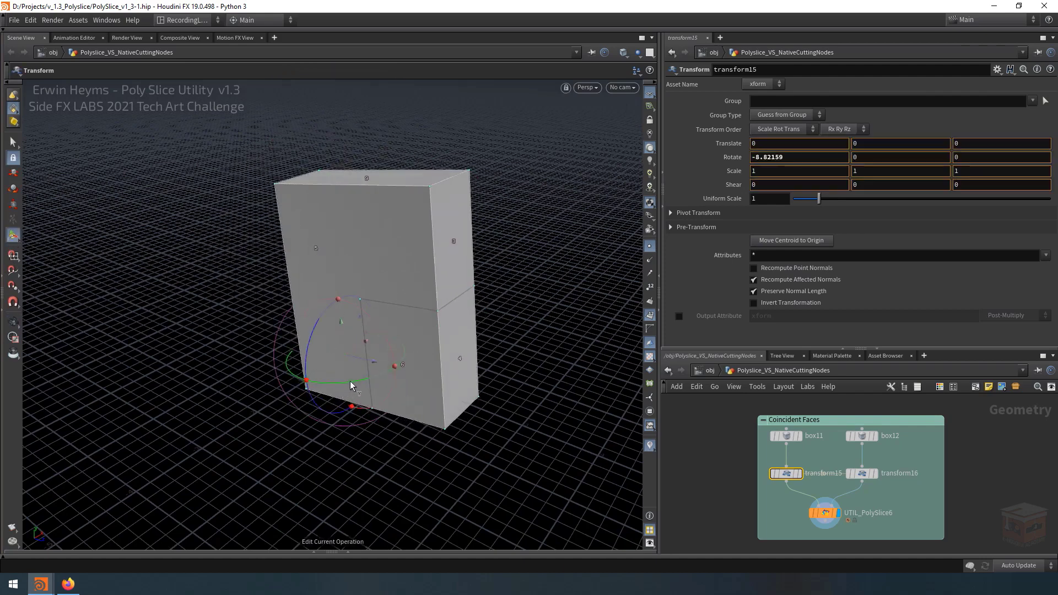
pyautogui.moveTo(308, 381); pyautogui.dragTo(381, 384)
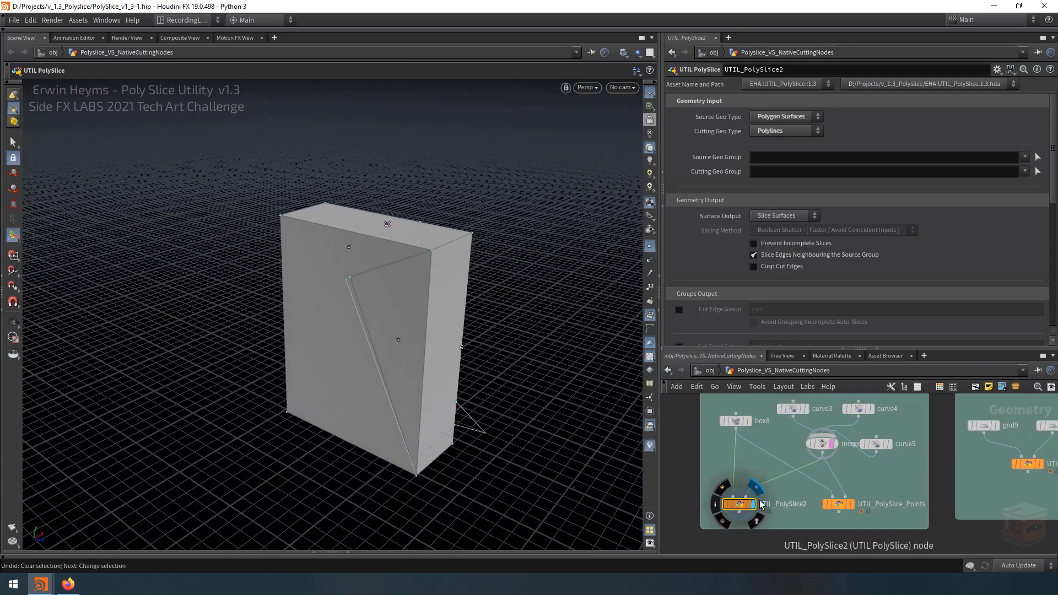
# Select curve3 and drag one of its points upward to reshape the cut across the box
pyautogui.scroll(-3)
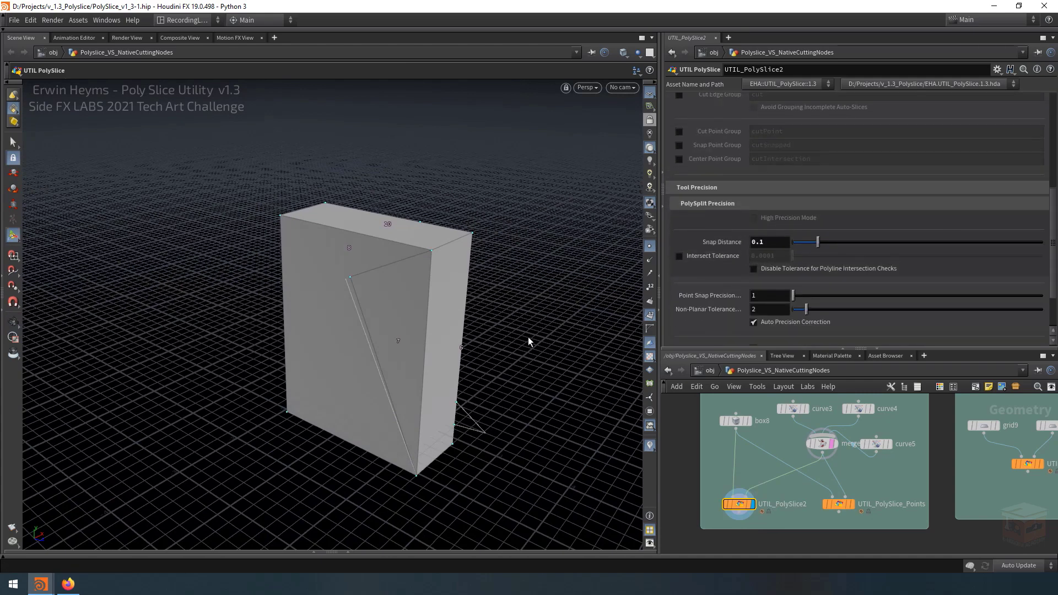
pyautogui.moveTo(359, 297)
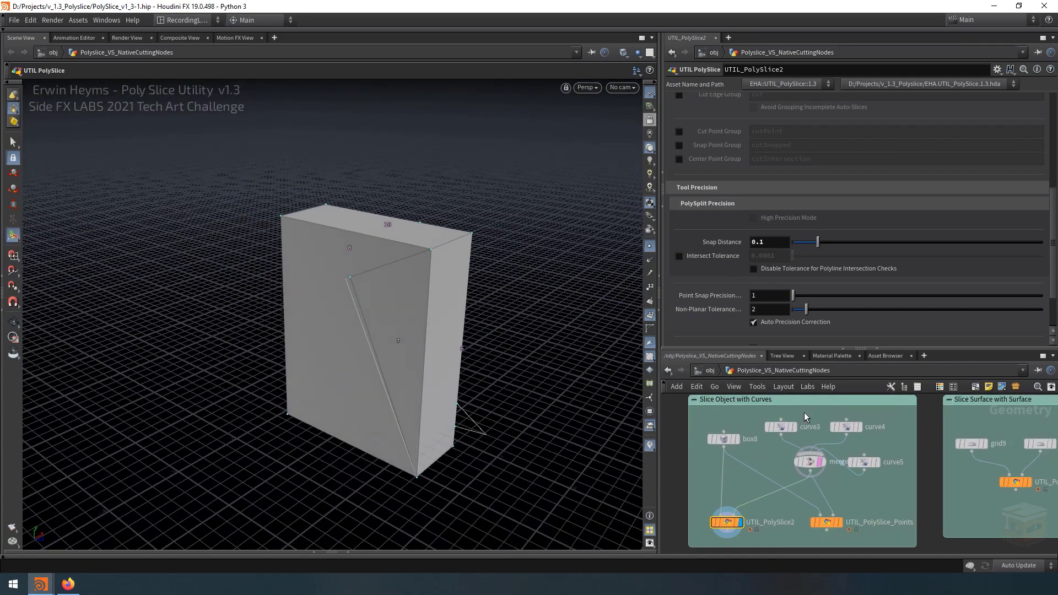
pyautogui.click(780, 427)
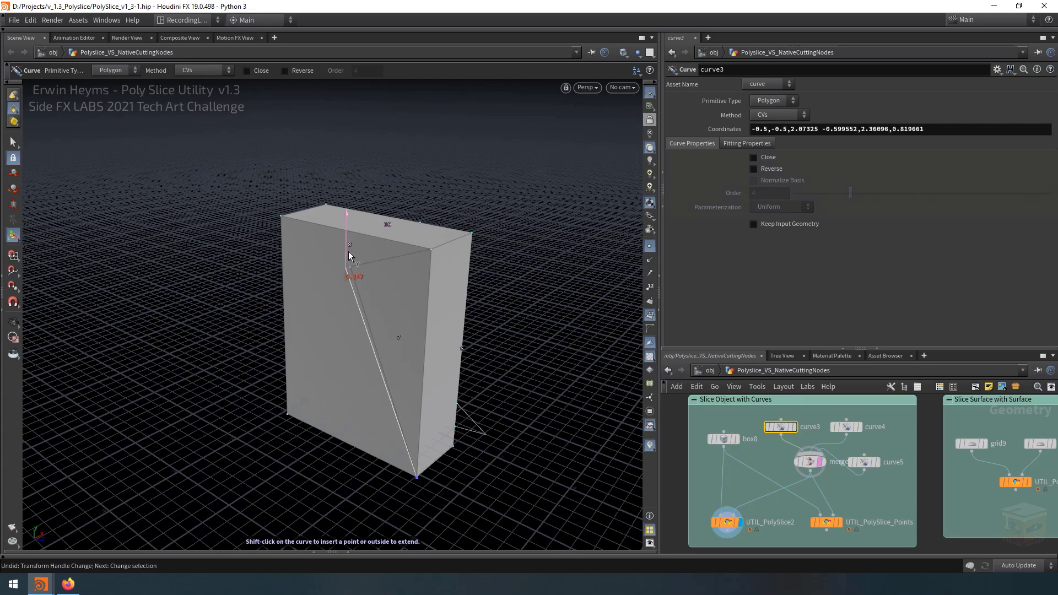
pyautogui.moveTo(347, 273); pyautogui.dragTo(345, 222)
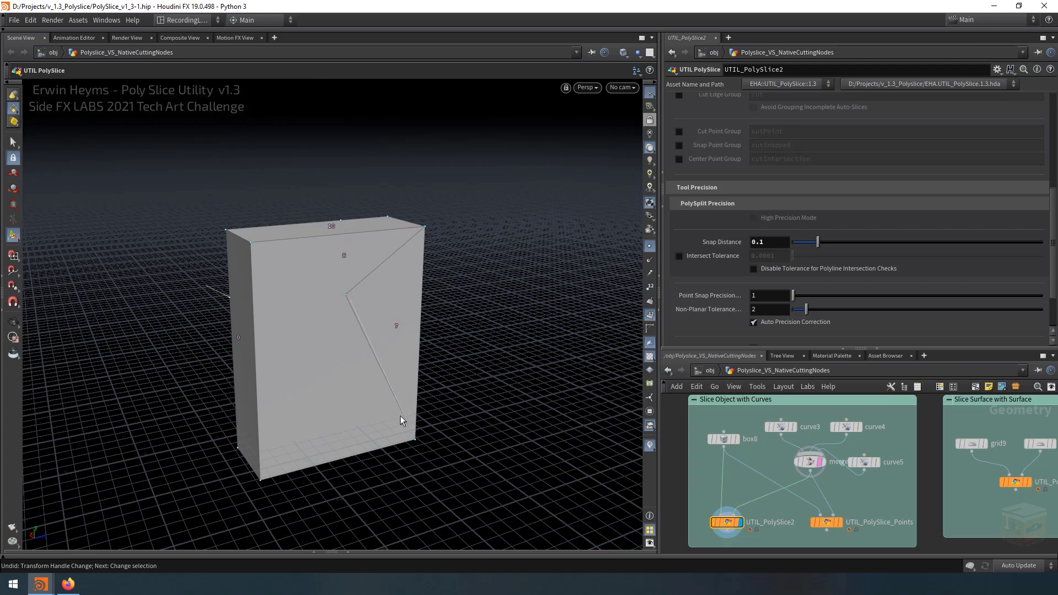
pyautogui.moveTo(342, 303)
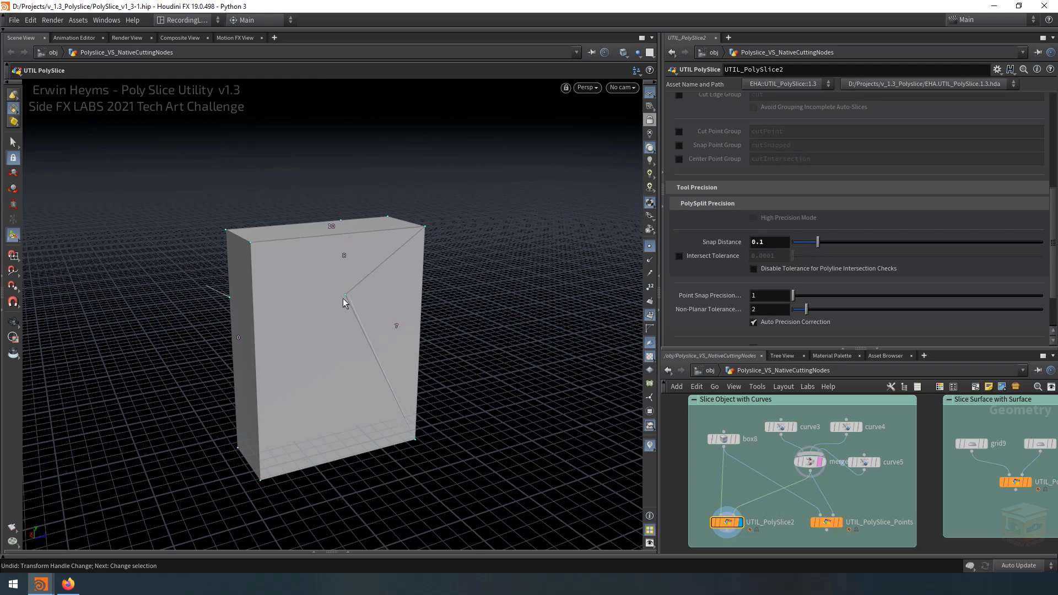
pyautogui.moveTo(423, 232)
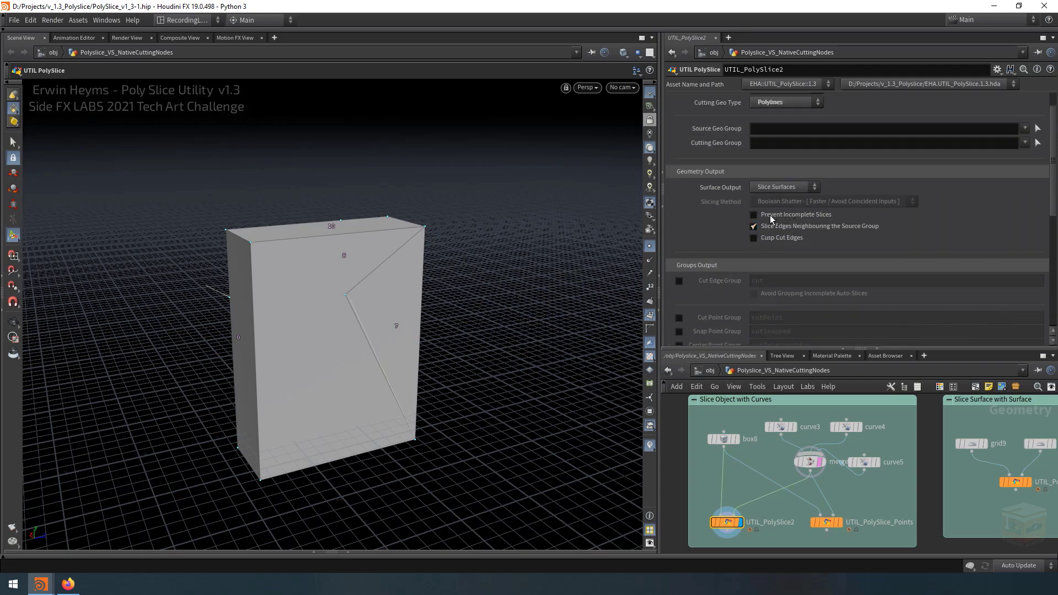
pyautogui.moveTo(777, 219)
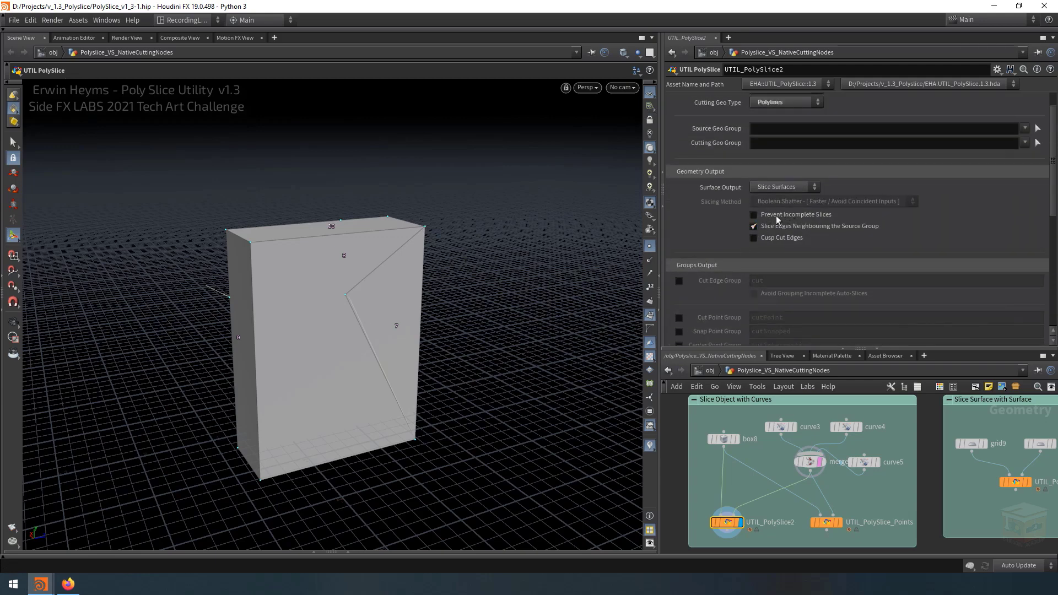
pyautogui.moveTo(778, 218)
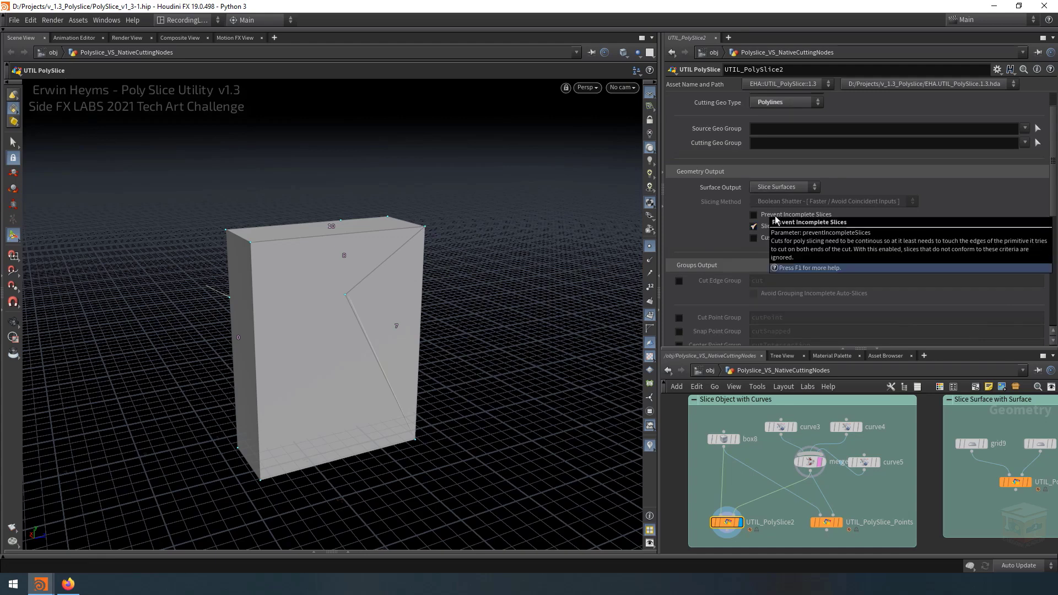
# Enable Prevent Incomplete Slices on UTIL_PolySlice2, then set UTIL_PolySlice_Points' Surface Output to Points On Edges
pyautogui.click(753, 213)
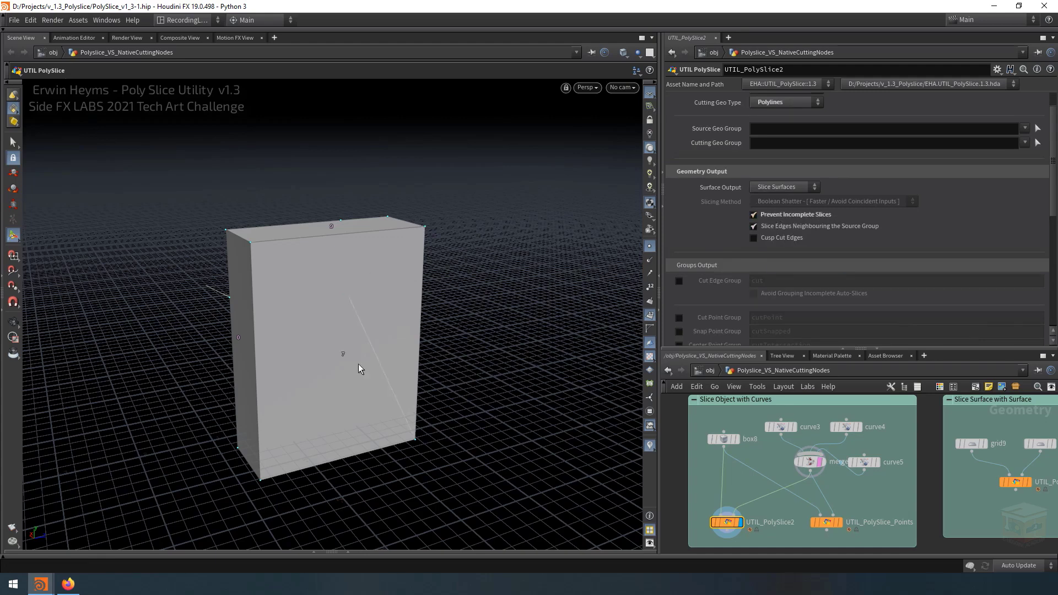
pyautogui.moveTo(344, 301)
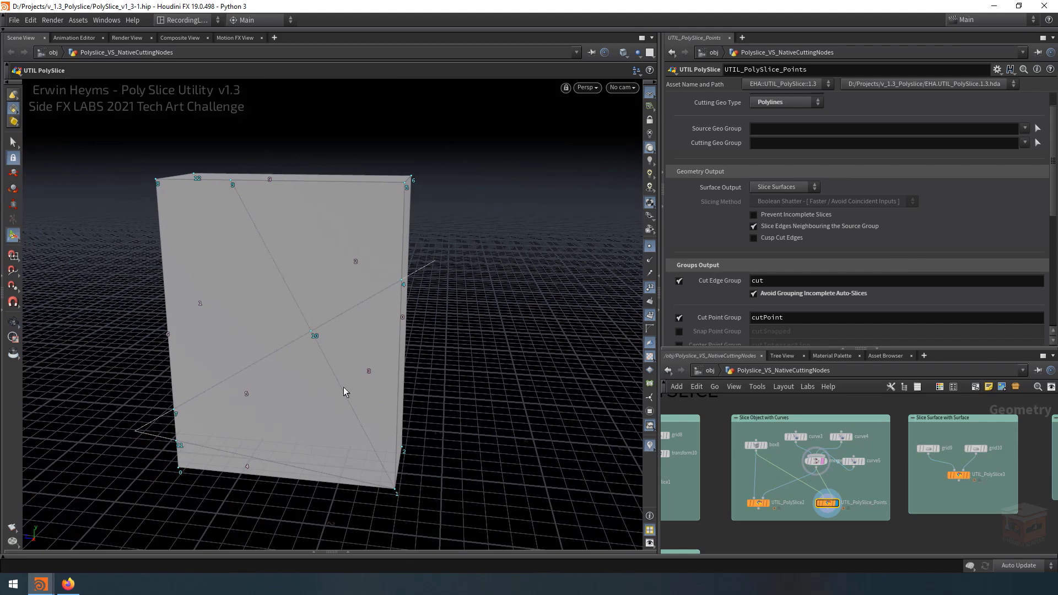
pyautogui.moveTo(247, 203)
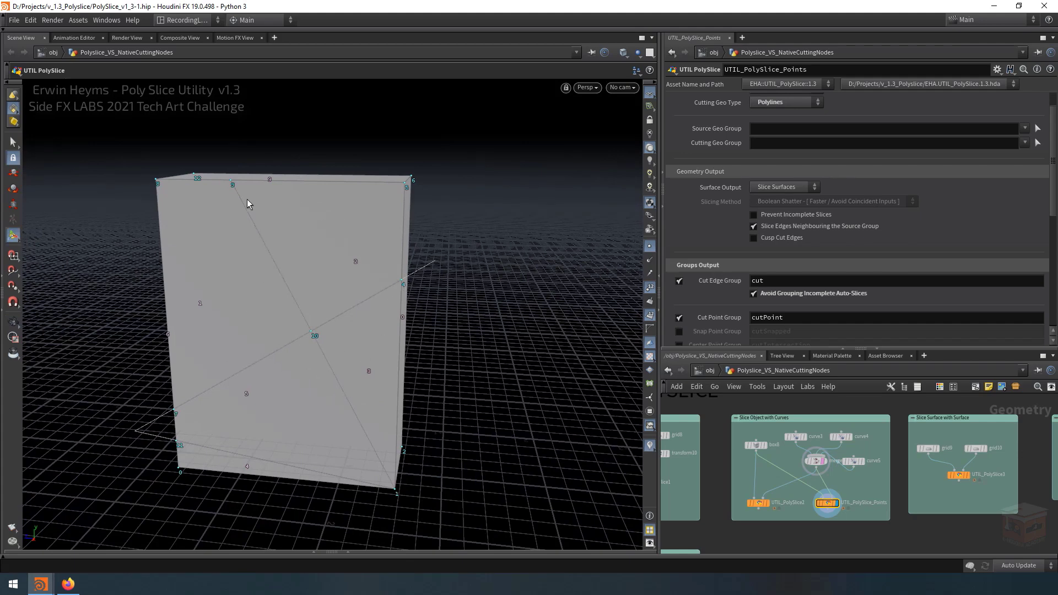
pyautogui.moveTo(929, 186)
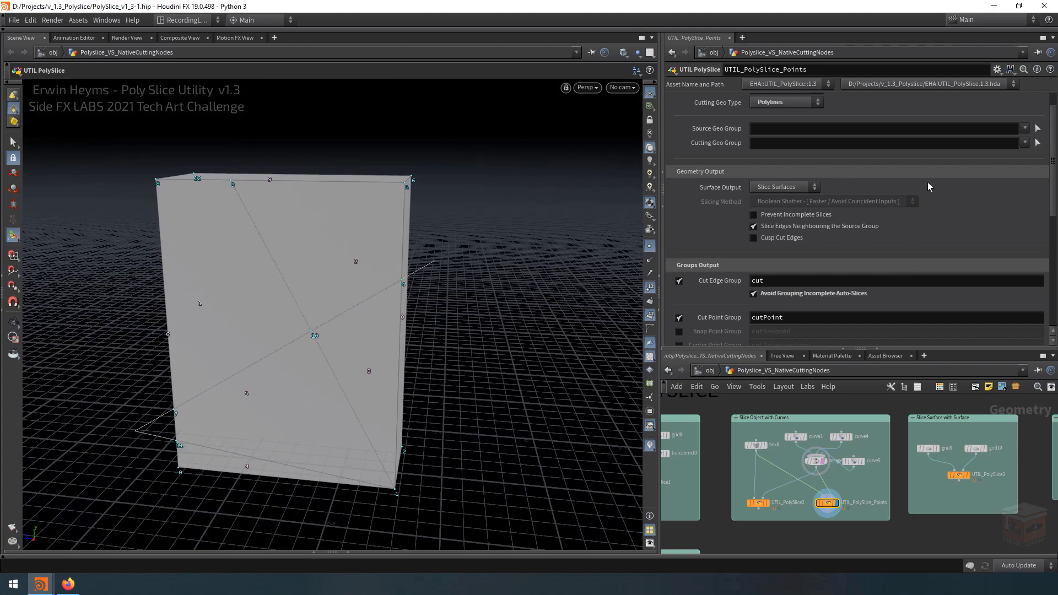
pyautogui.click(783, 186)
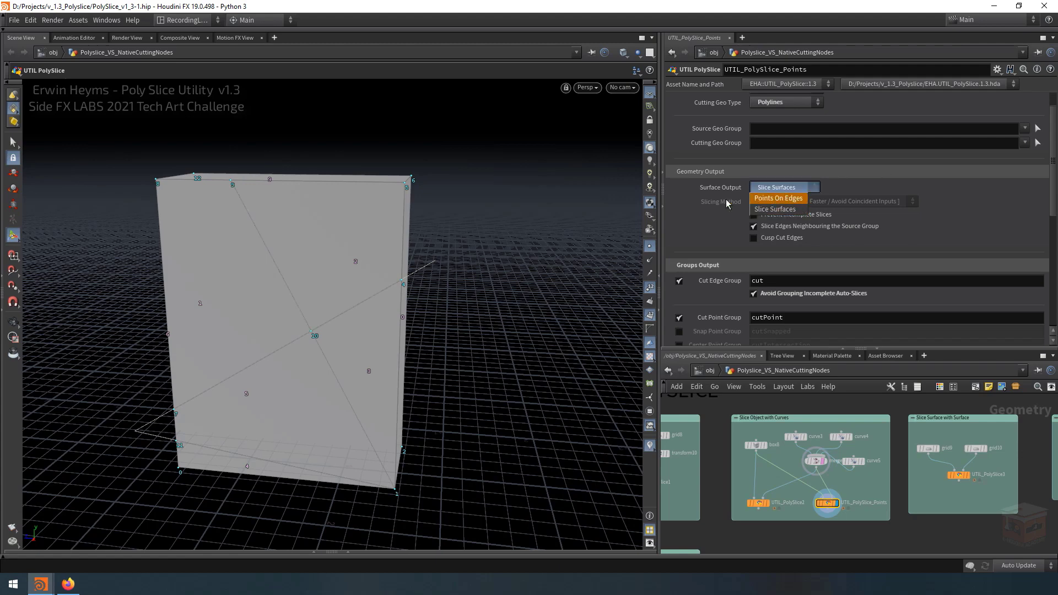
pyautogui.click(778, 198)
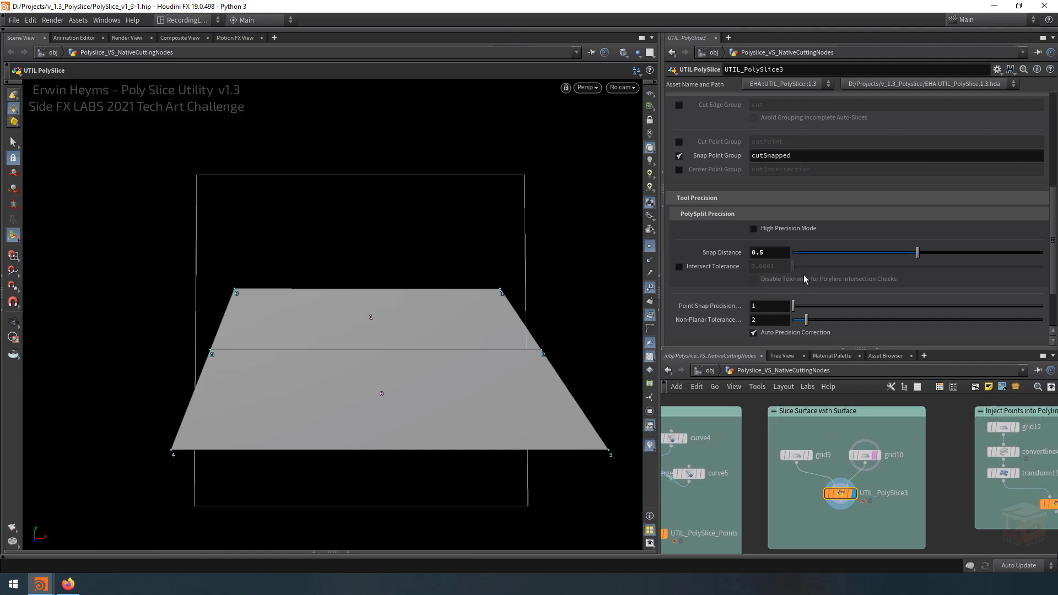
pyautogui.moveTo(188, 235)
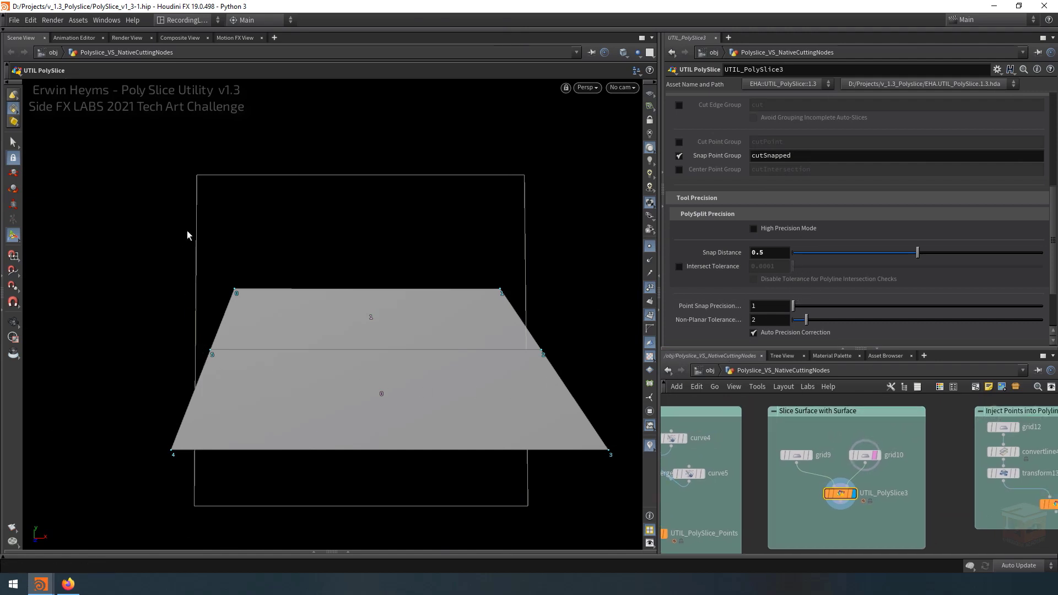
pyautogui.moveTo(339, 399)
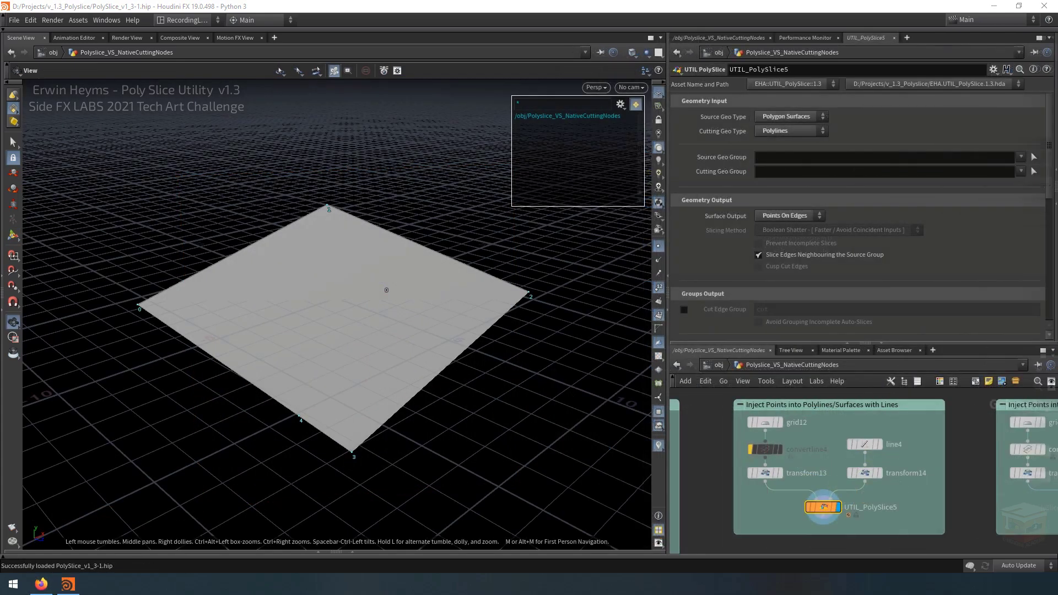
pyautogui.moveTo(838, 472)
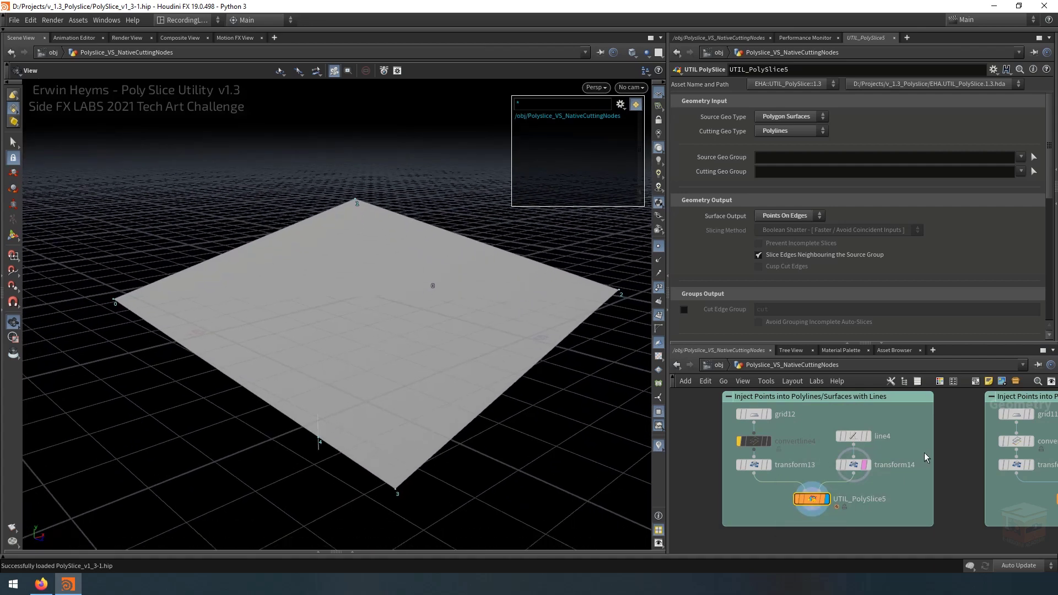
pyautogui.moveTo(359, 335)
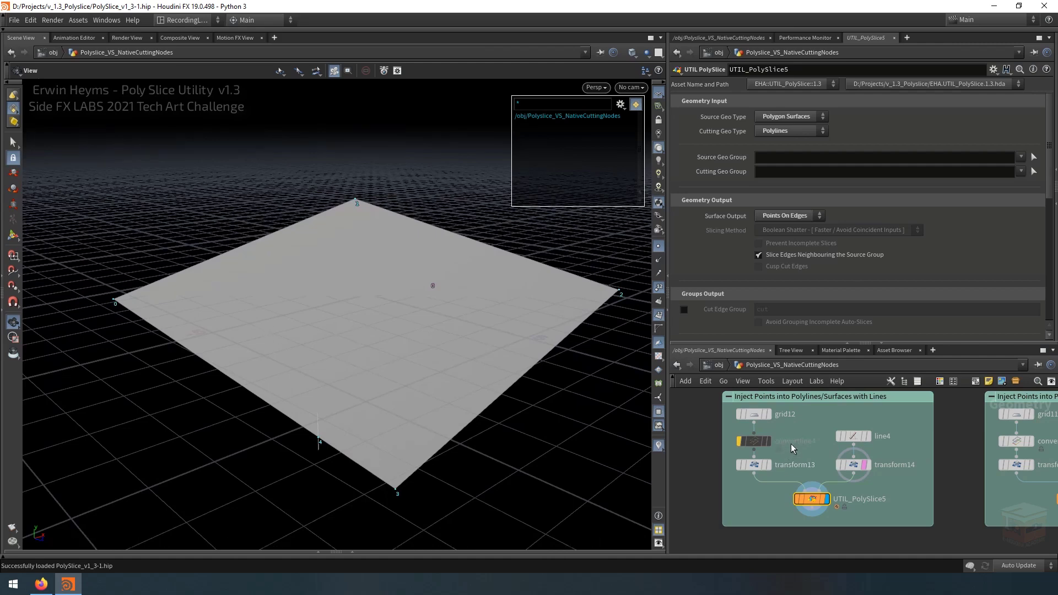
# Un-bypass convertline4 and set UTIL_PolySlice5's Source Geo Type to Polylines
pyautogui.click(754, 441)
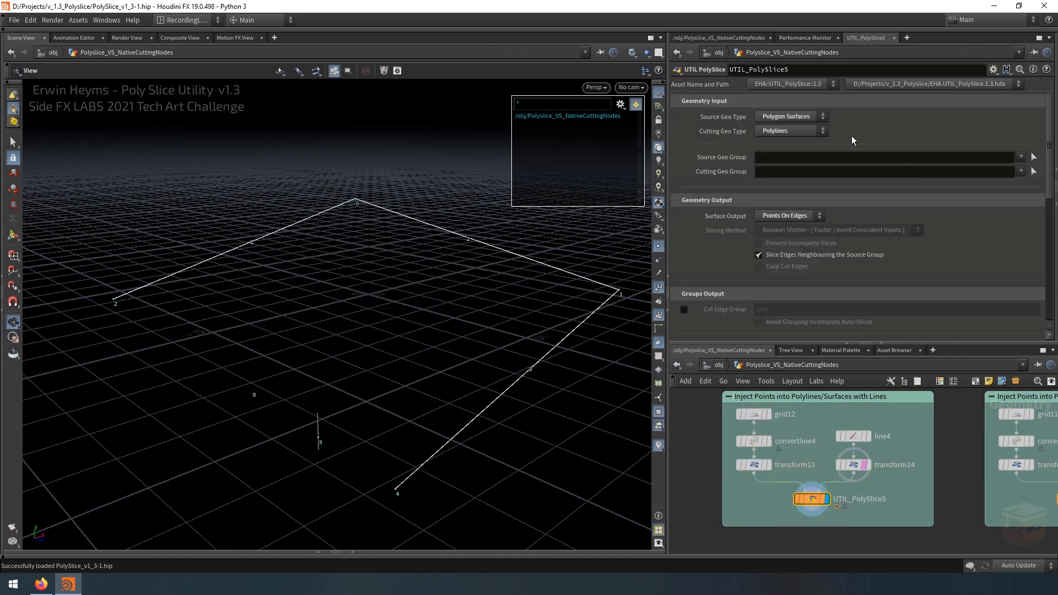
pyautogui.click(791, 117)
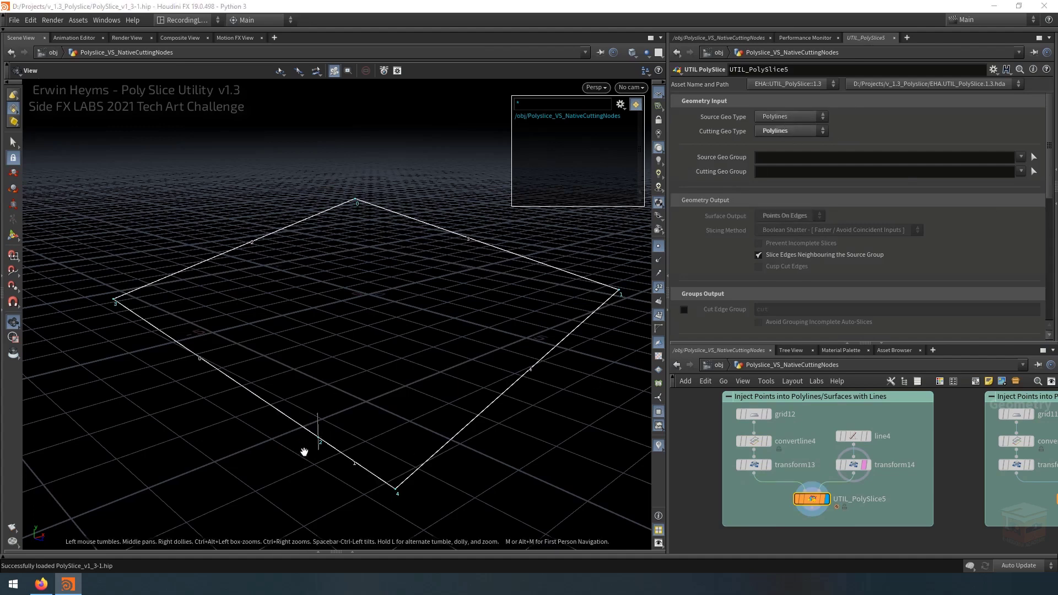
pyautogui.moveTo(275, 416)
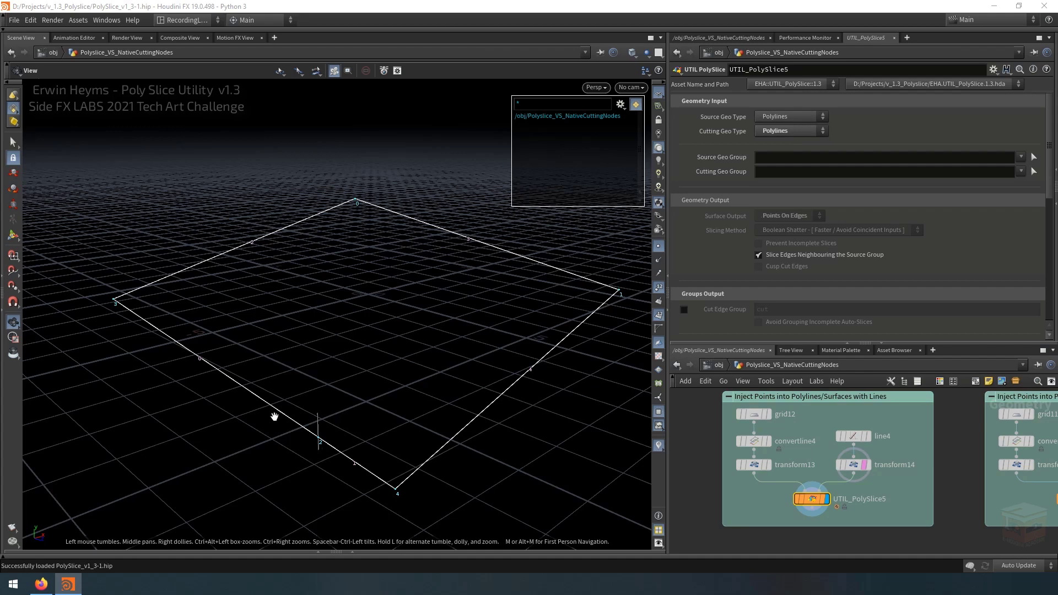
pyautogui.moveTo(293, 368)
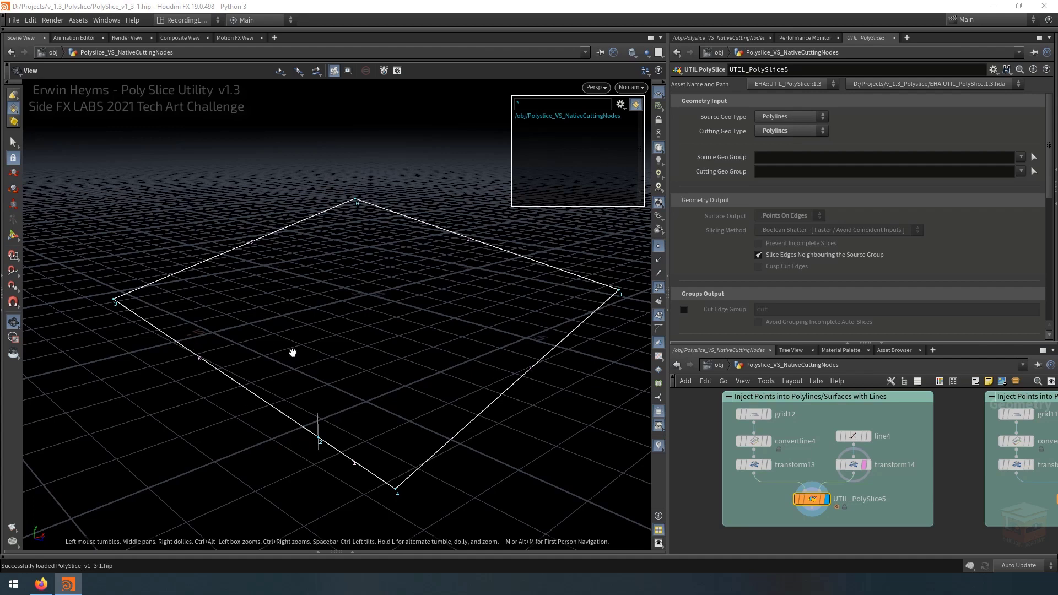
pyautogui.moveTo(595, 403)
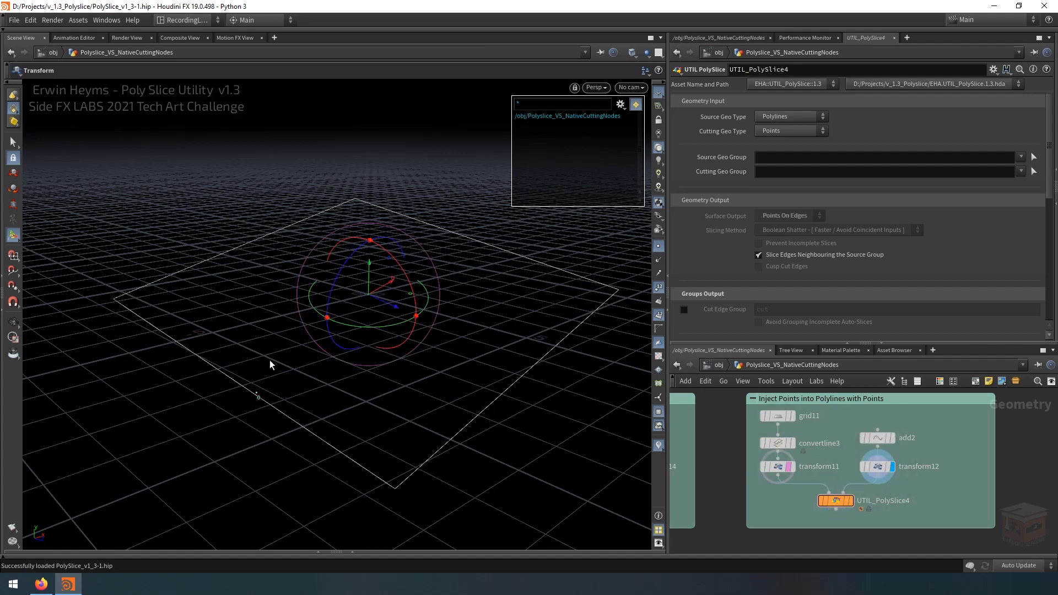
pyautogui.moveTo(866, 517)
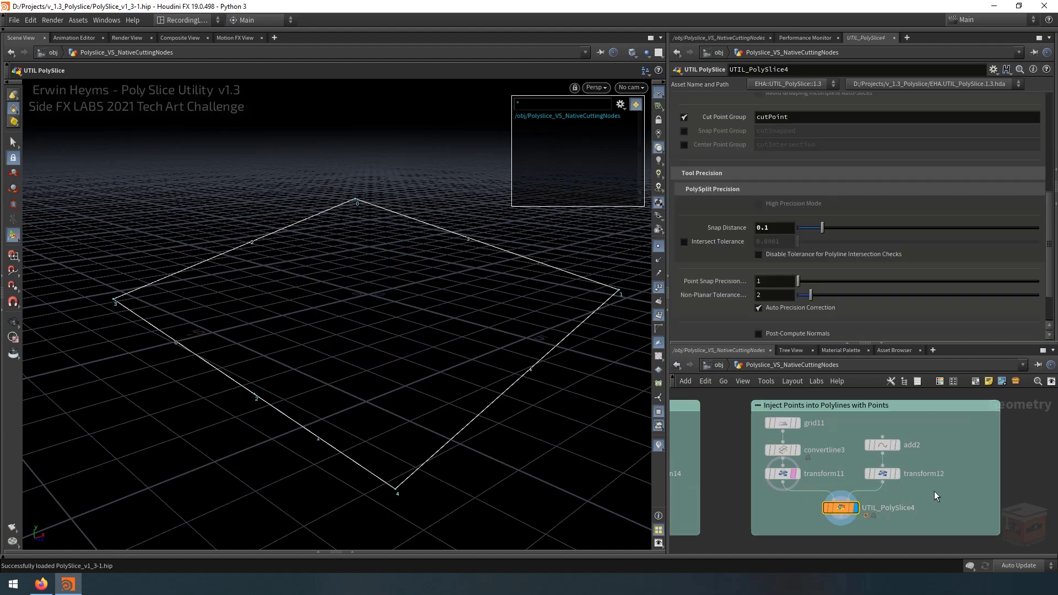
pyautogui.moveTo(233, 377)
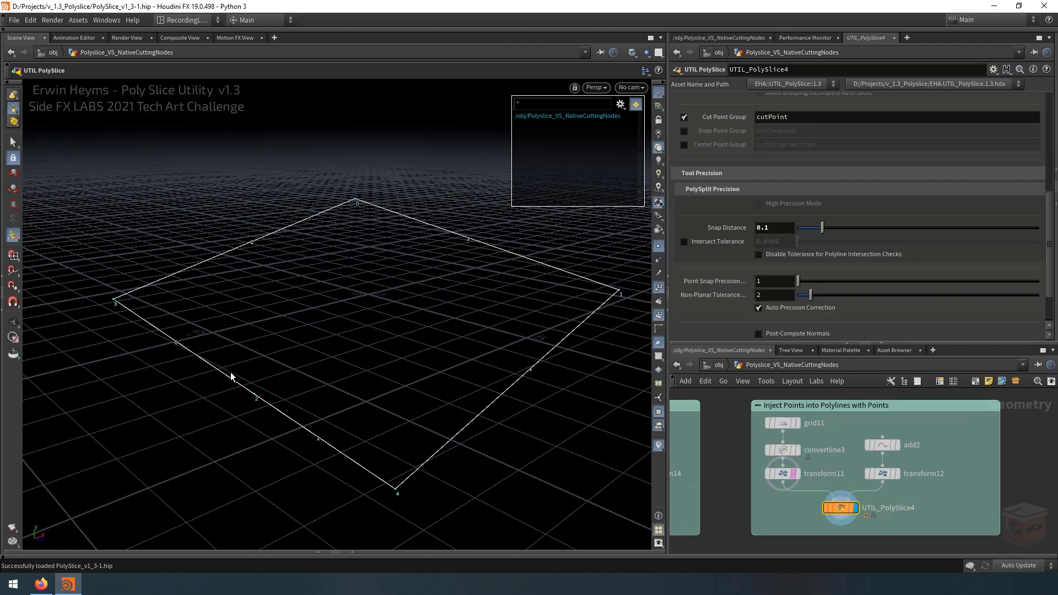
pyautogui.moveTo(349, 494)
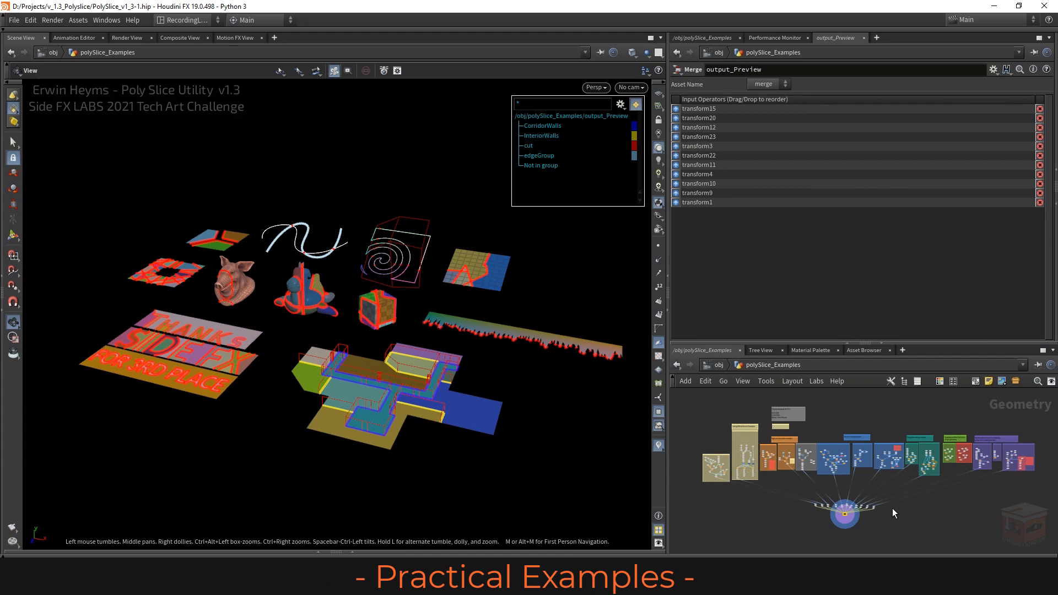
pyautogui.moveTo(901, 512)
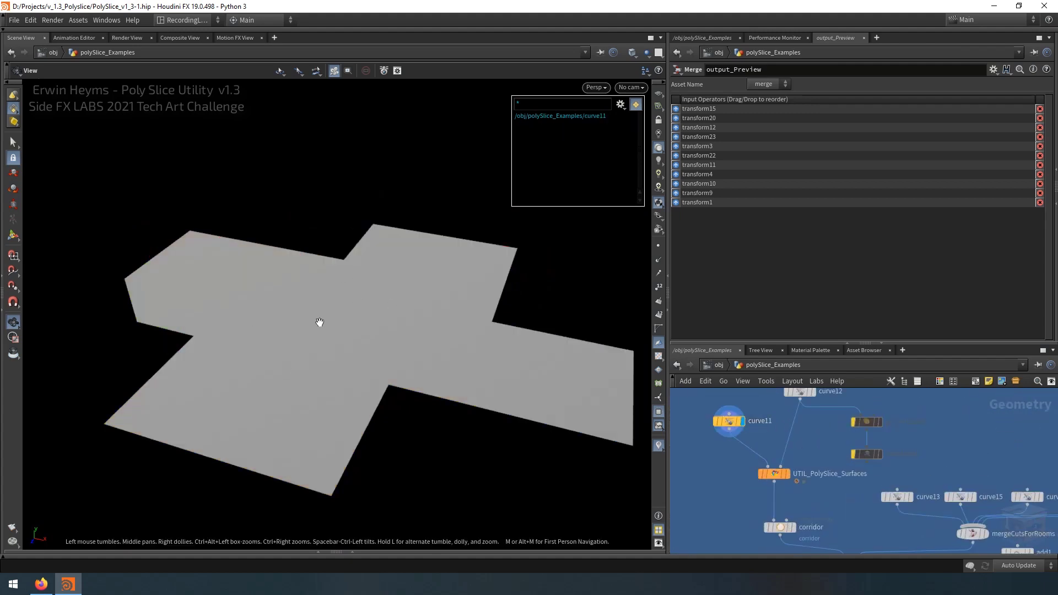
pyautogui.moveTo(369, 384)
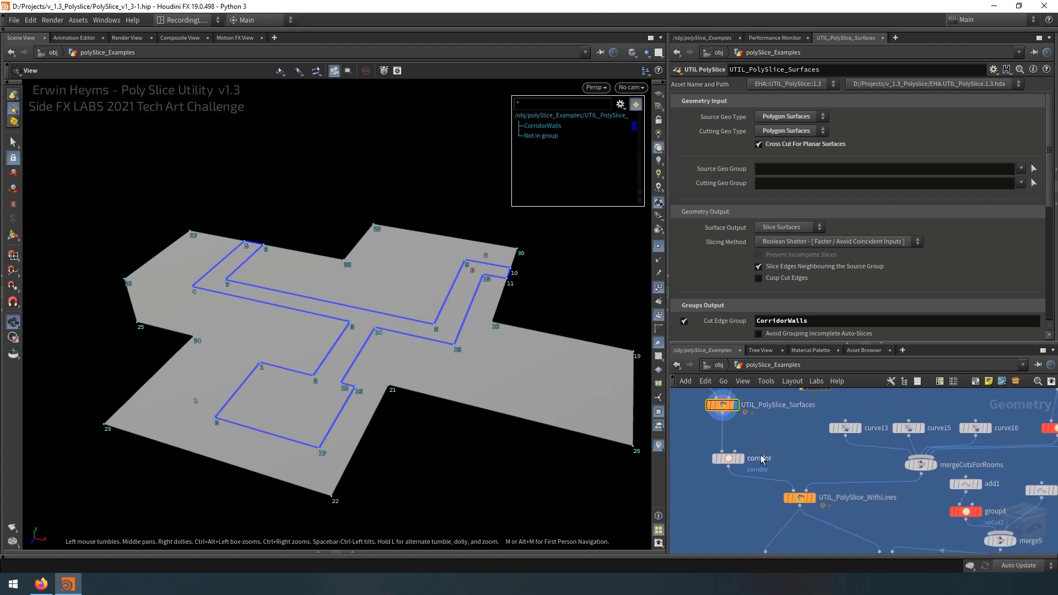
# Highlight the corridor group, then display UTIL_PolySlice_WithLines cutting InteriorWalls outside !corridor
pyautogui.click(740, 458)
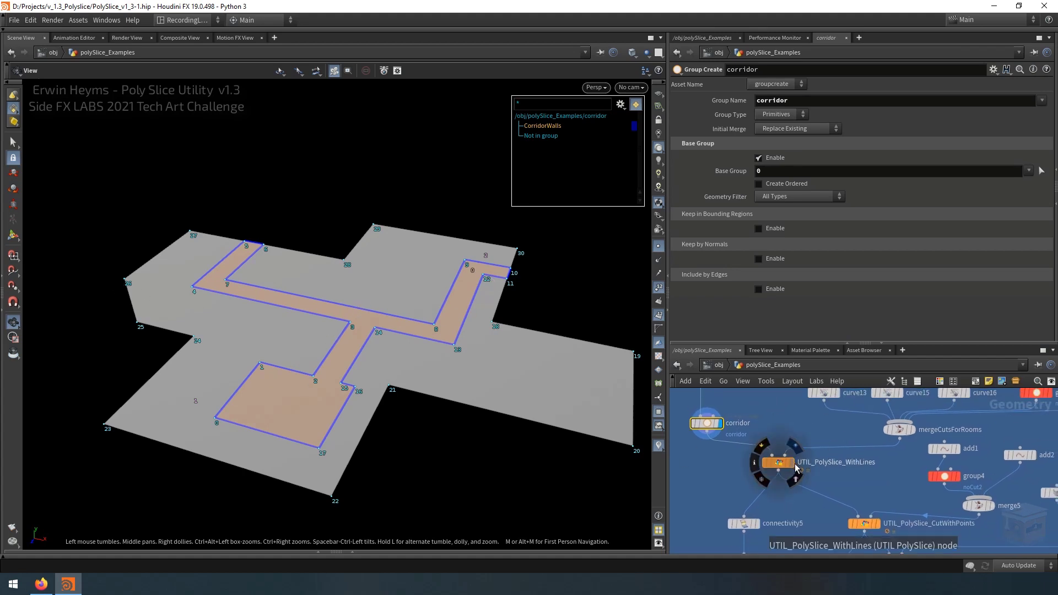
pyautogui.click(778, 462)
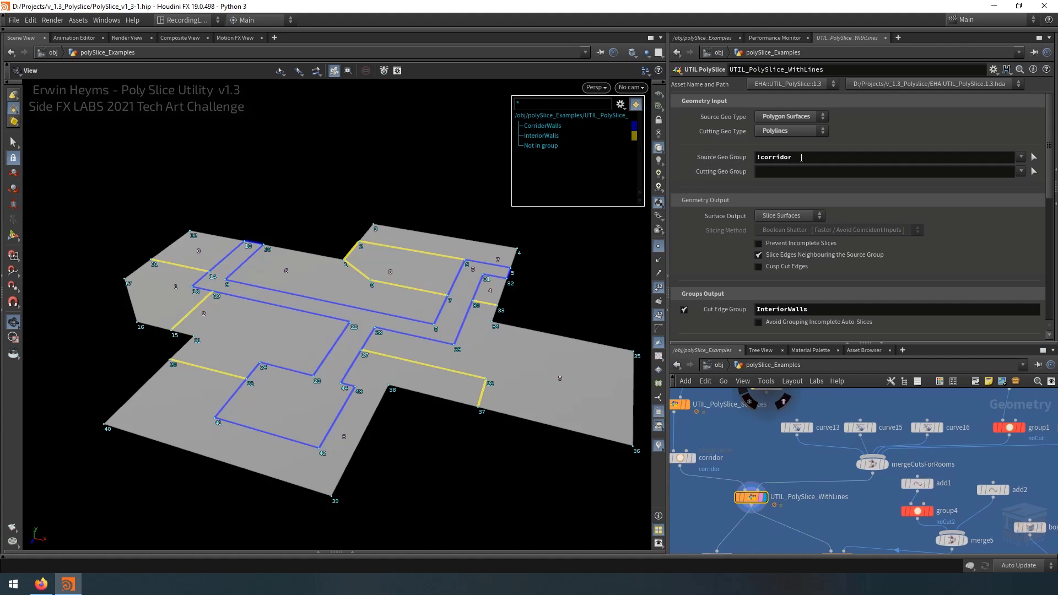
pyautogui.moveTo(434, 407)
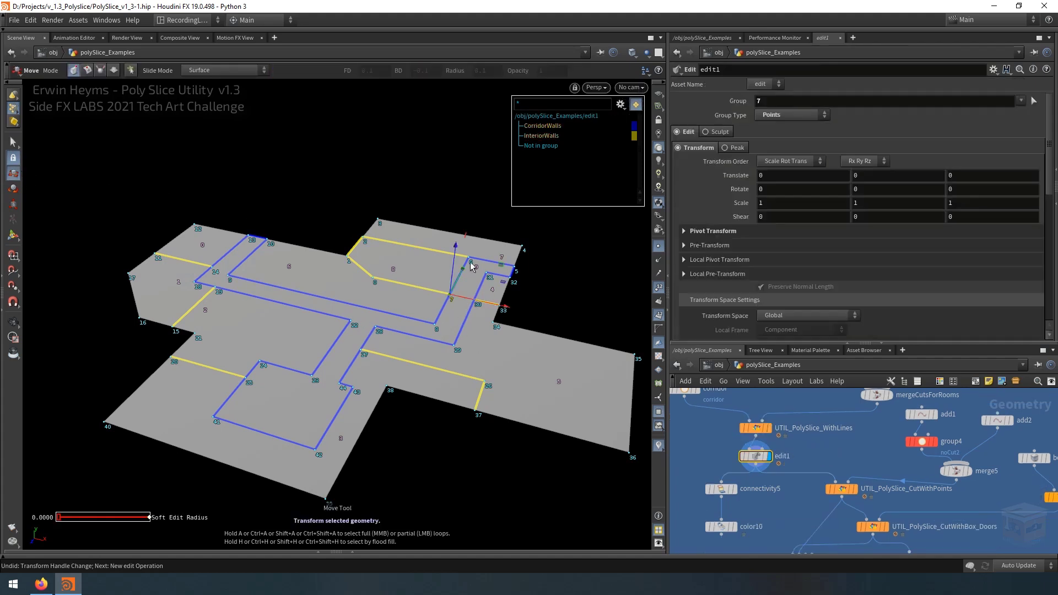
# Move corridor corner point 7 in edit1 and inspect the wall-line slicing settings
pyautogui.moveTo(470, 264); pyautogui.dragTo(429, 288)
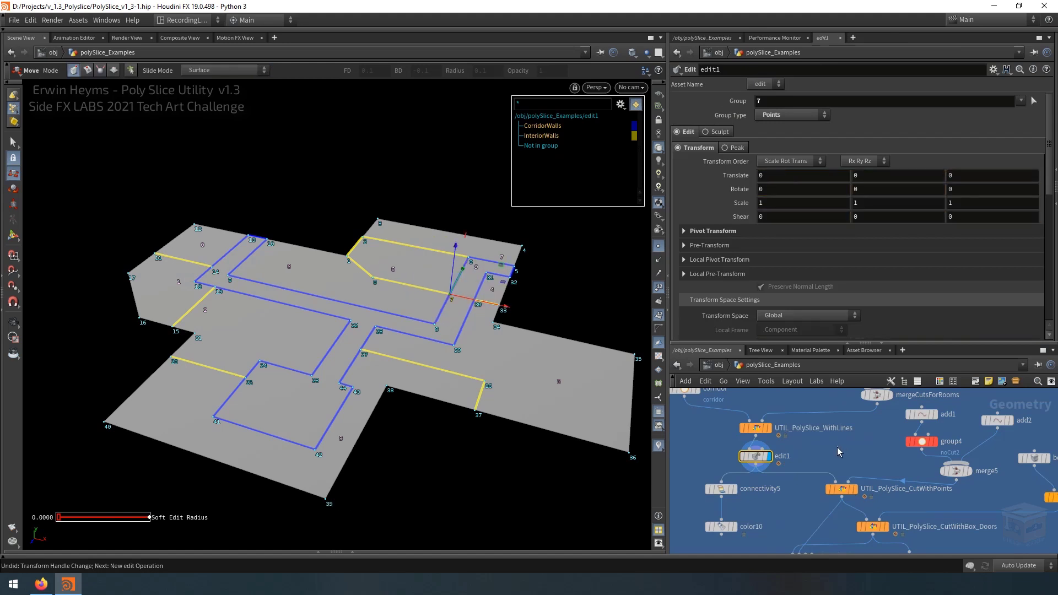
pyautogui.click(755, 428)
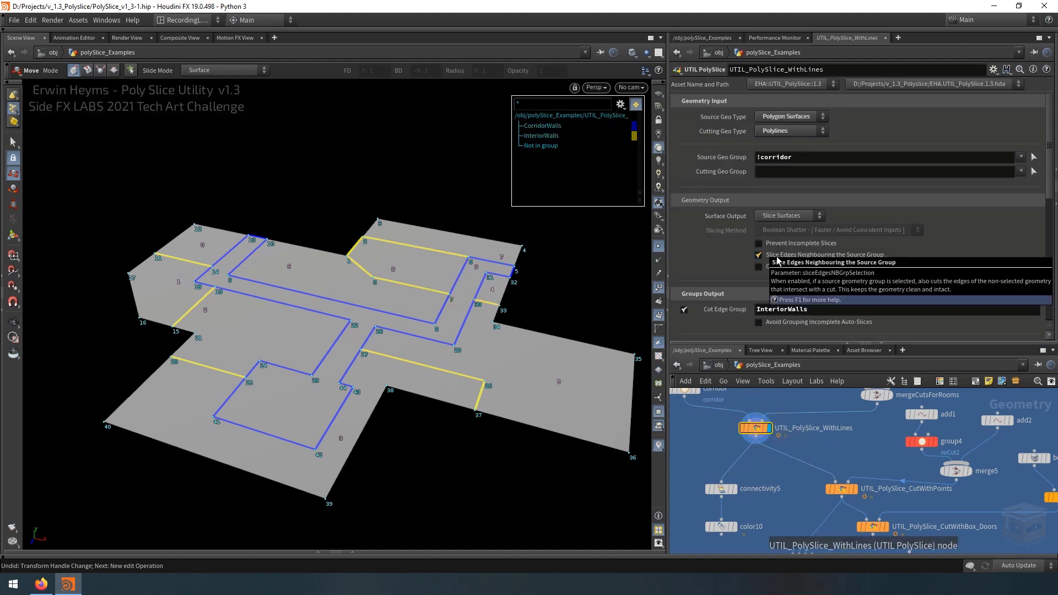
pyautogui.moveTo(835, 259)
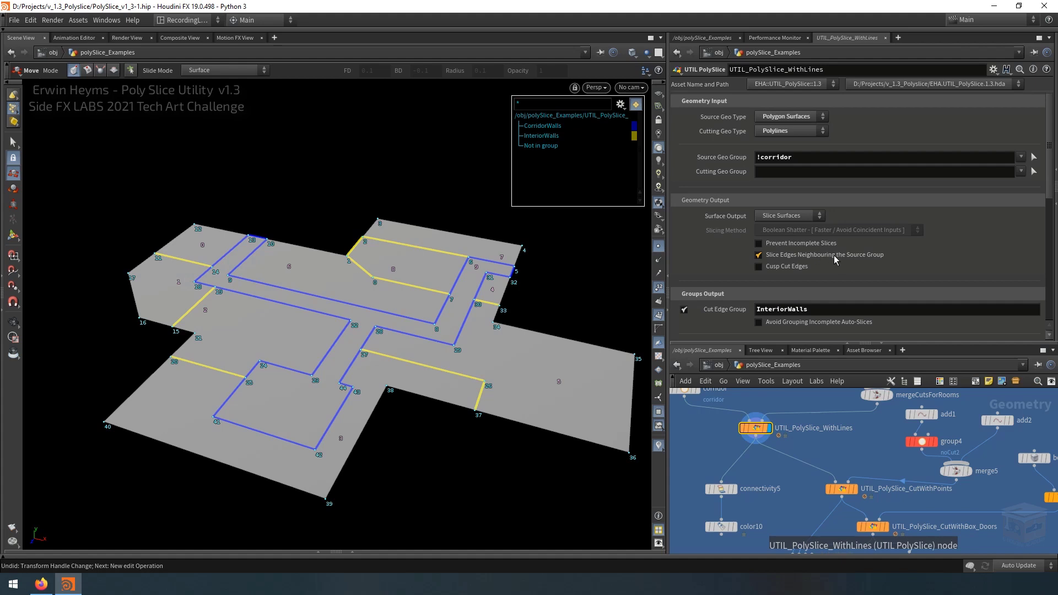
pyautogui.moveTo(834, 255)
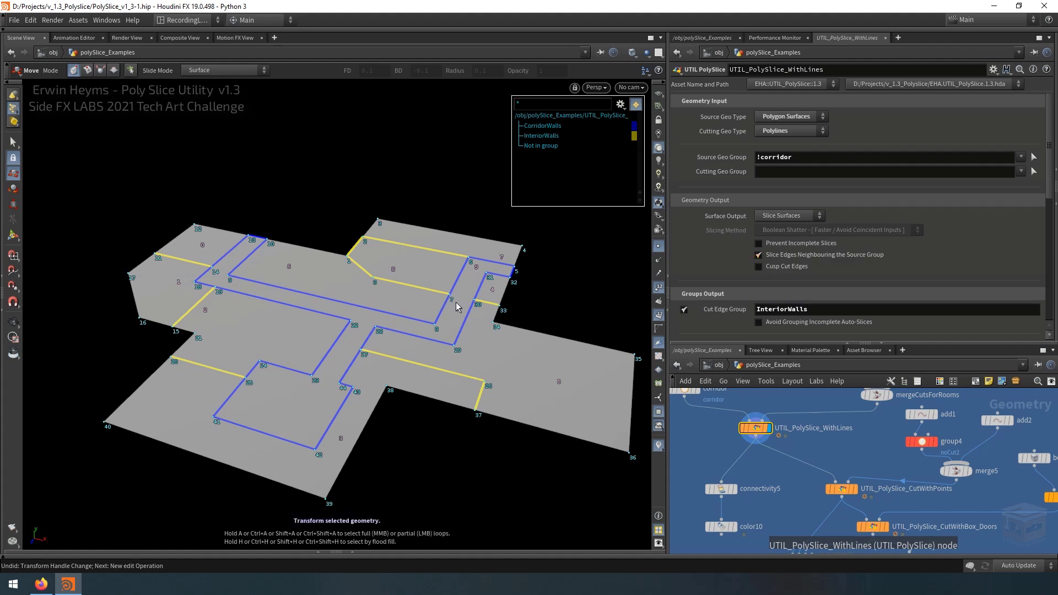
pyautogui.moveTo(458, 312)
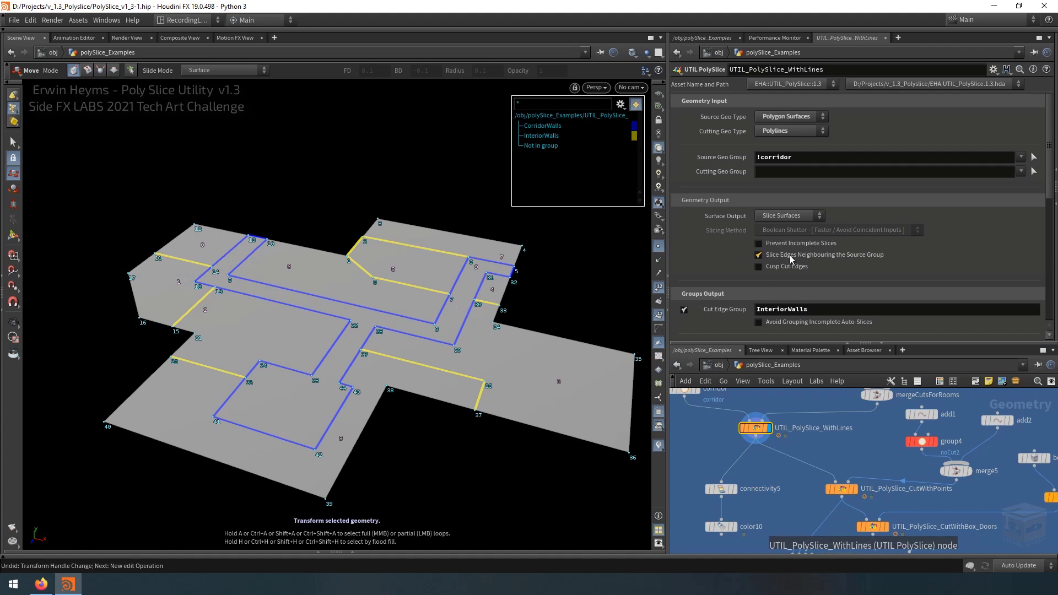
pyautogui.click(758, 254)
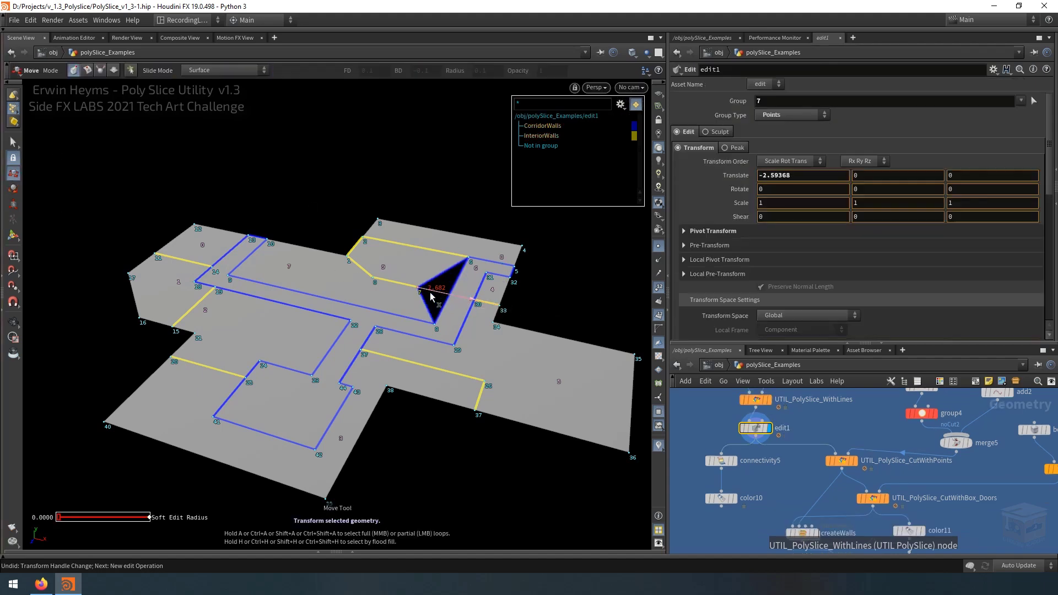
pyautogui.moveTo(436, 296); pyautogui.dragTo(439, 291)
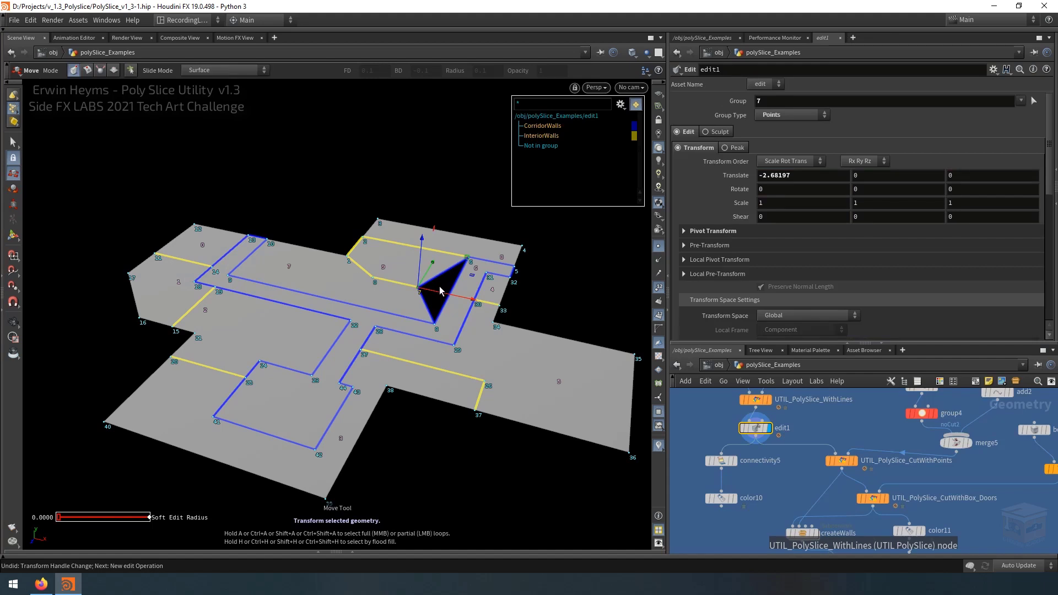
# Toggle Slice Edges Neighbouring the Source Group off and back on to compare results
pyautogui.click(755, 399)
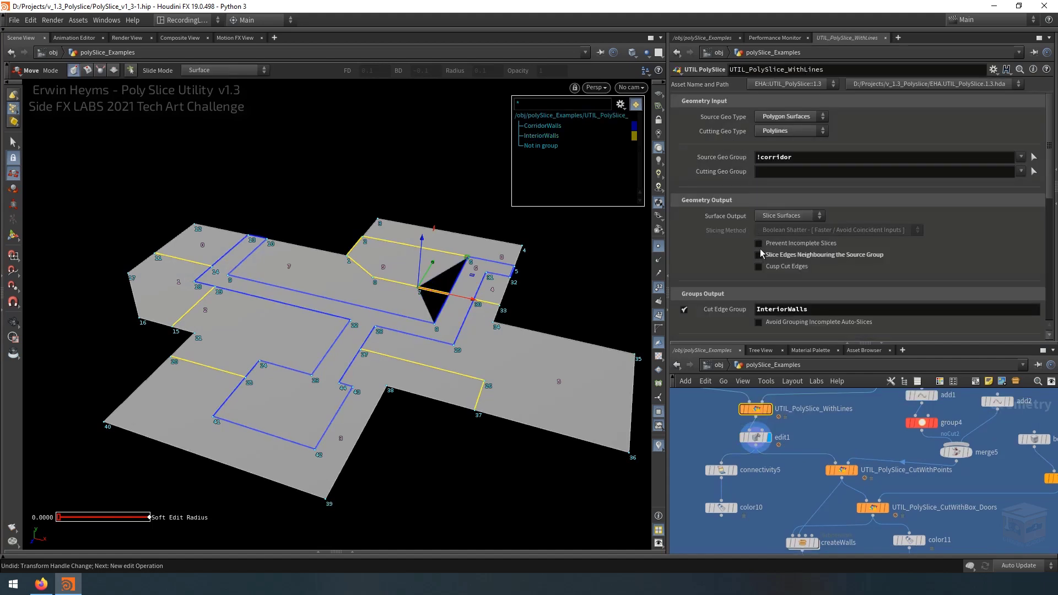
pyautogui.click(759, 254)
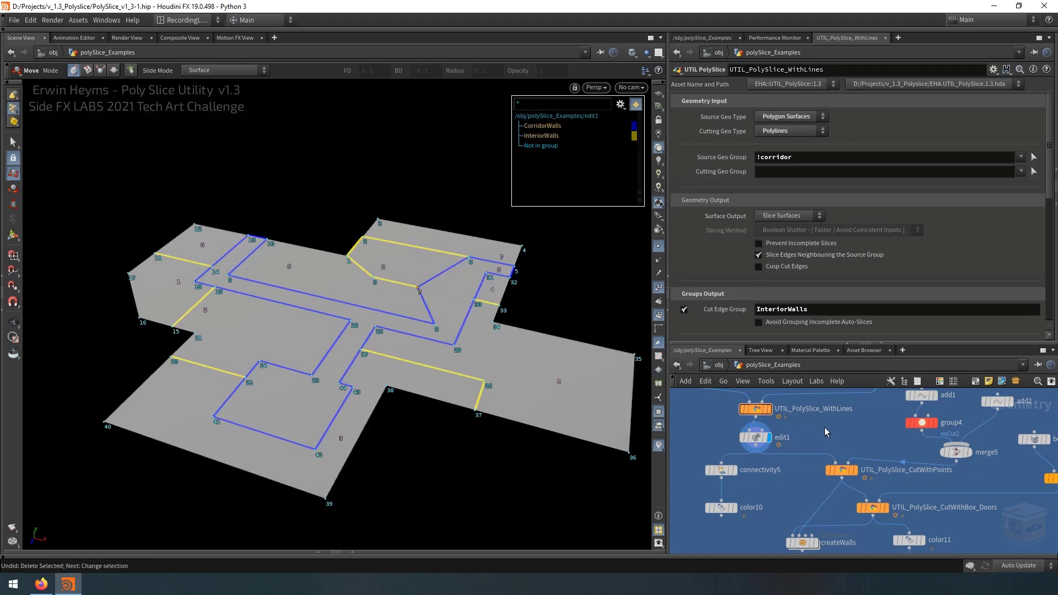
pyautogui.click(755, 436)
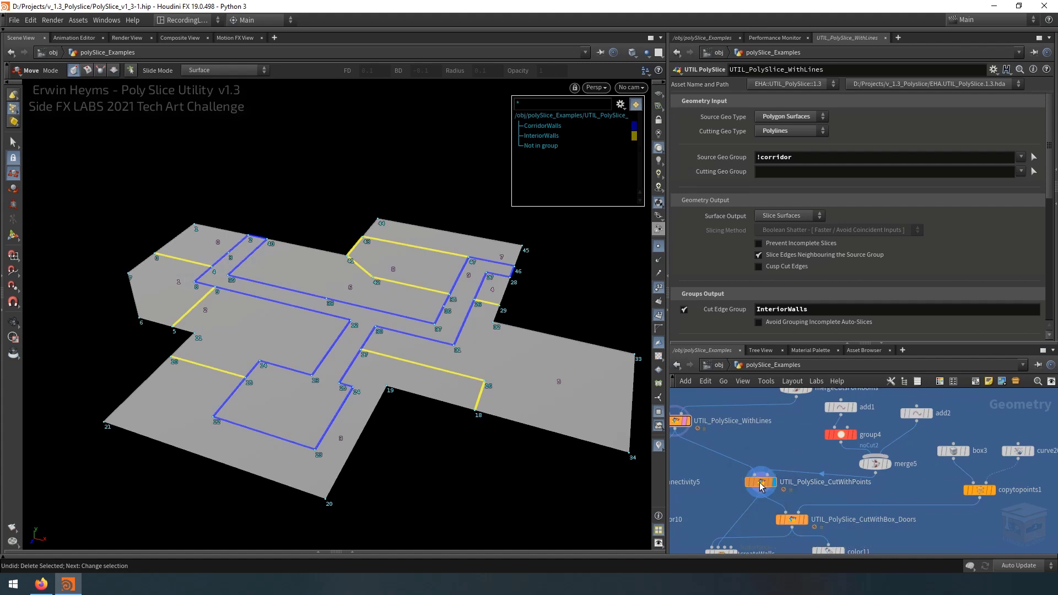
# Display UTIL_PolySlice_CutWithPoints (group supports), then UTIL_PolySlice_CutWithBox_Doors (group doors)
pyautogui.click(760, 481)
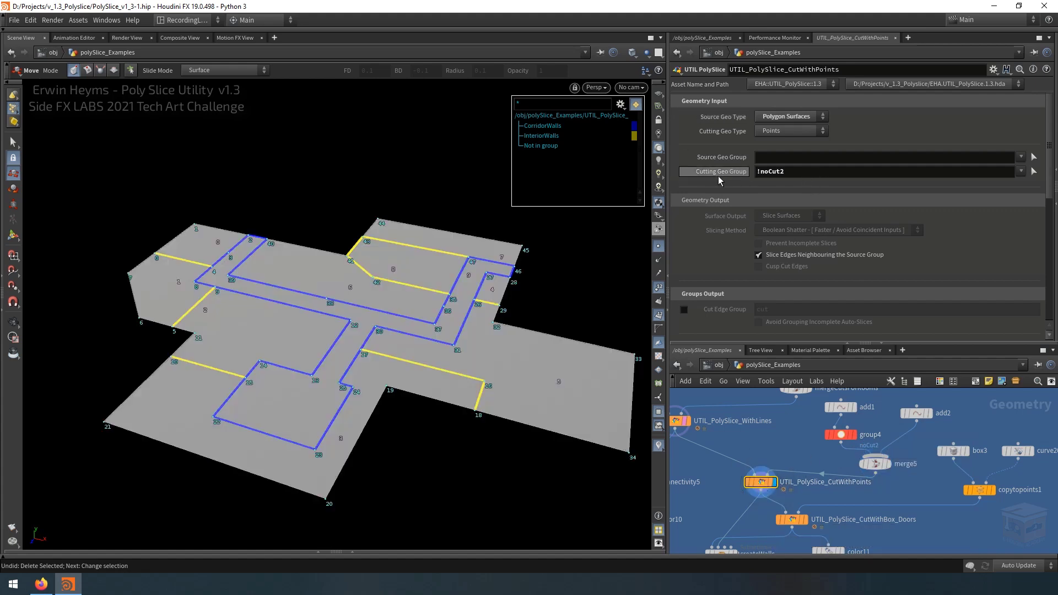
pyautogui.click(887, 171)
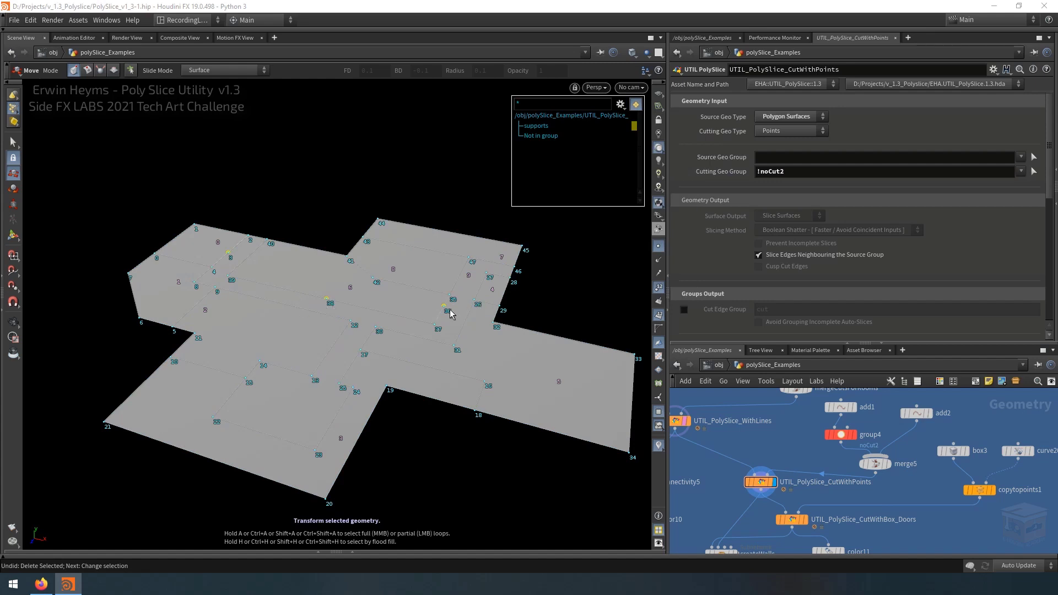
pyautogui.scroll(-3)
pyautogui.write('supports')
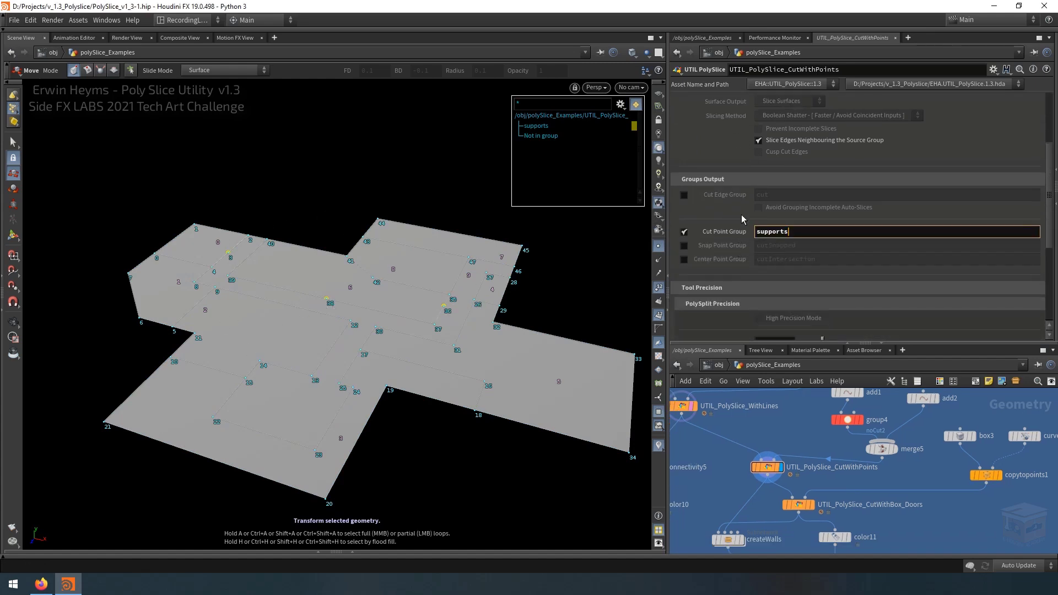
pyautogui.moveTo(359, 341)
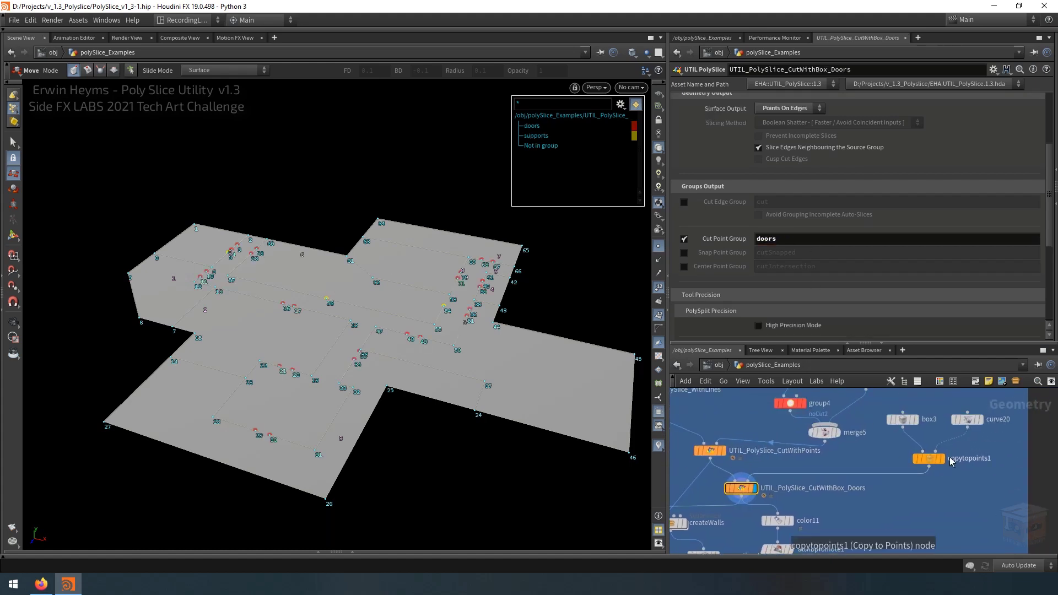
pyautogui.moveTo(301, 313)
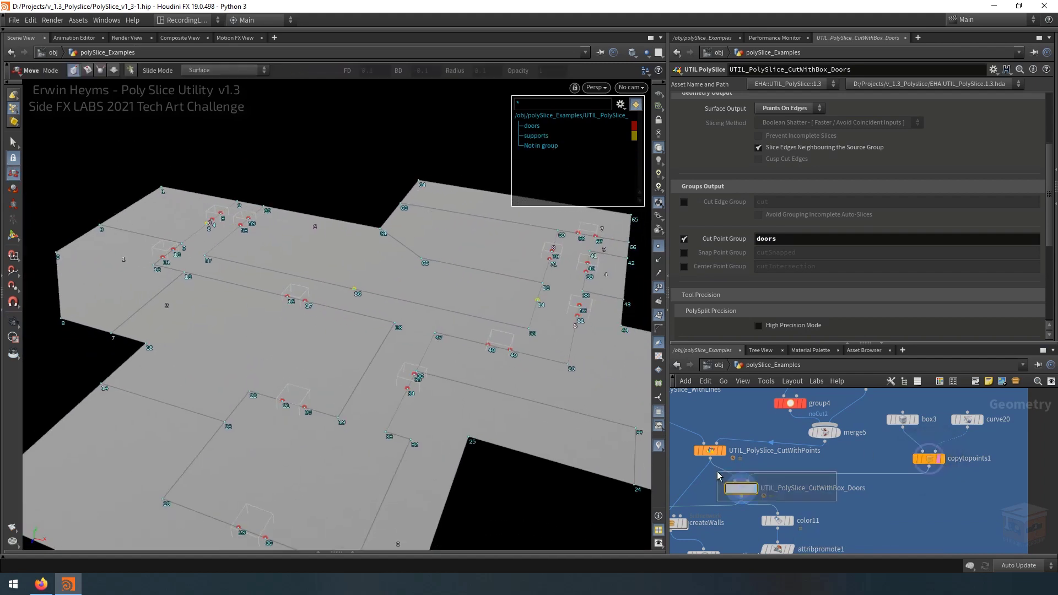
pyautogui.click(740, 487)
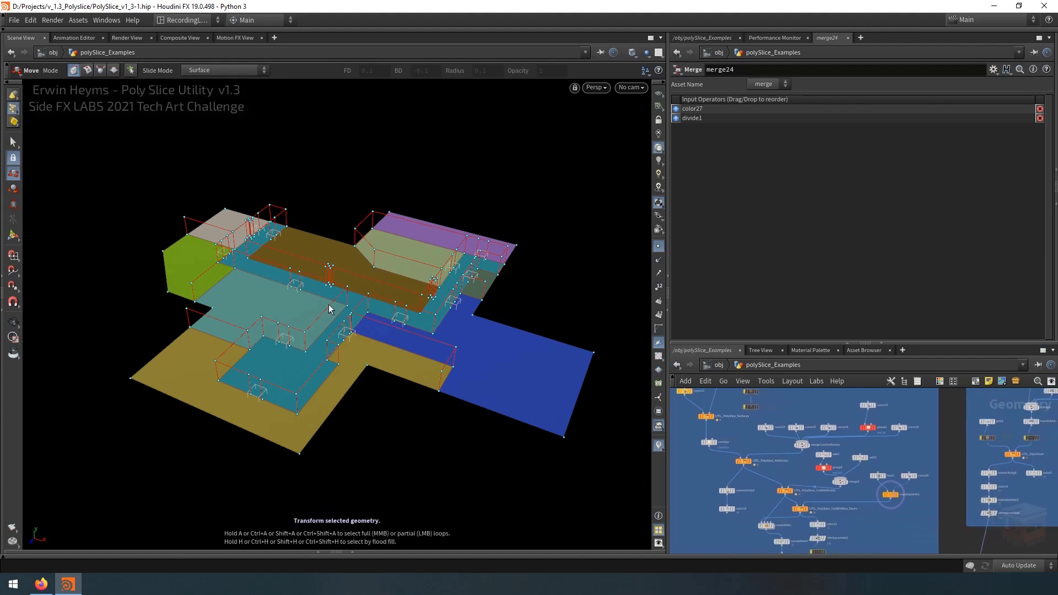
pyautogui.moveTo(410, 328)
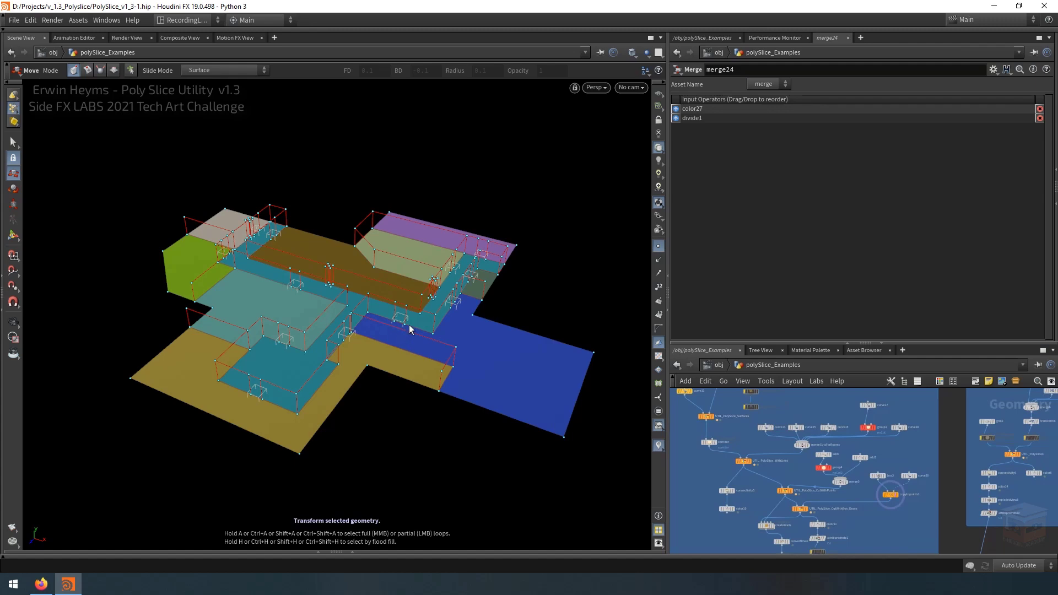
pyautogui.moveTo(545, 360)
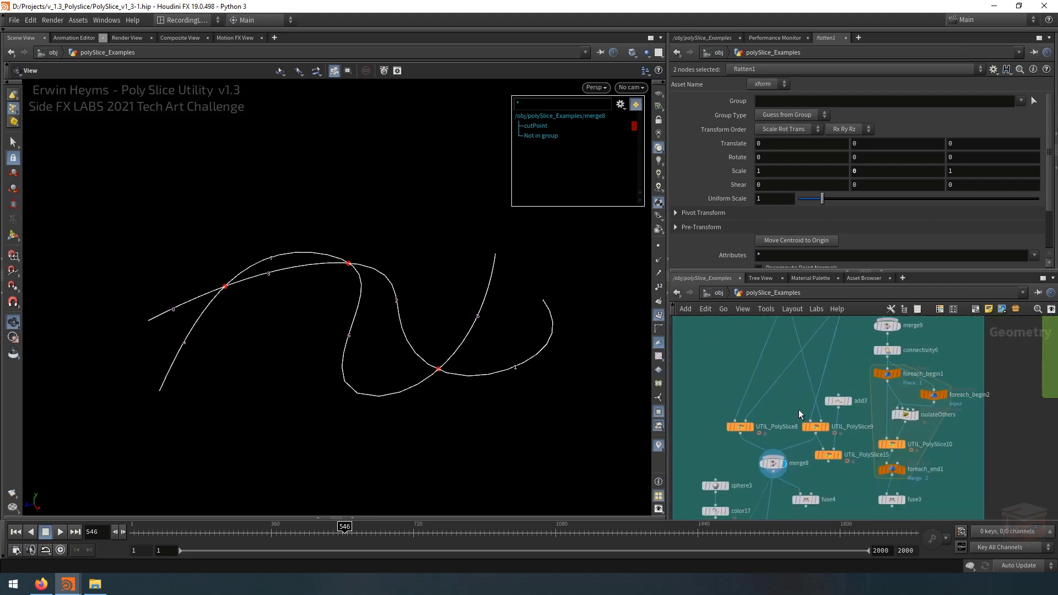
pyautogui.moveTo(919, 473)
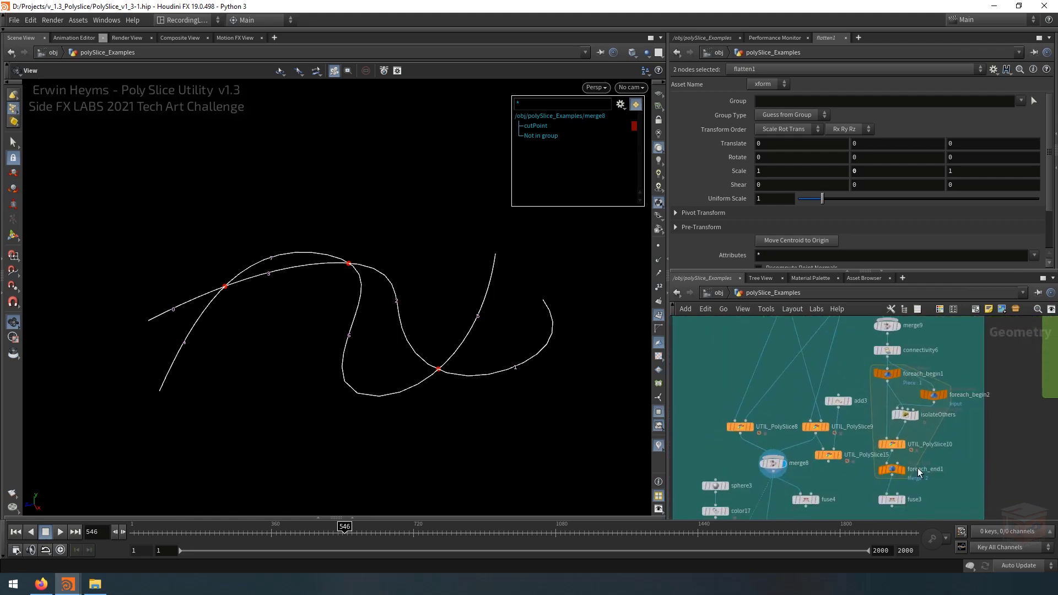
# Select foreach_end1 to view the looped PolySlice result on the crossing curves
pyautogui.click(891, 469)
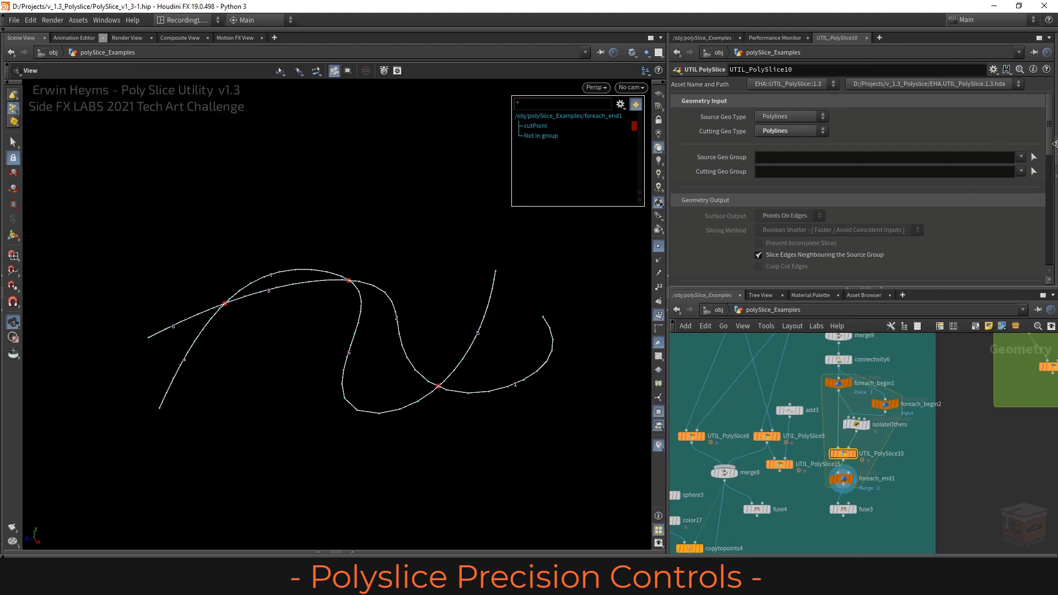
# Under Tool Precision, disable Auto Precision Correction, enter a new Snap Distance, then toggle correction again
pyautogui.scroll(-3)
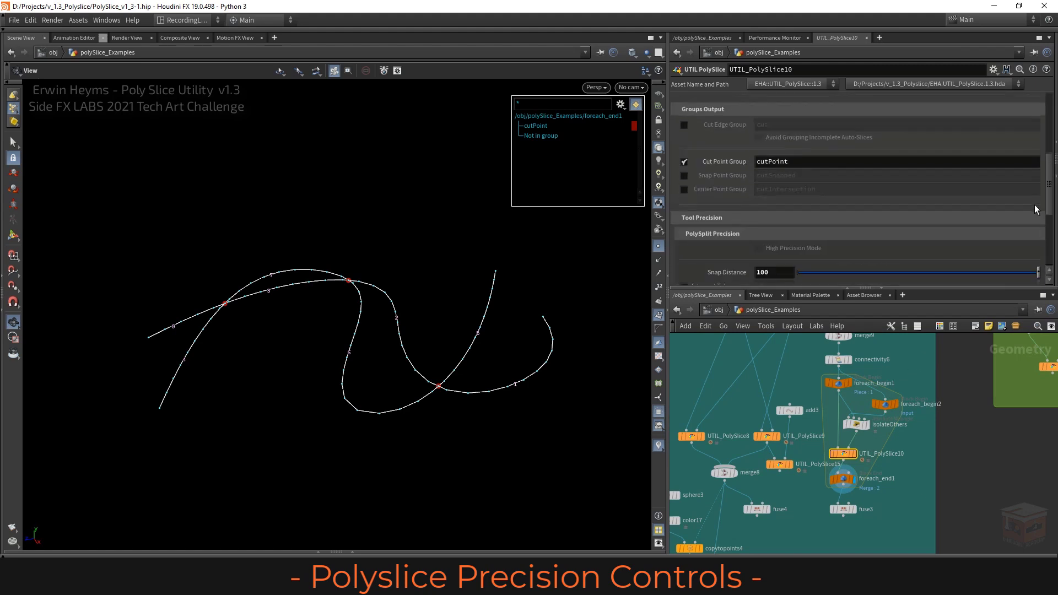
pyautogui.scroll(-3)
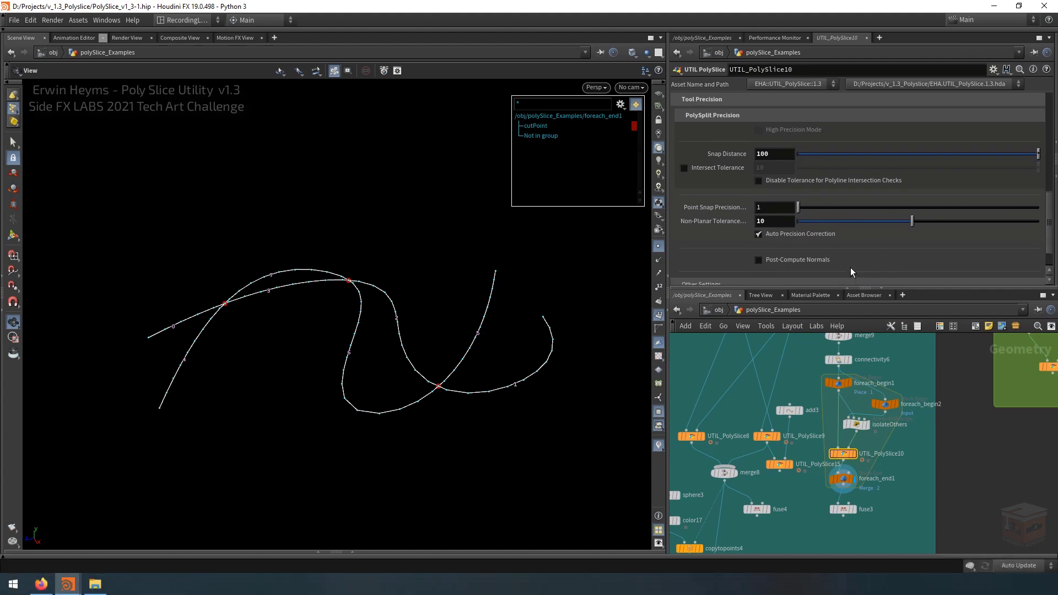
pyautogui.moveTo(848, 268)
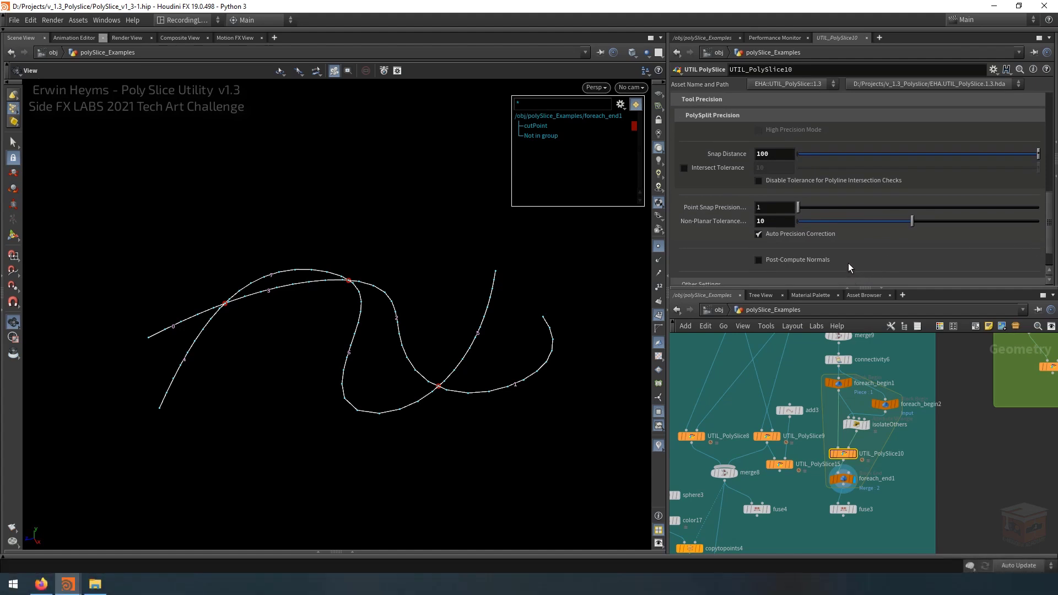
pyautogui.moveTo(869, 250)
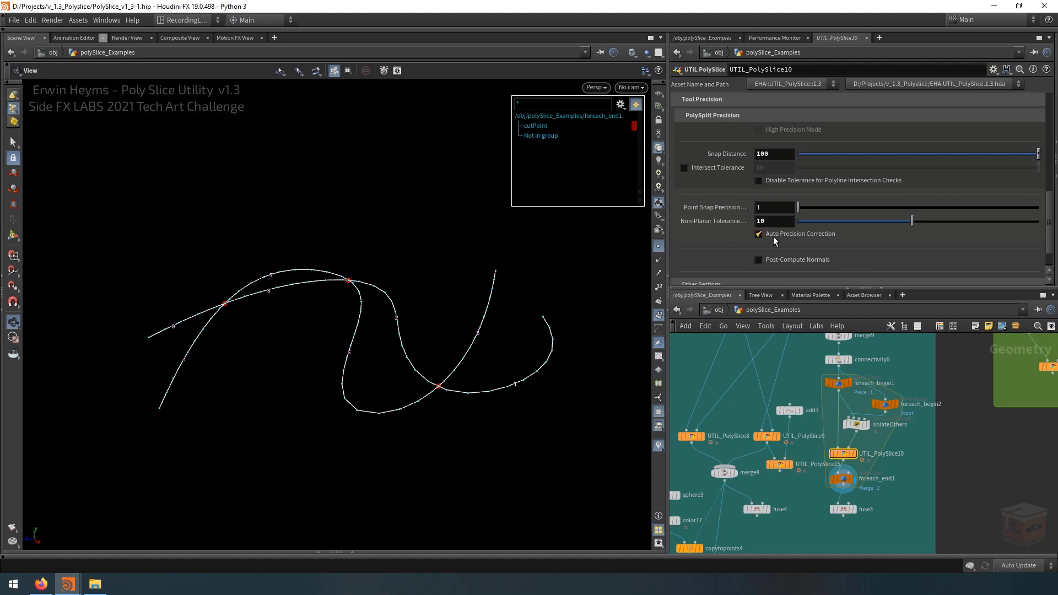
pyautogui.moveTo(826, 243)
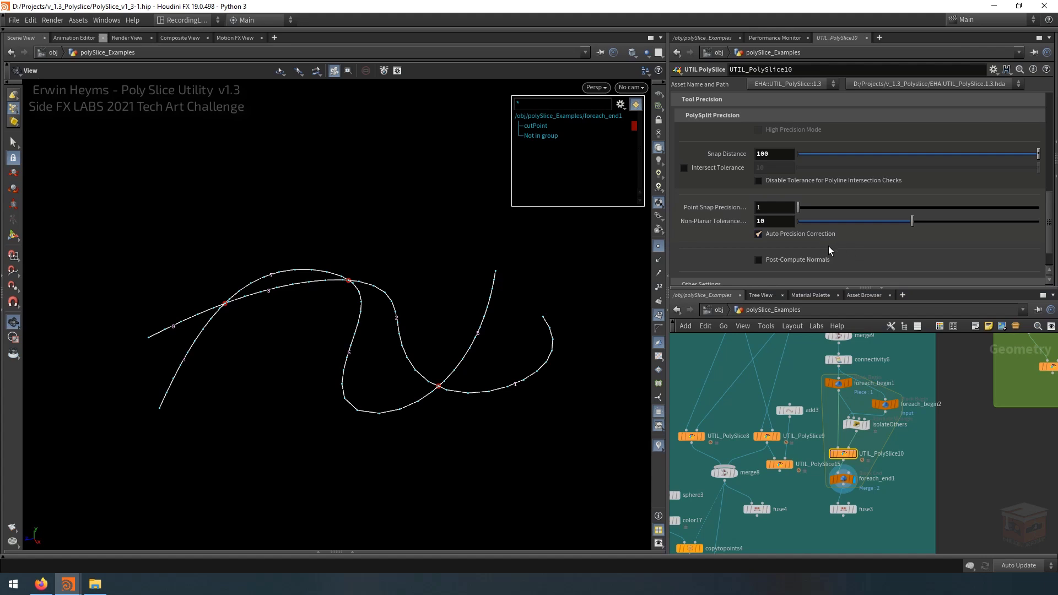
pyautogui.click(773, 153)
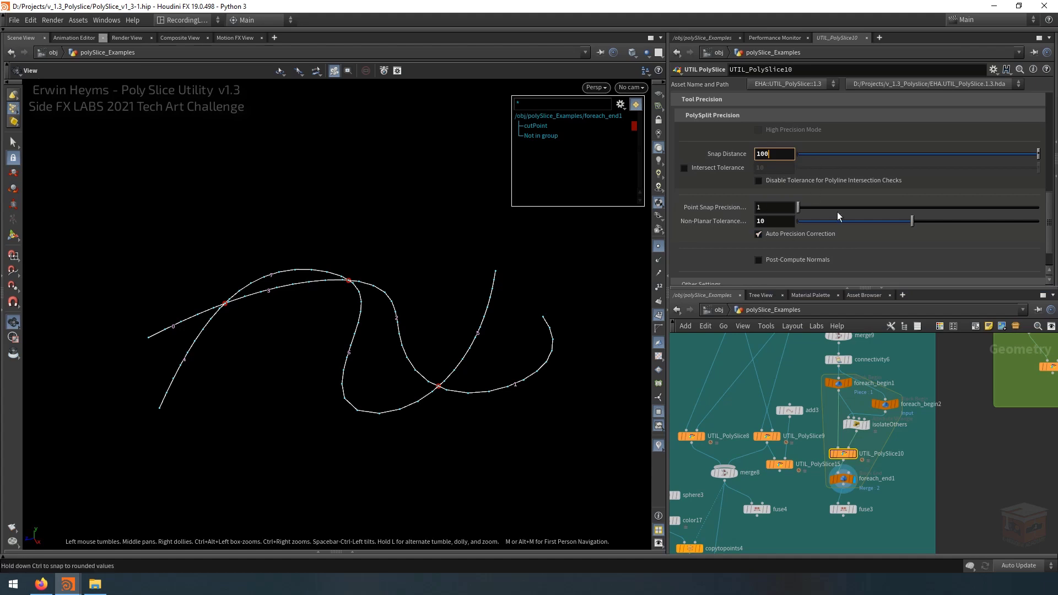
pyautogui.moveTo(837, 259)
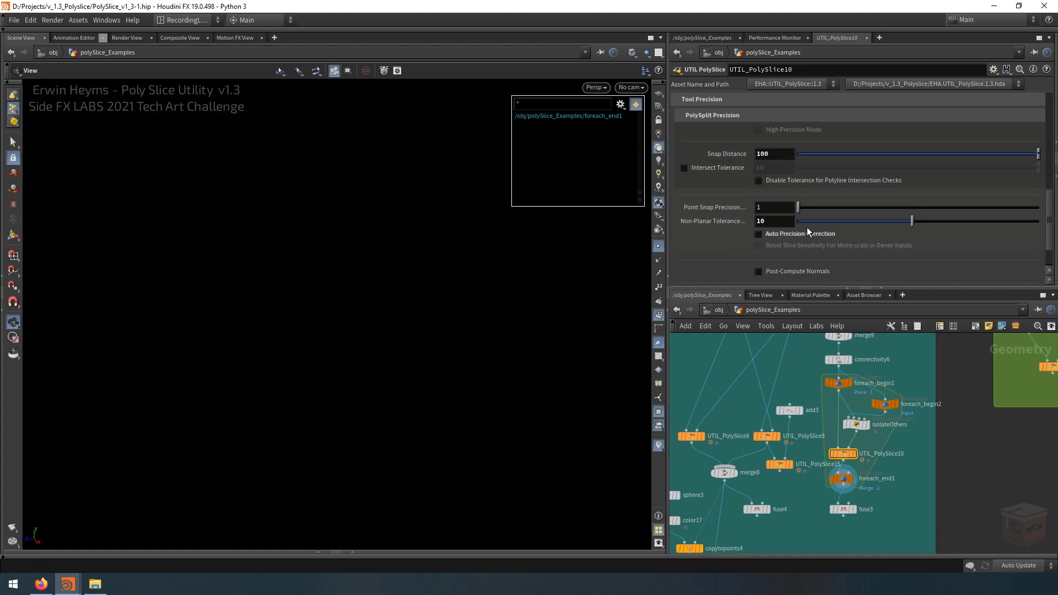
pyautogui.tripleClick(774, 154)
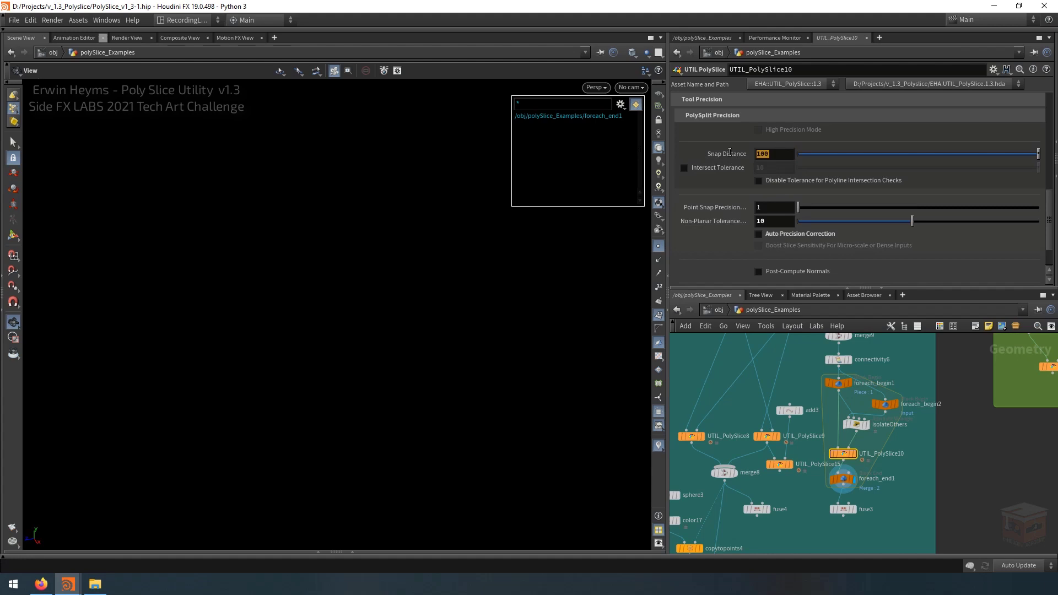
pyautogui.write('10')
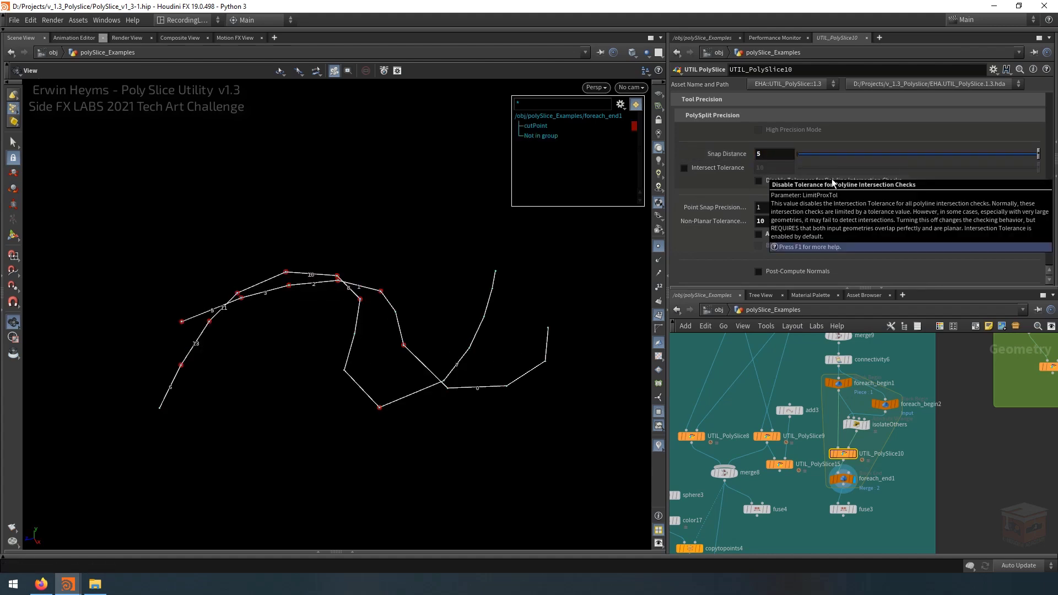
pyautogui.moveTo(468, 219)
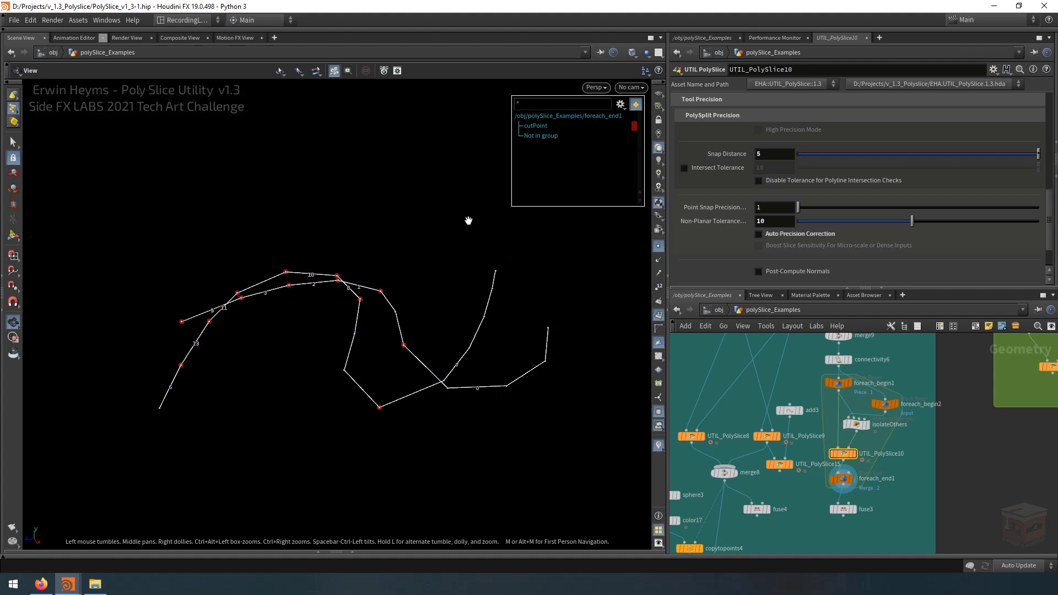
pyautogui.moveTo(802, 257)
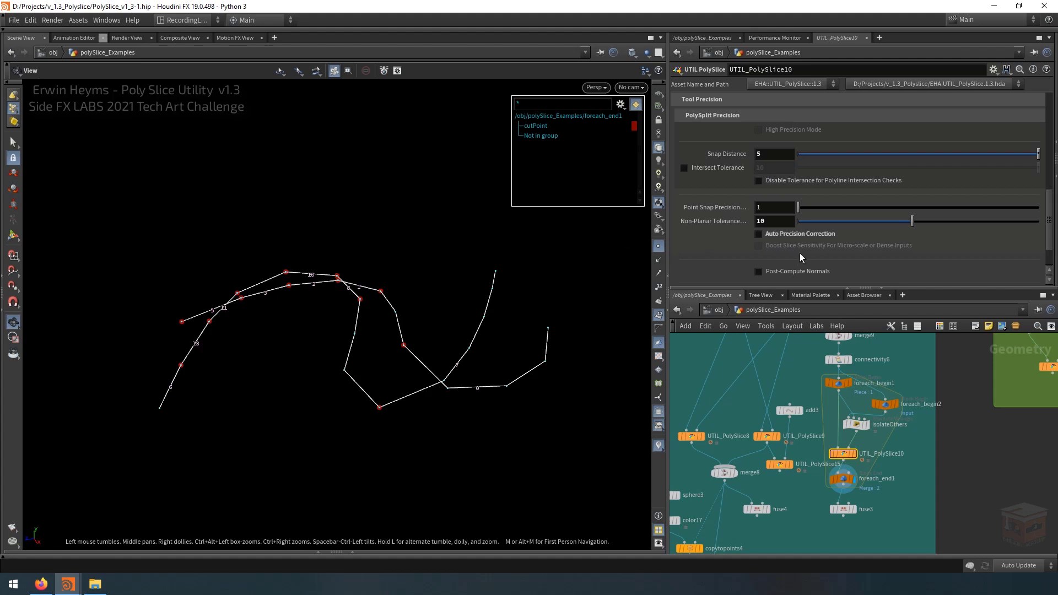
pyautogui.moveTo(813, 238)
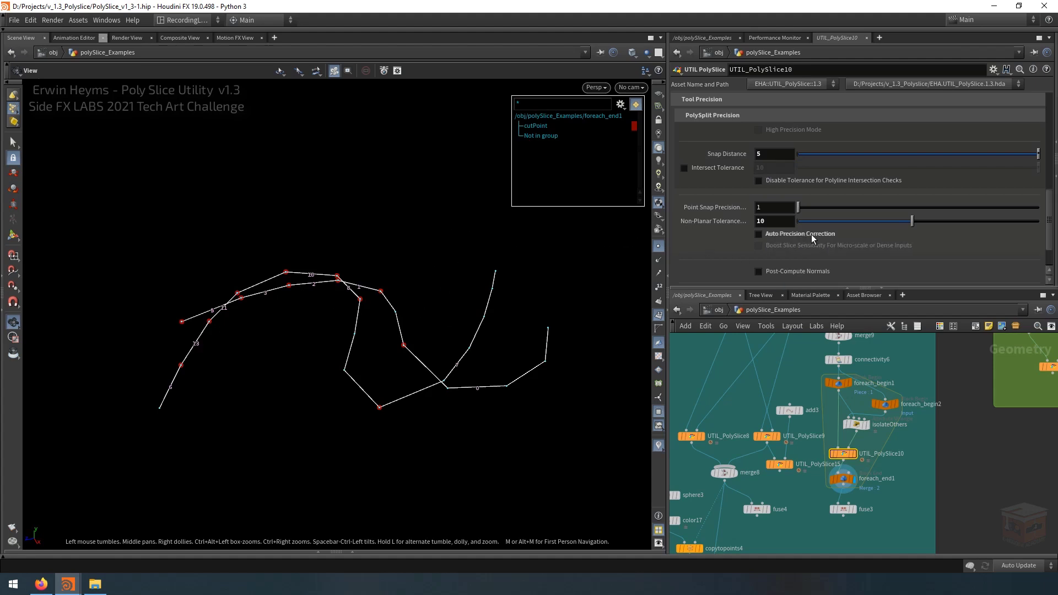
pyautogui.click(758, 233)
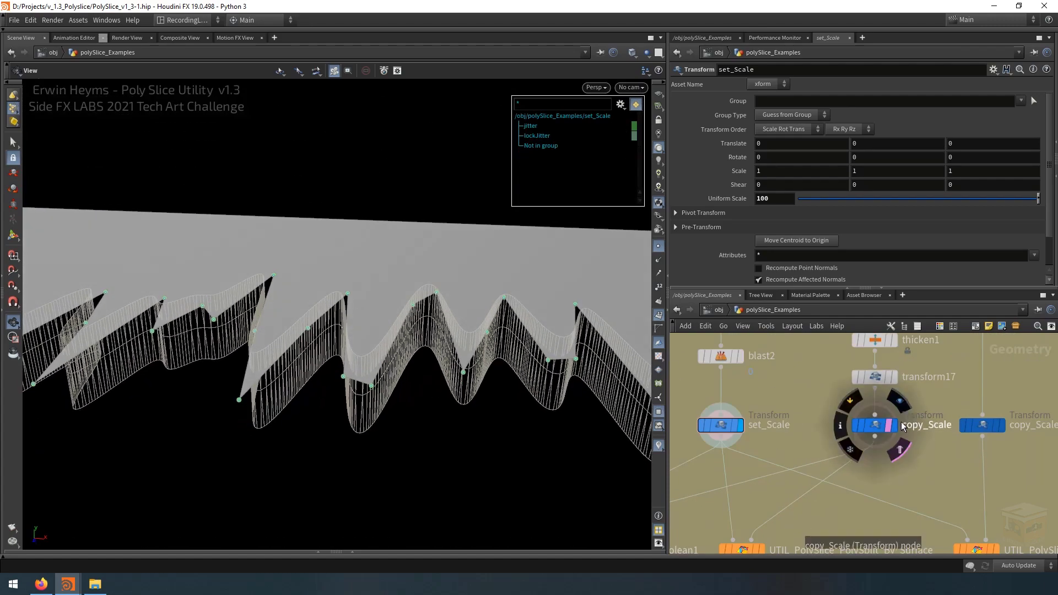
# Inspect copy_Scale, then display UTIL_PolySlice_Boolean1's Boolean Shatter result and tilt the view
pyautogui.click(875, 425)
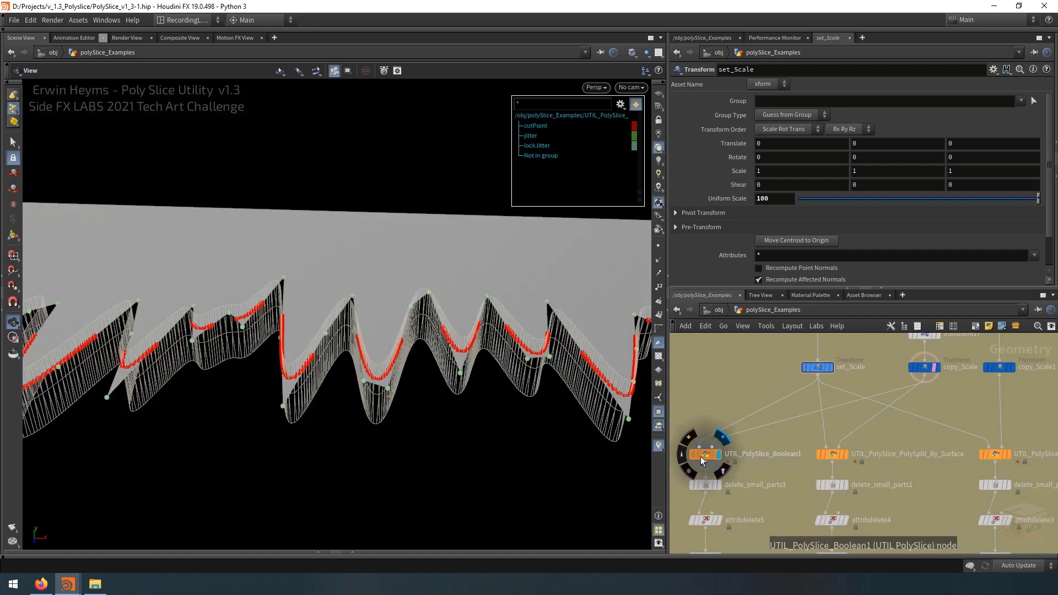
pyautogui.click(705, 454)
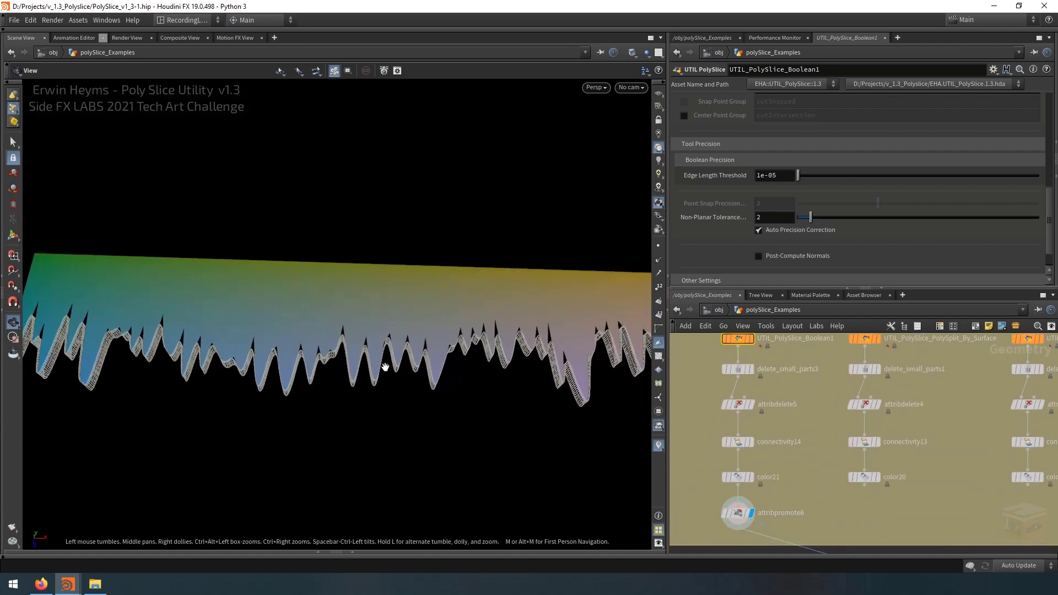
pyautogui.moveTo(384, 366); pyautogui.dragTo(482, 383)
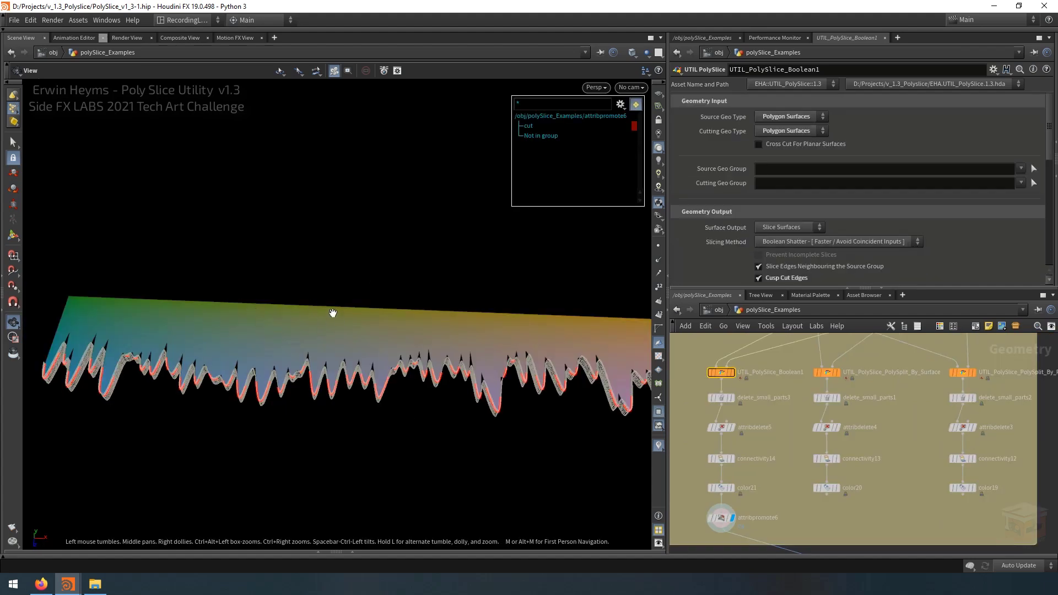
pyautogui.moveTo(657, 398)
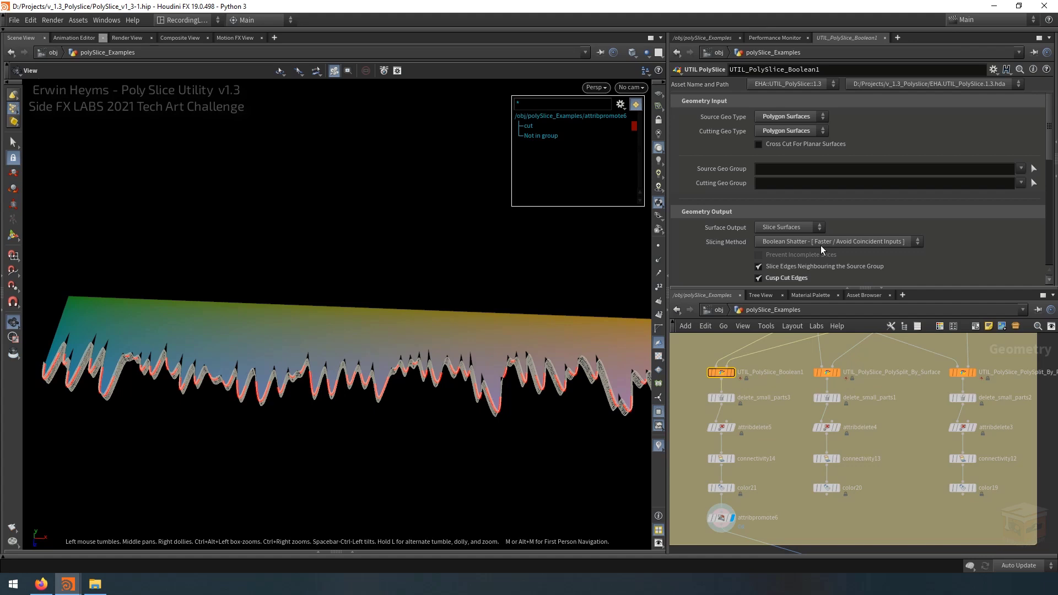
pyautogui.moveTo(913, 442)
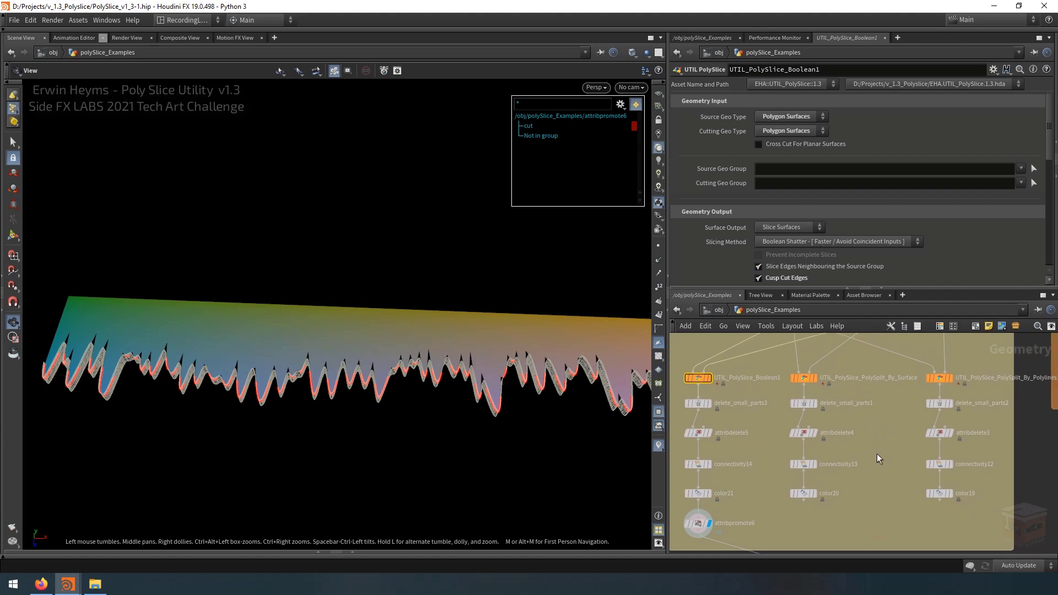
# Display the UTIL_PolySlice_PolySplit_By_Surface example's sliced jagged surface
pyautogui.click(803, 377)
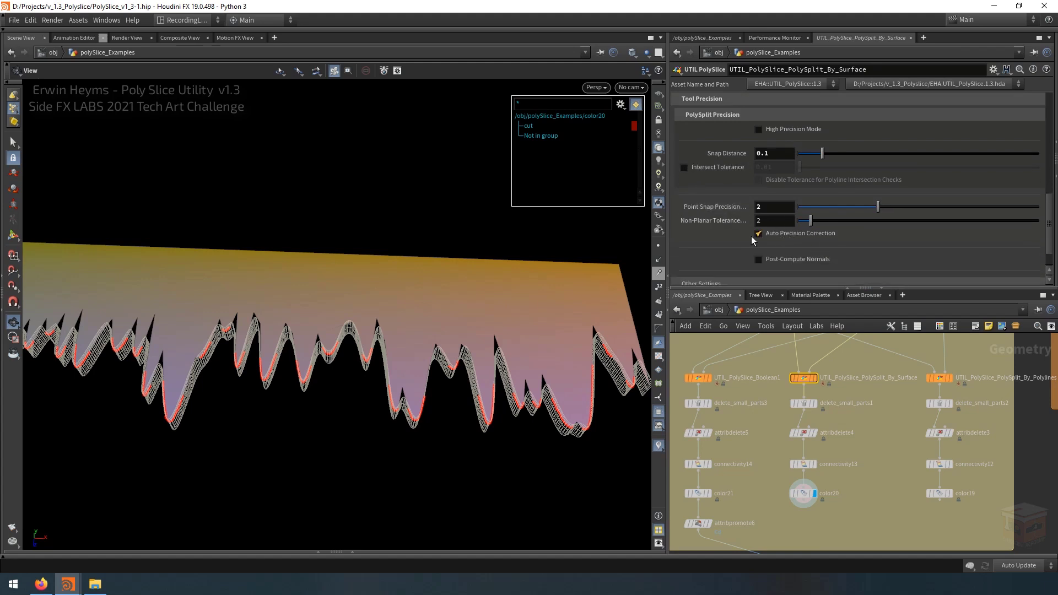
pyautogui.moveTo(386, 359)
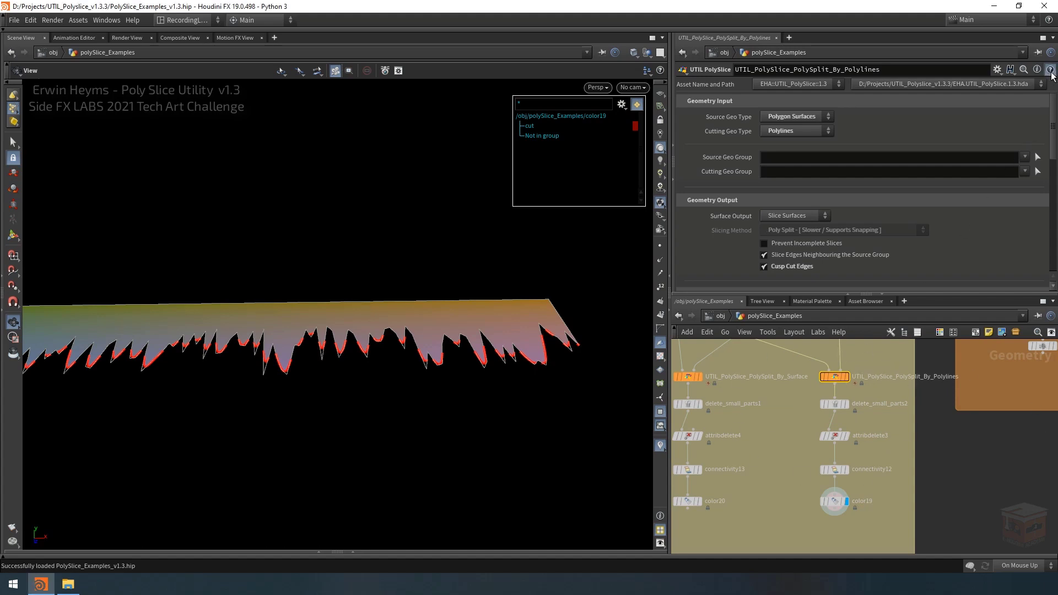
# Bring up the Poly Slice node help and scroll to the Slicing Method section
pyautogui.click(1051, 68)
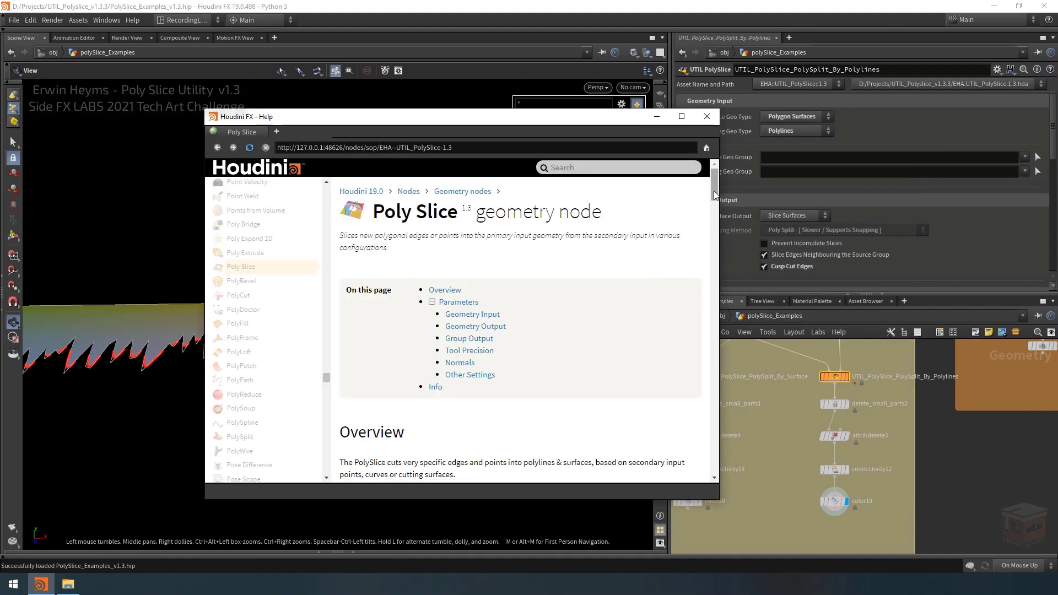
pyautogui.scroll(-3)
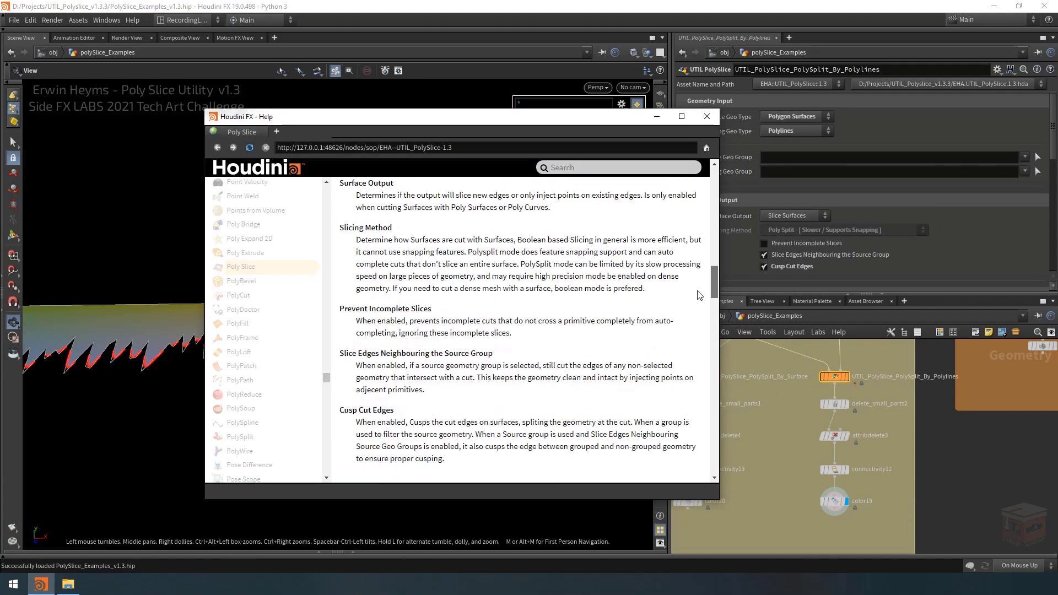
pyautogui.scroll(-3)
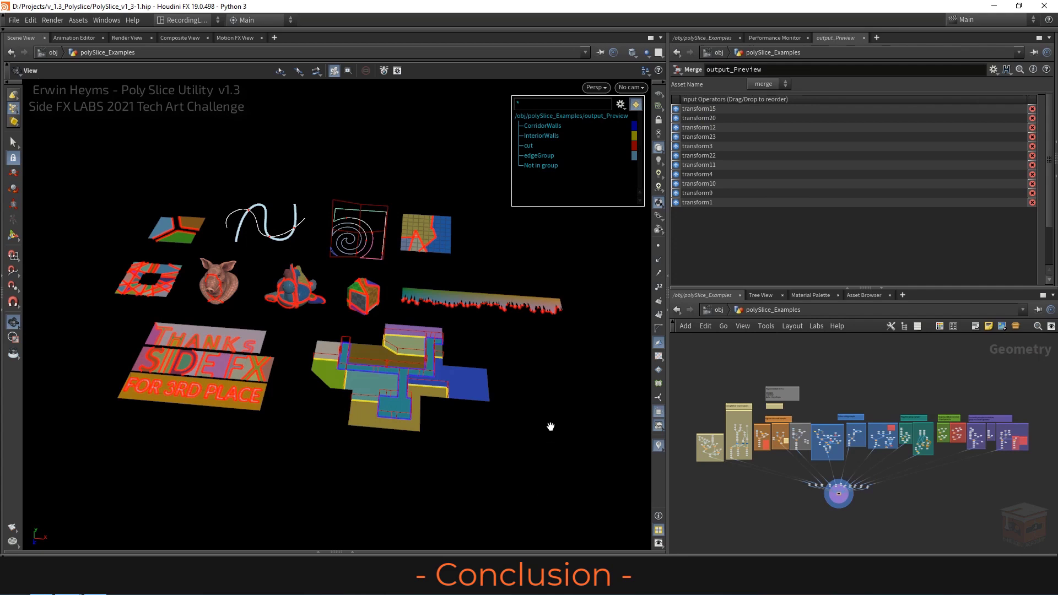
pyautogui.moveTo(551, 414)
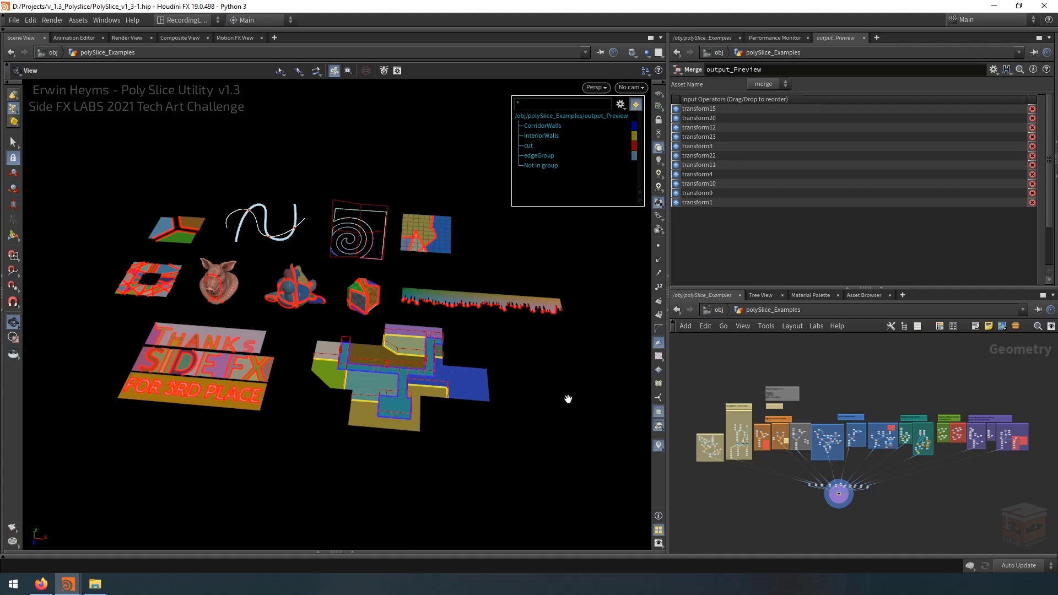
pyautogui.moveTo(554, 384)
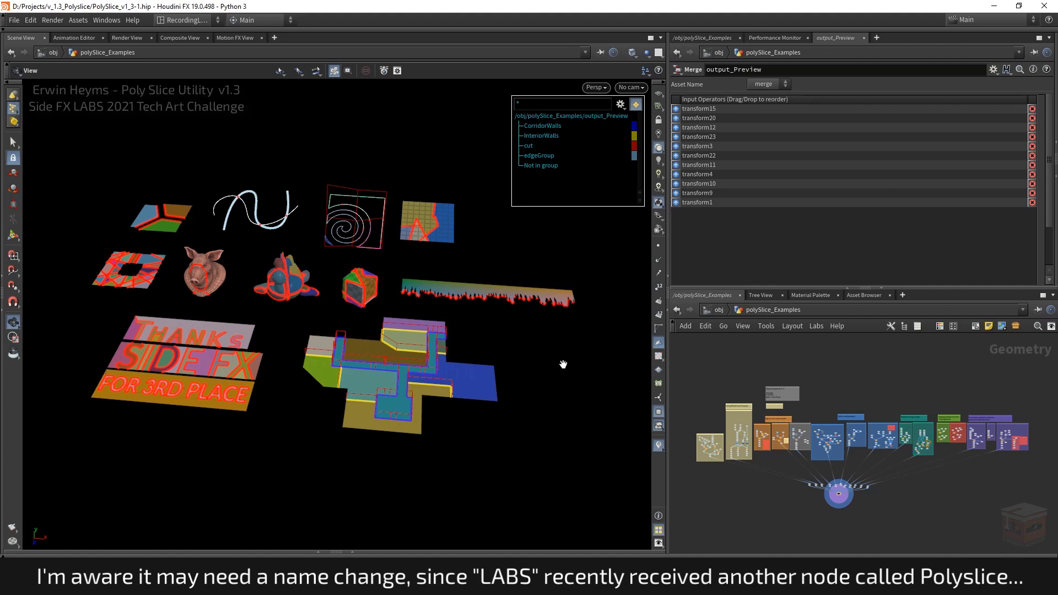
pyautogui.moveTo(543, 346)
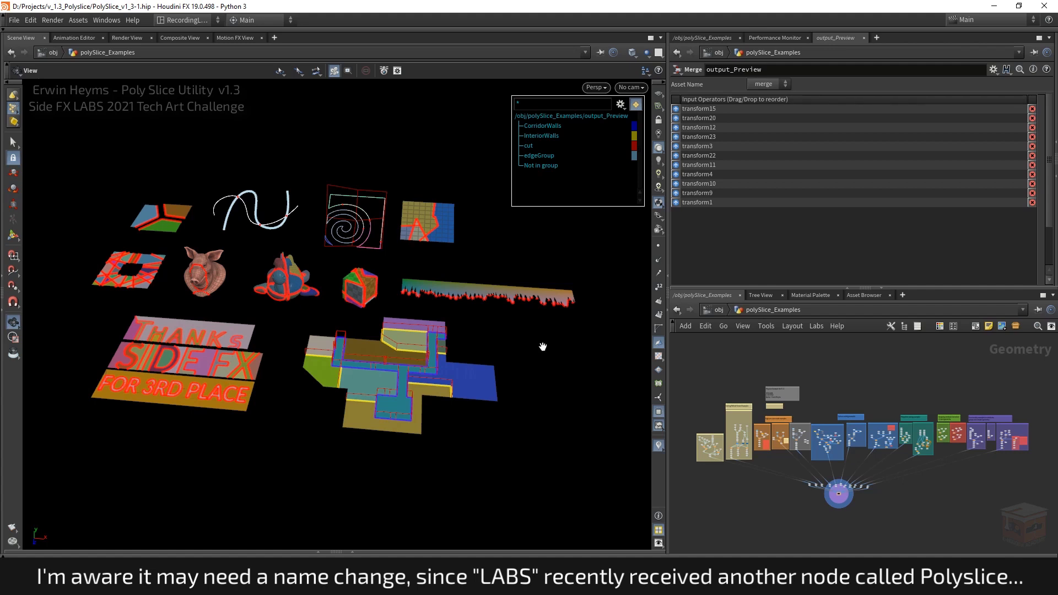